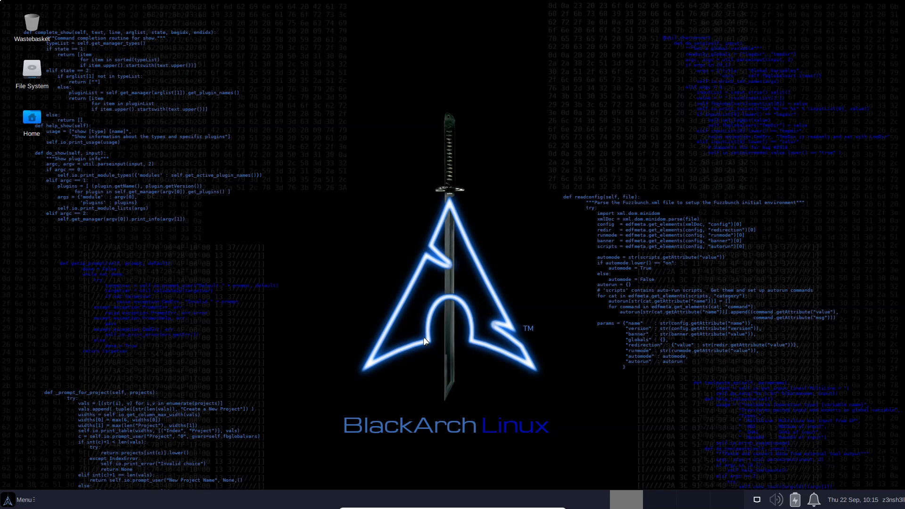
pyautogui.moveTo(482, 295)
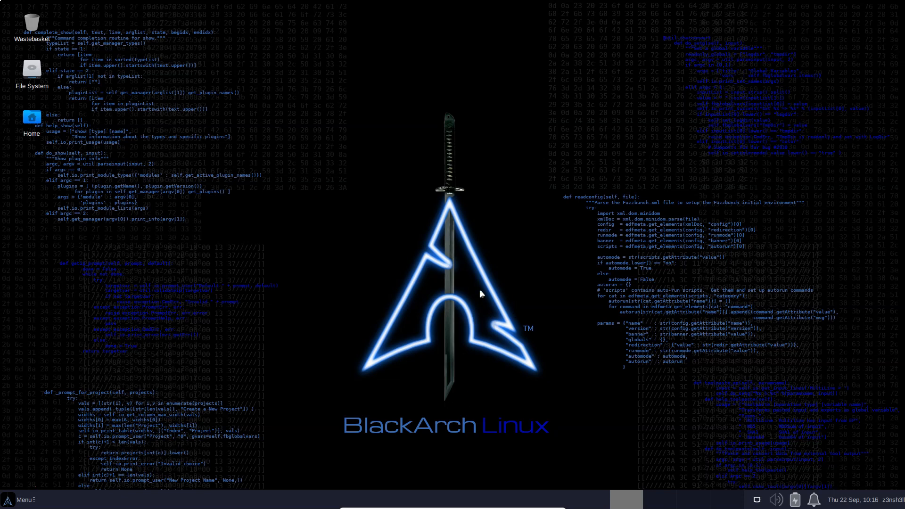
pyautogui.moveTo(417, 288)
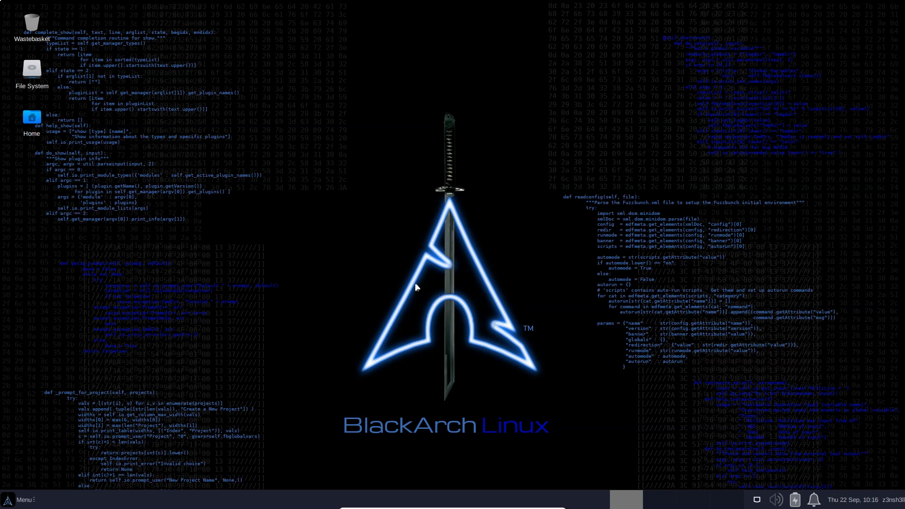
pyautogui.moveTo(210, 318)
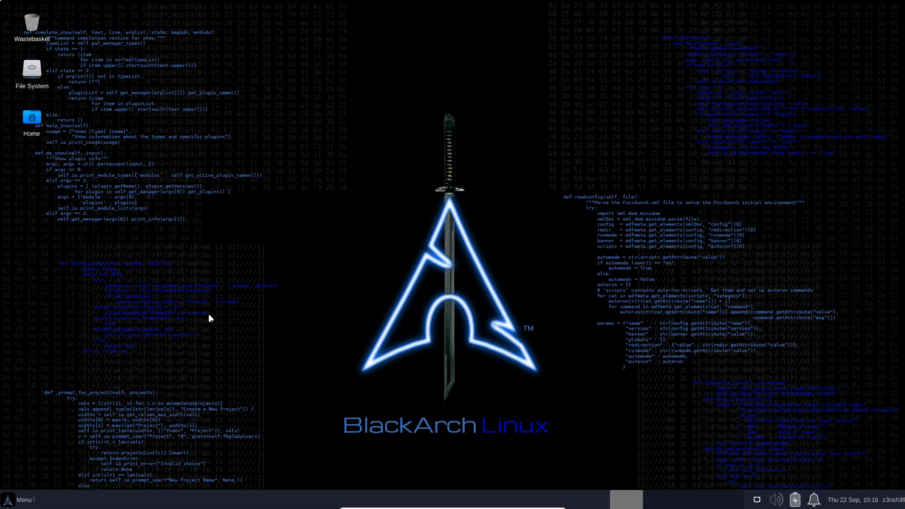
pyautogui.moveTo(264, 220)
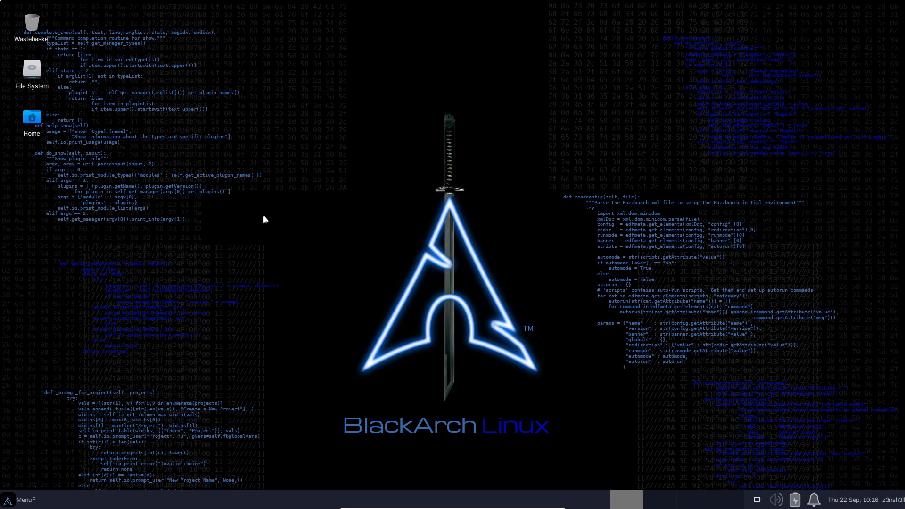
# Step: Launch Burp Suite Community Edition by searching 'burp' in the applications menu
pyautogui.click(20, 500)
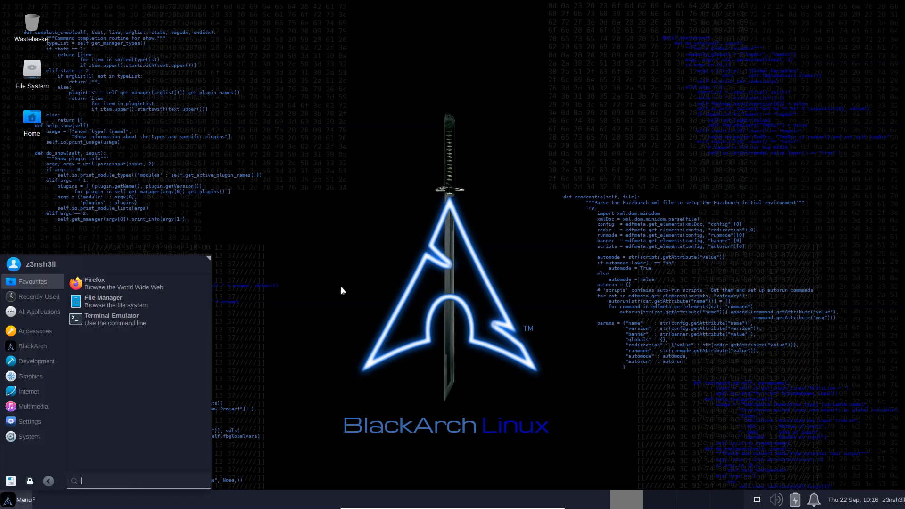
pyautogui.write('burp')
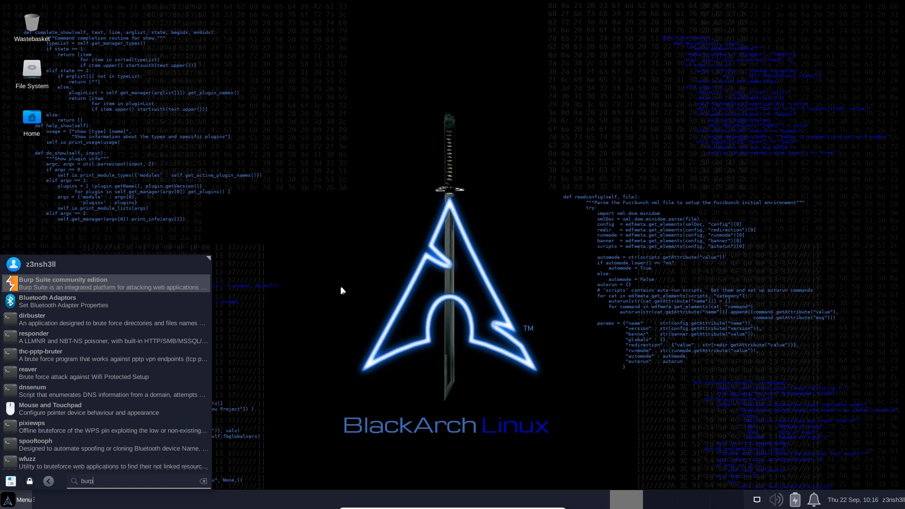
pyautogui.click(64, 283)
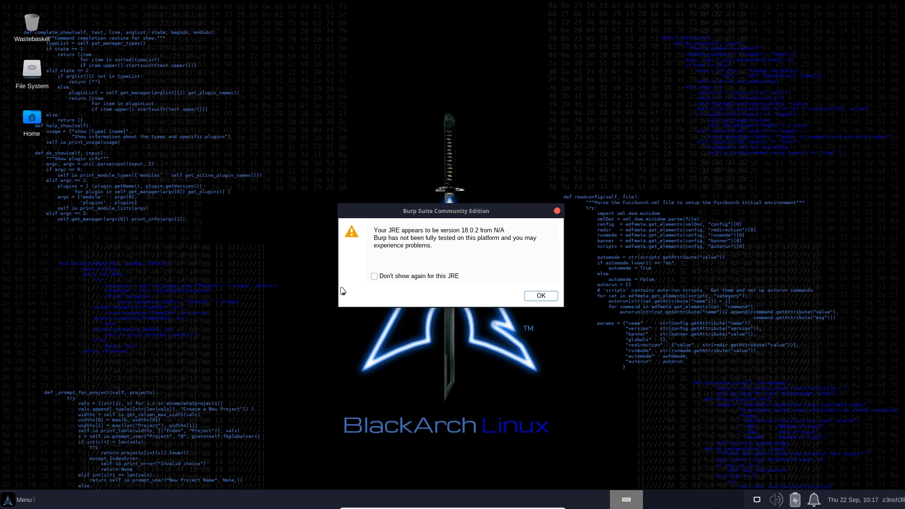
# Step: Permanently suppress the JRE compatibility warning and close the update notice
pyautogui.click(374, 276)
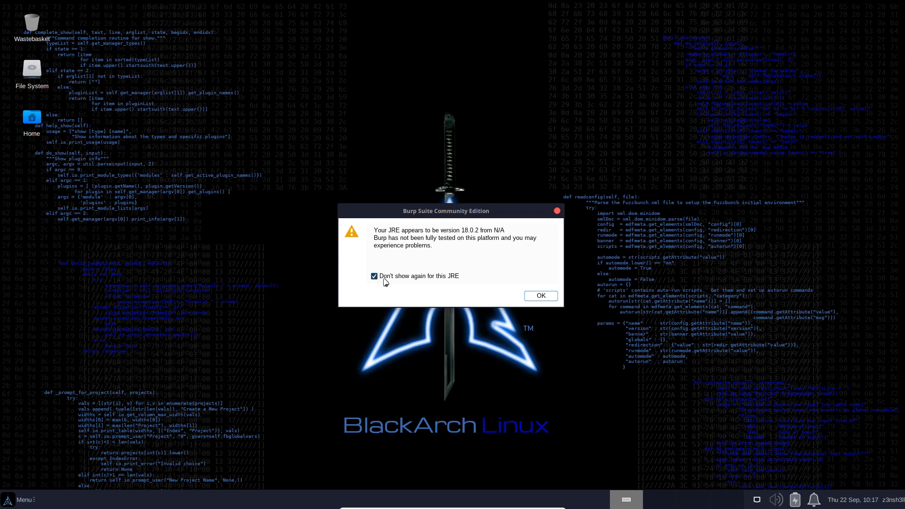
pyautogui.click(539, 295)
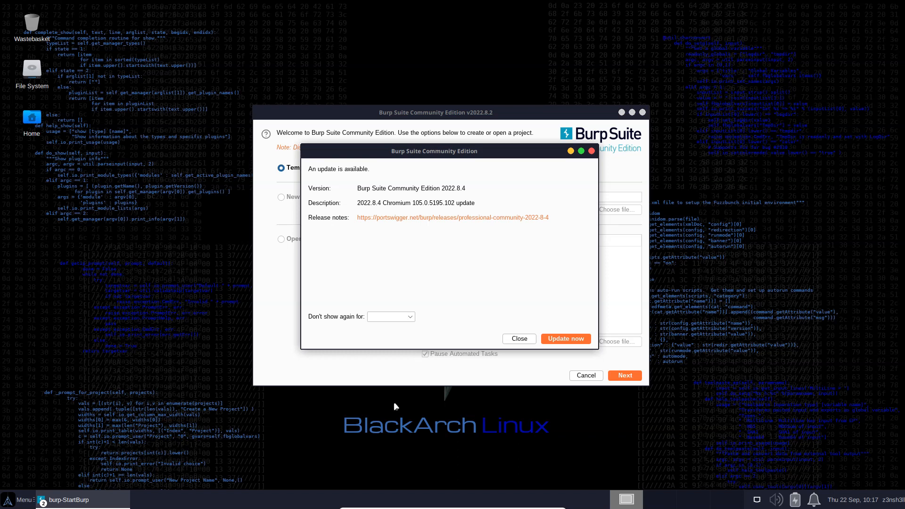
pyautogui.moveTo(504, 249)
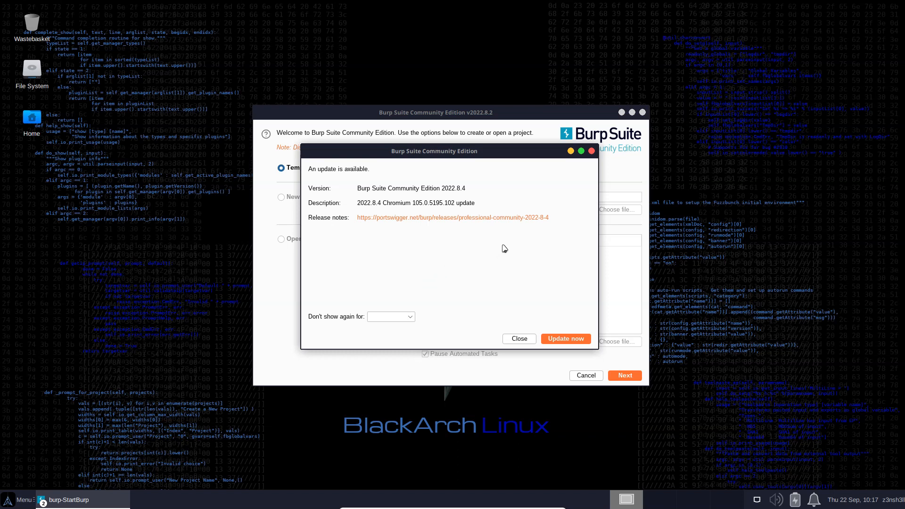
pyautogui.moveTo(409, 273)
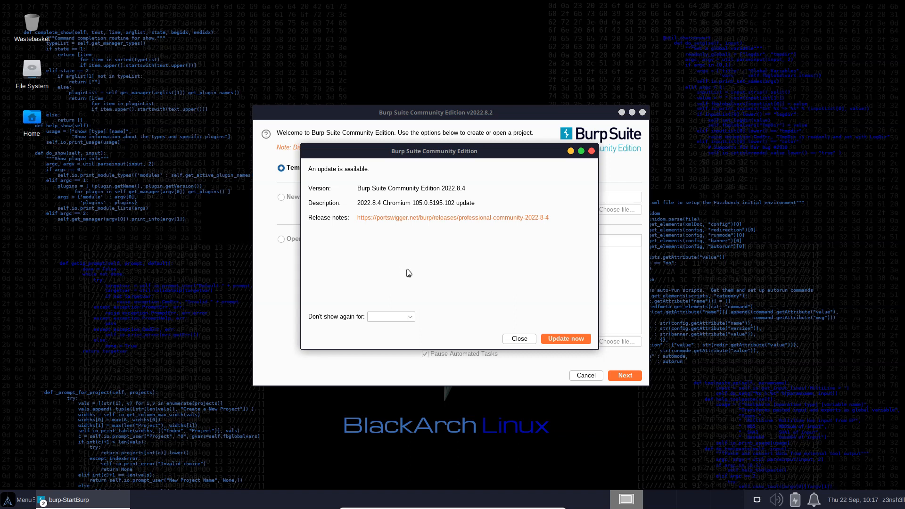
pyautogui.moveTo(526, 255)
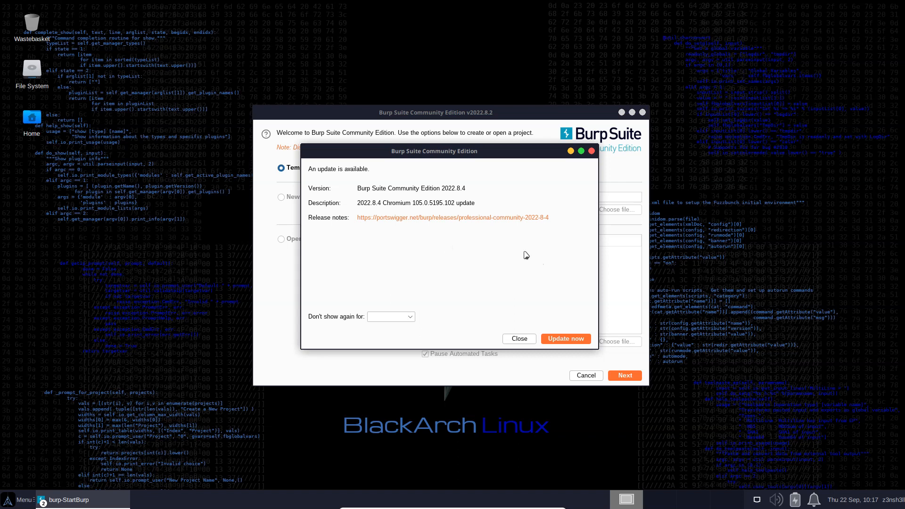
pyautogui.moveTo(372, 237)
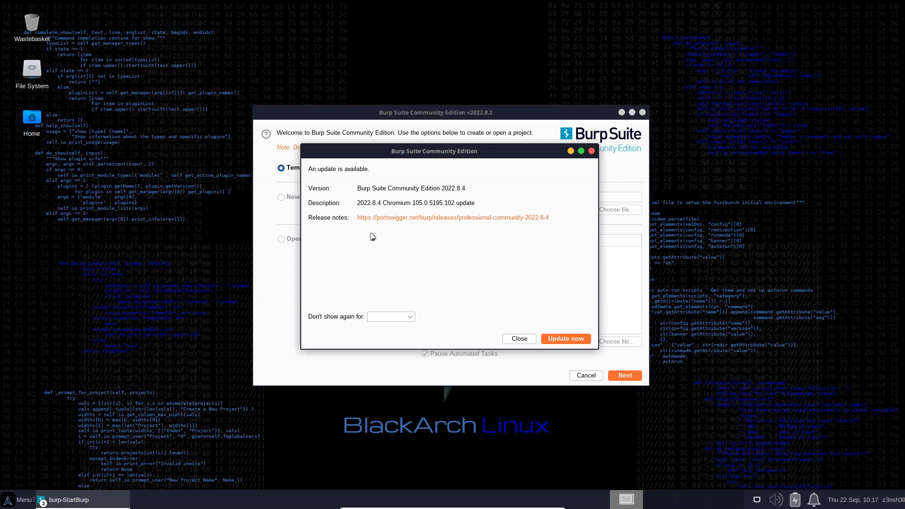
pyautogui.moveTo(413, 236)
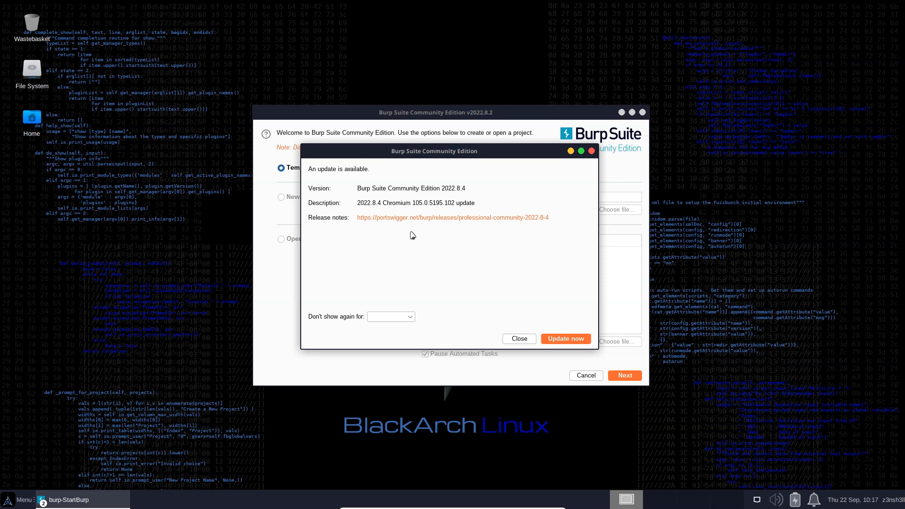
pyautogui.moveTo(447, 283)
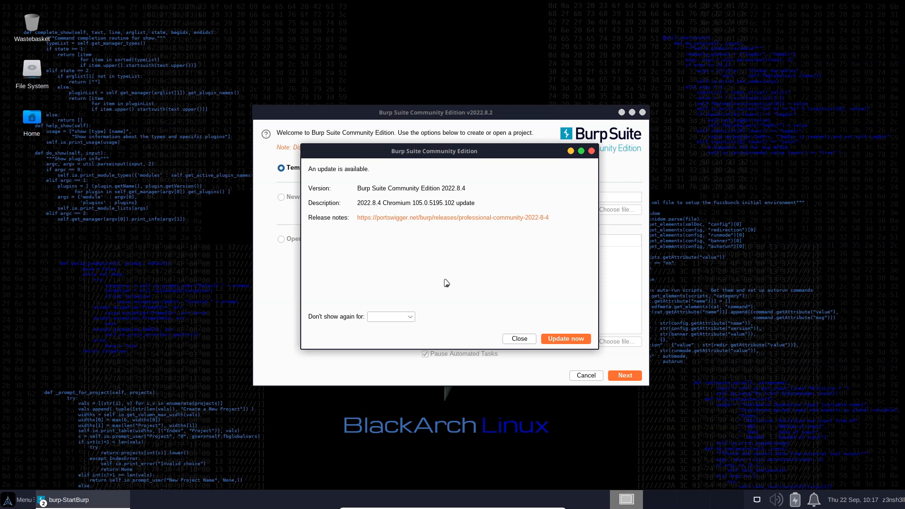
pyautogui.moveTo(394, 277)
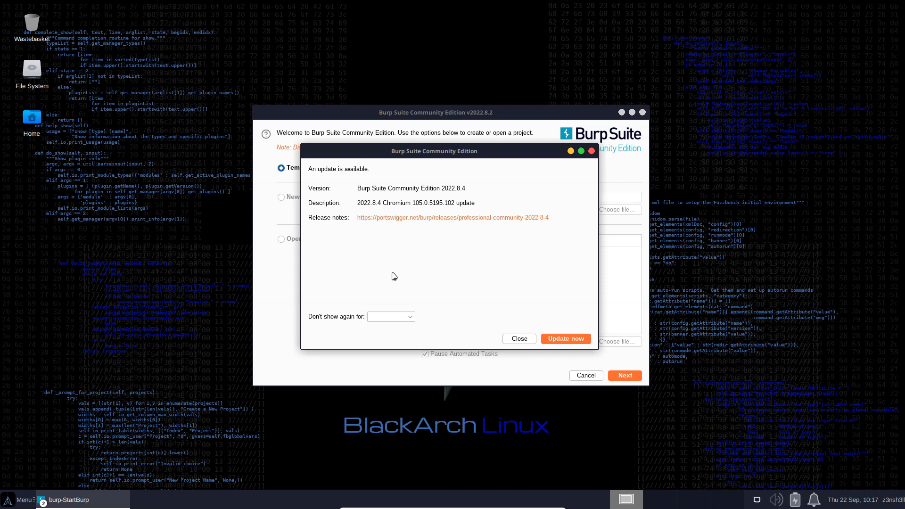
pyautogui.moveTo(513, 284)
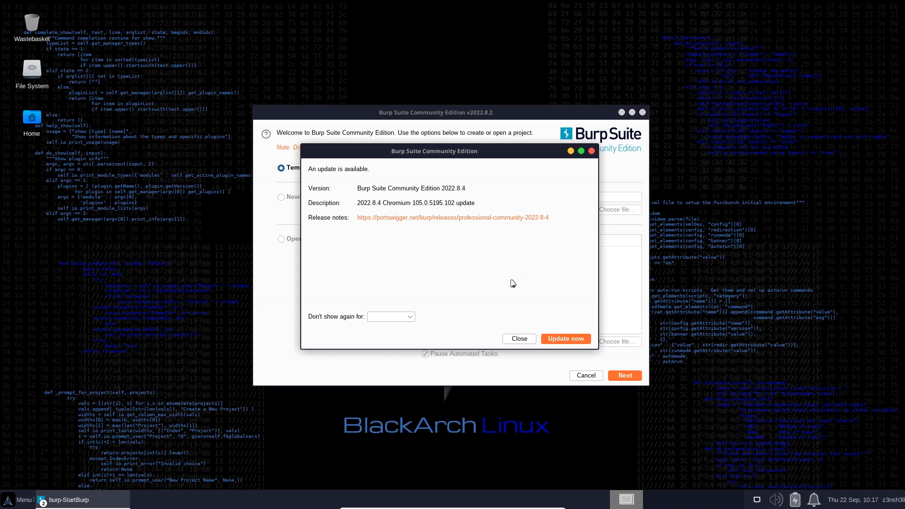
pyautogui.moveTo(503, 334)
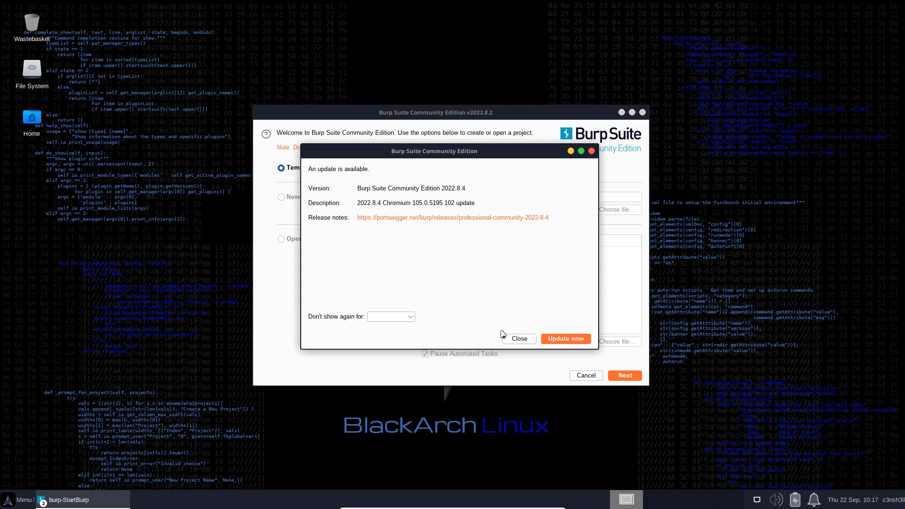
pyautogui.click(518, 339)
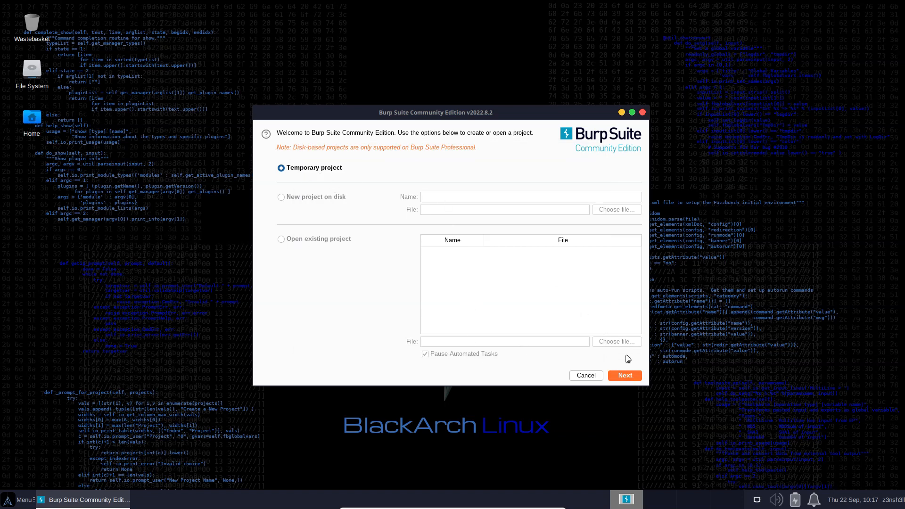
# Step: Start Burp with a temporary project using Burp defaults
pyautogui.click(624, 375)
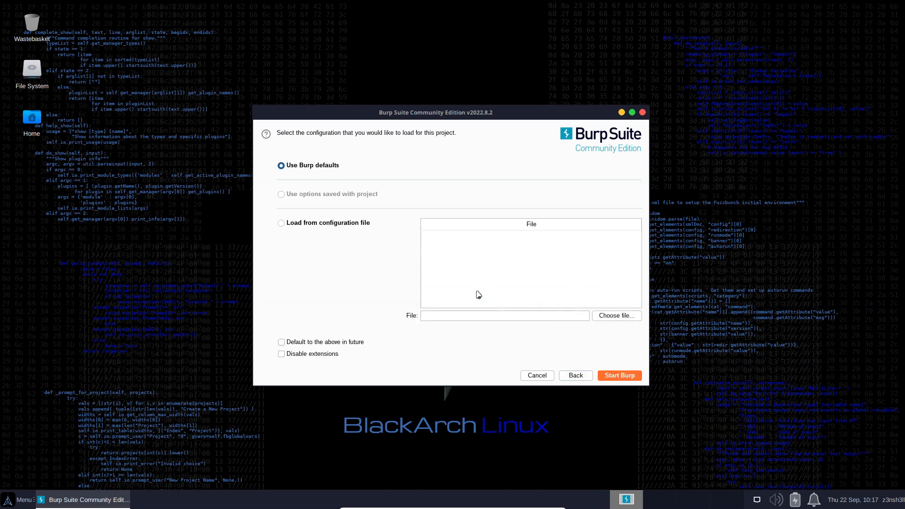
pyautogui.moveTo(439, 284)
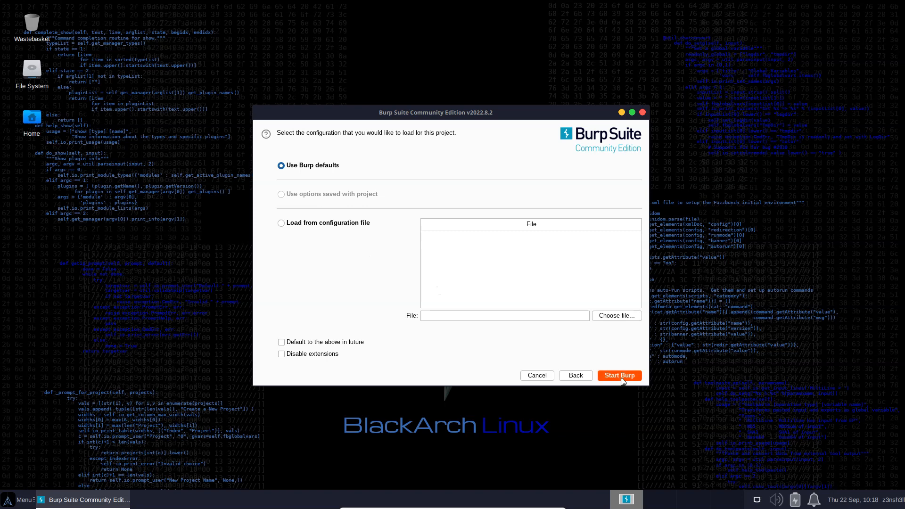
pyautogui.click(619, 375)
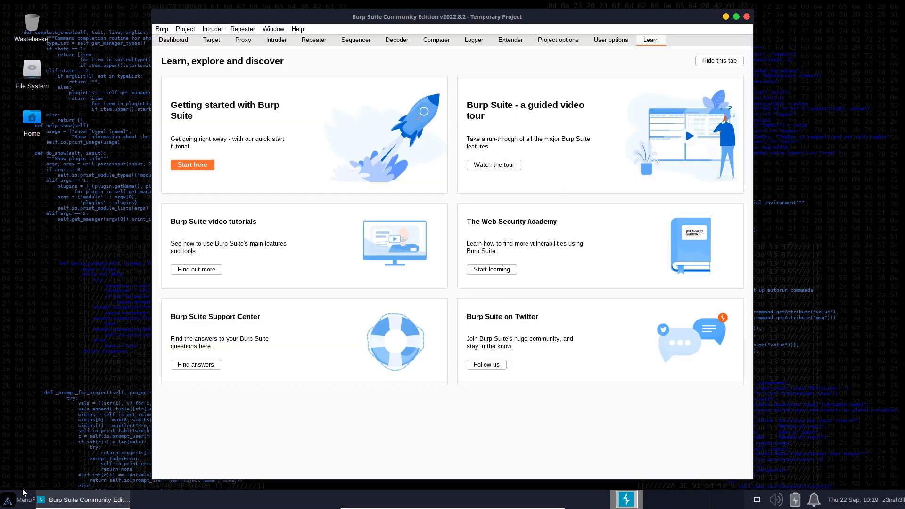
pyautogui.click(242, 40)
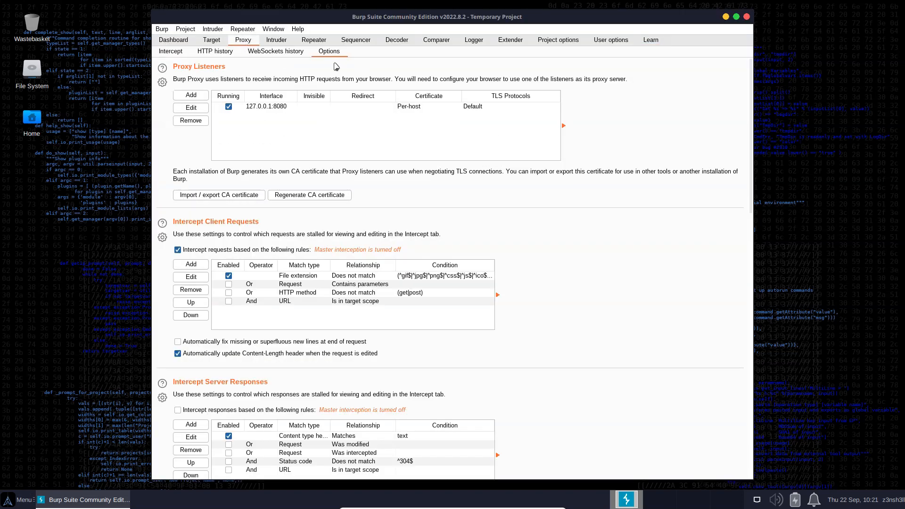
pyautogui.moveTo(172, 61)
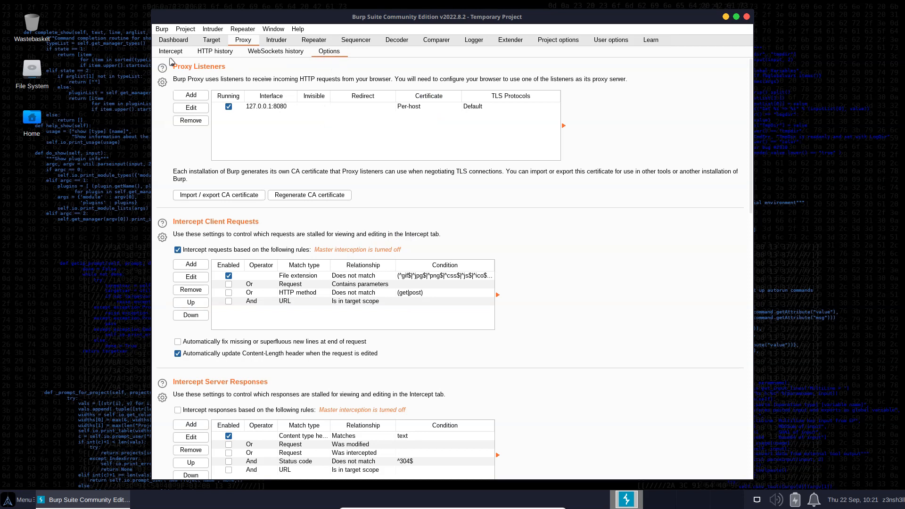
pyautogui.moveTo(379, 119)
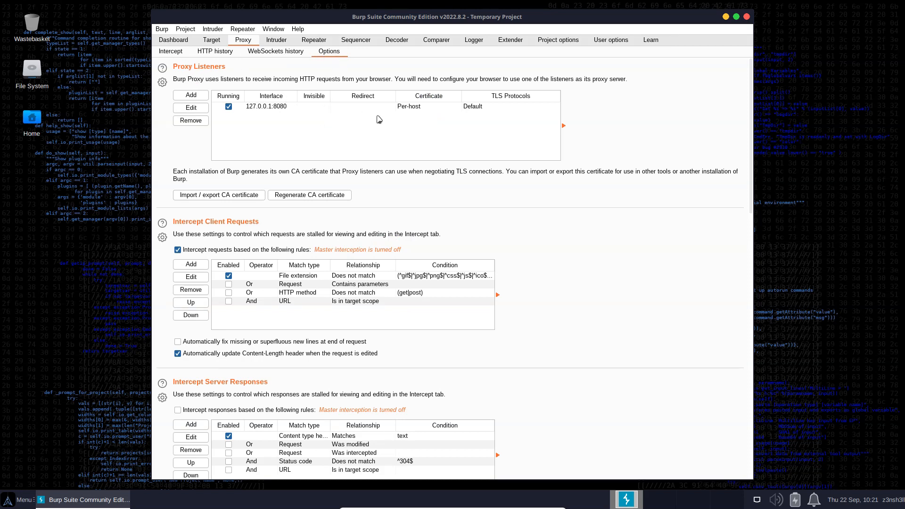
pyautogui.moveTo(306, 141)
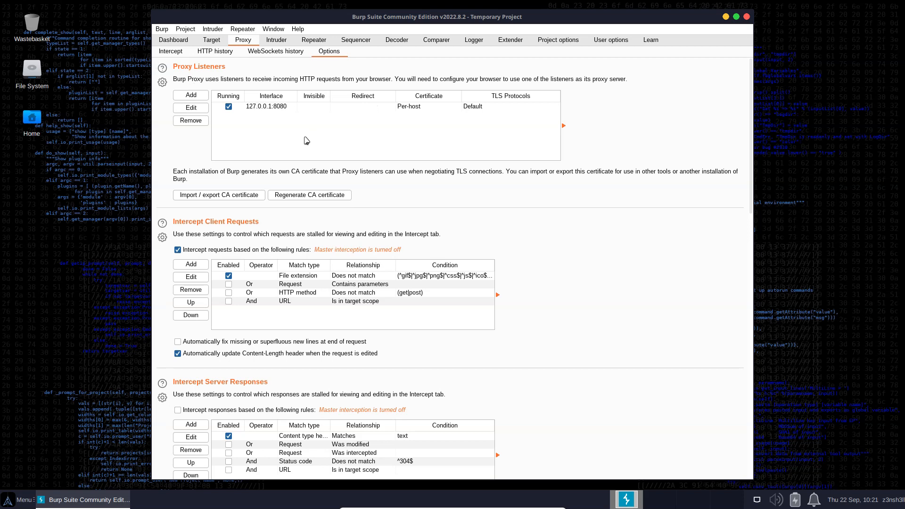
pyautogui.moveTo(295, 126)
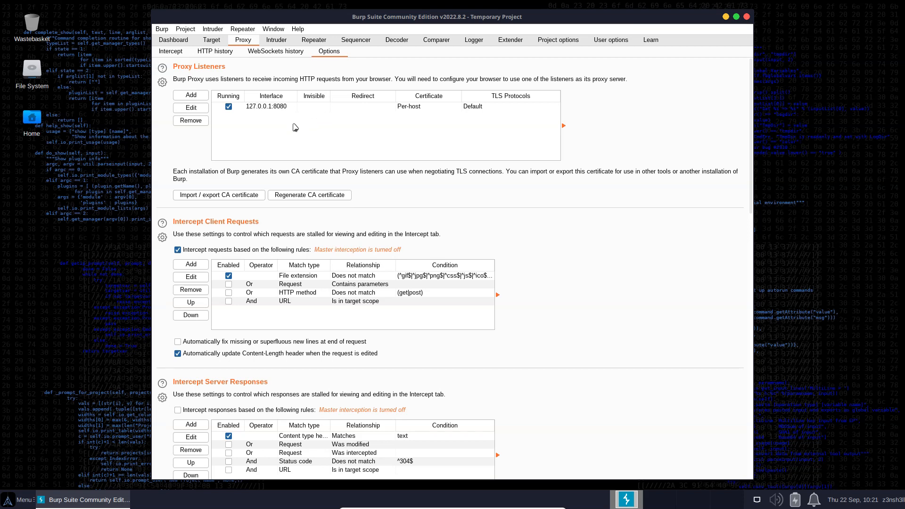
pyautogui.moveTo(252, 119)
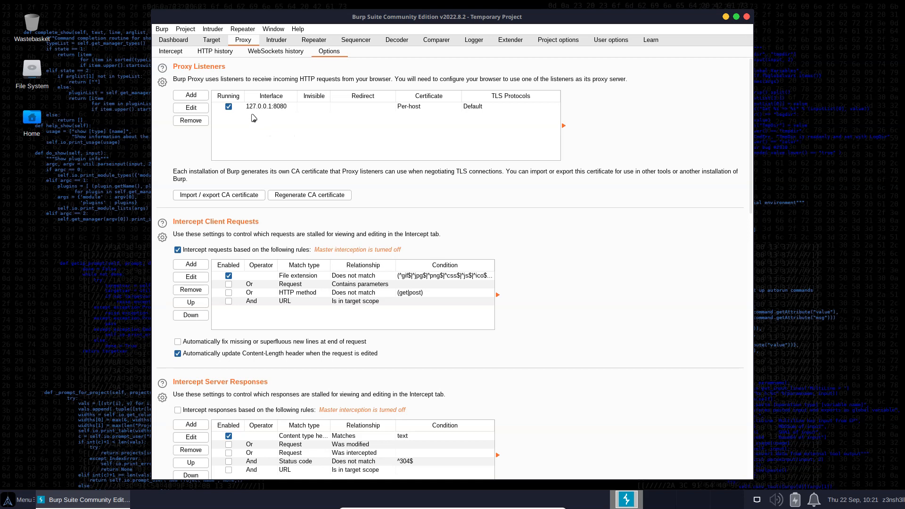
pyautogui.moveTo(257, 119)
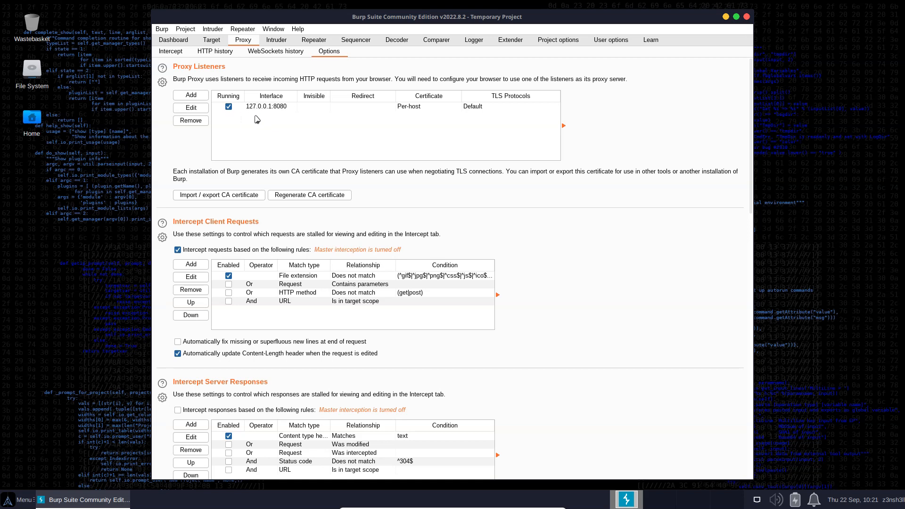
pyautogui.moveTo(310, 102)
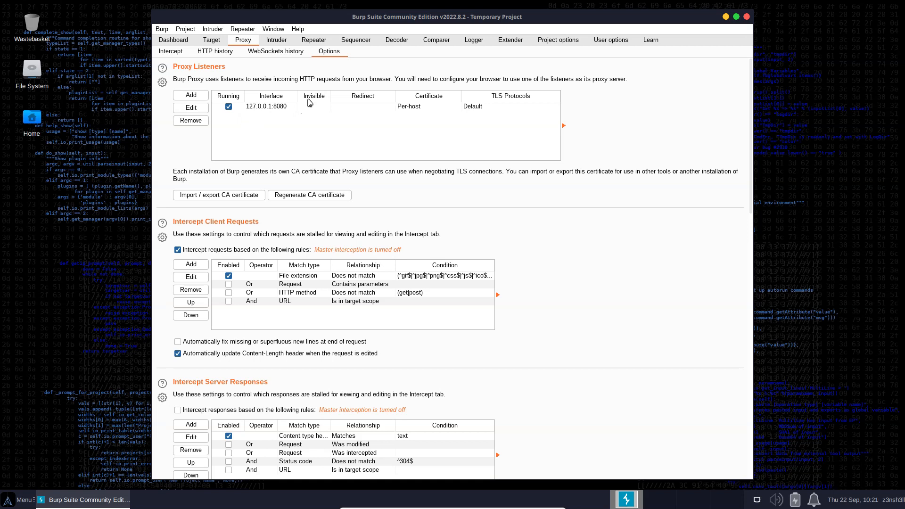
pyautogui.moveTo(310, 235)
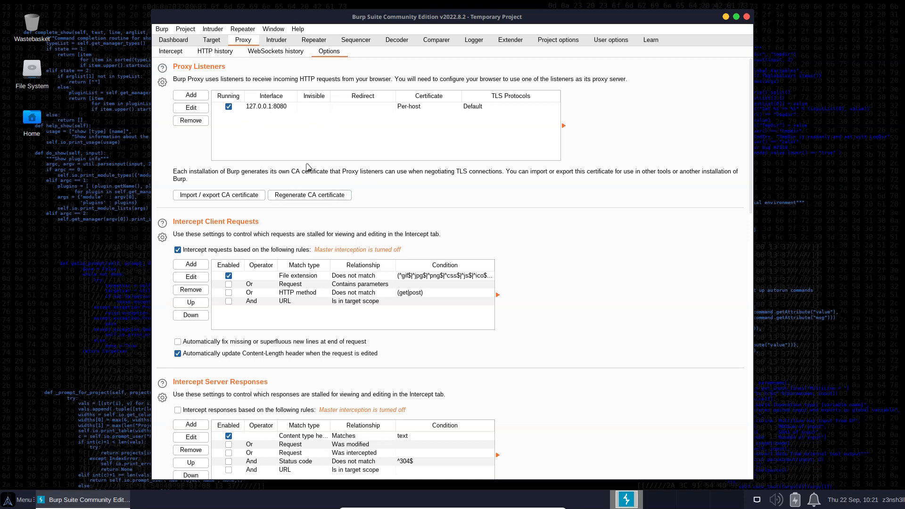
pyautogui.moveTo(41, 482)
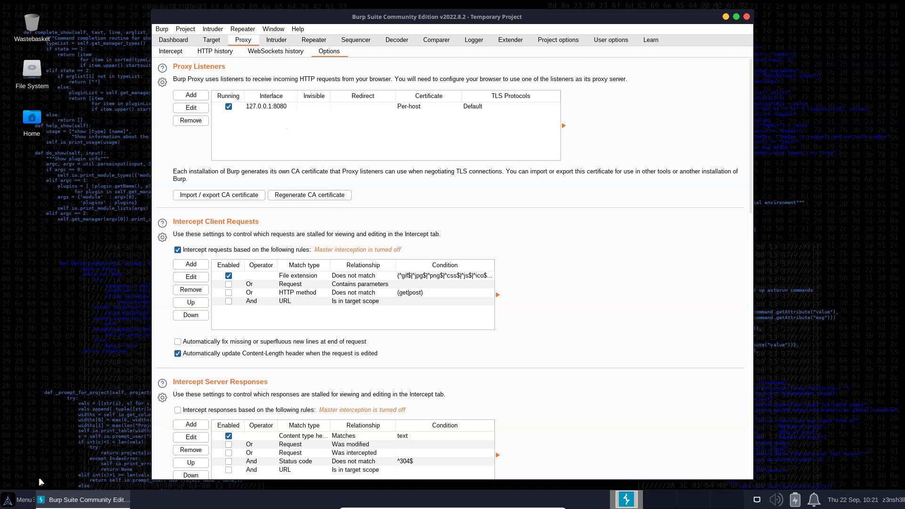
pyautogui.moveTo(404, 145)
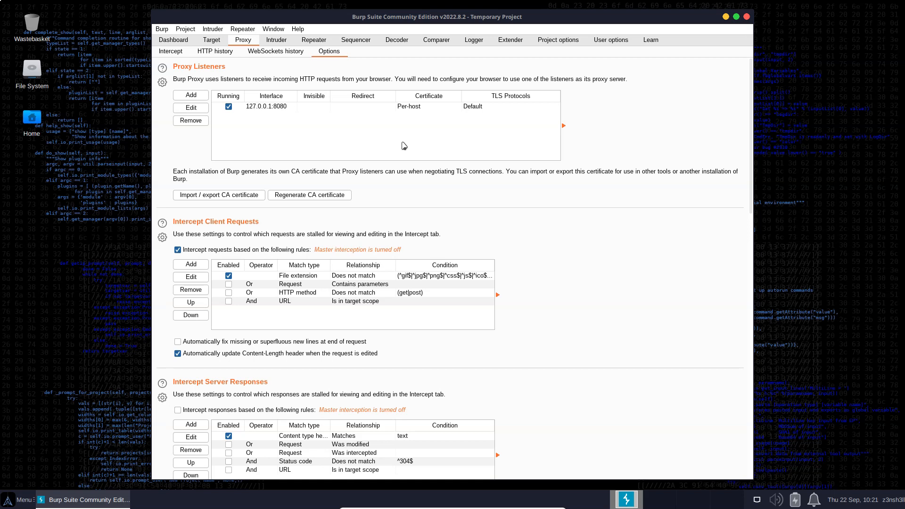
pyautogui.moveTo(400, 127)
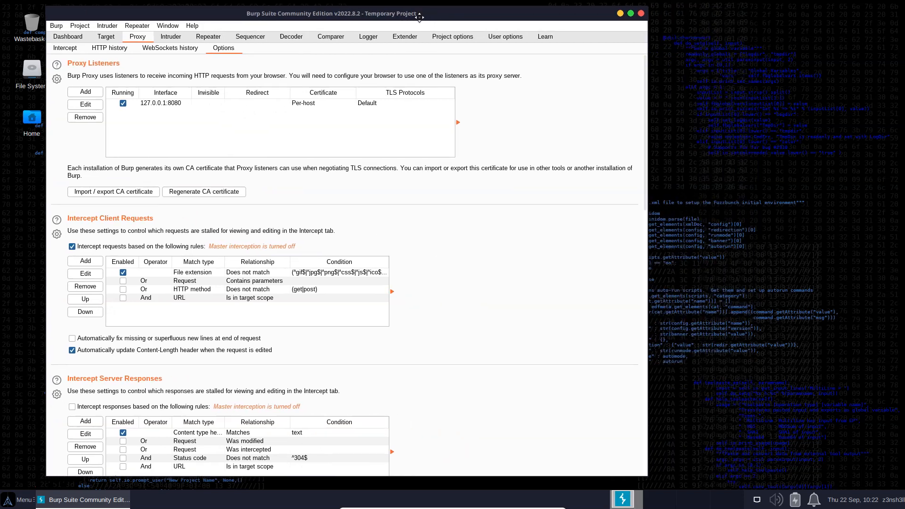
# Step: Open Firefox settings and scroll down to the Network Settings section
pyautogui.click(22, 499)
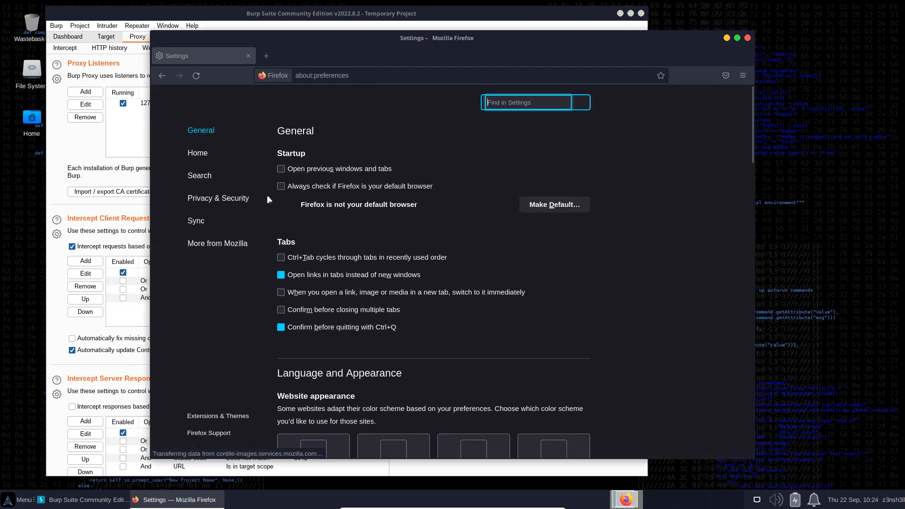
pyautogui.scroll(-3)
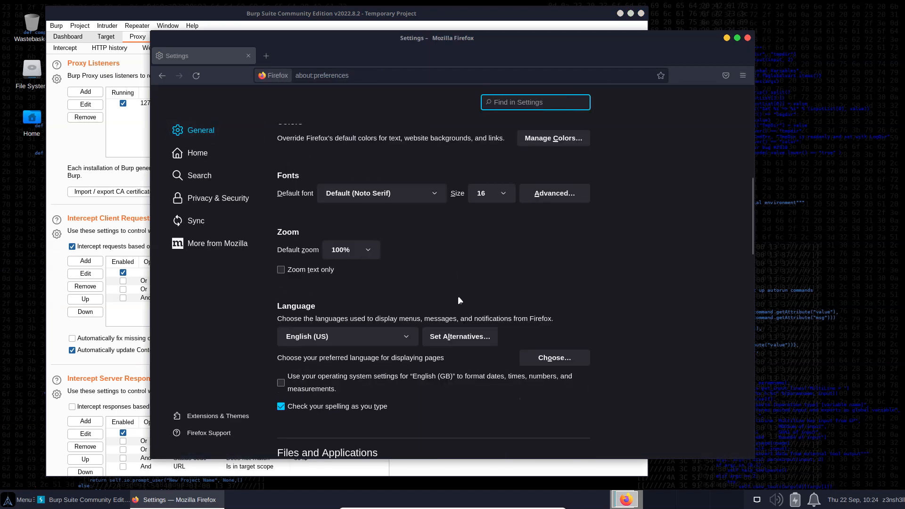
pyautogui.scroll(-3)
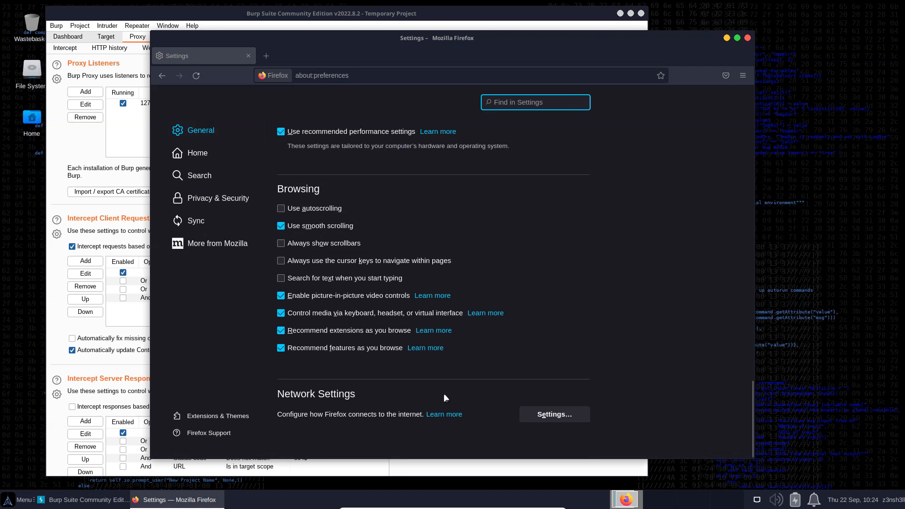
pyautogui.moveTo(354, 422)
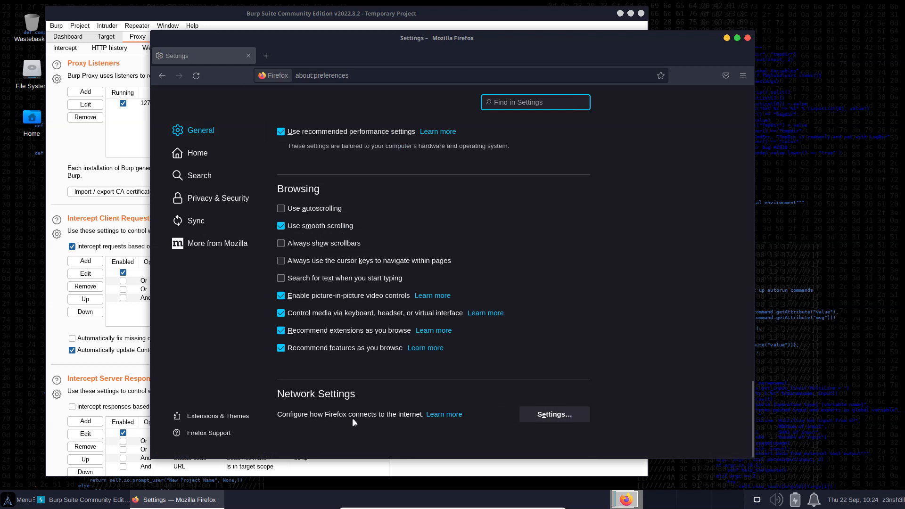
# Step: Set Firefox to a manual proxy at 127.0.0.1 port 8080, then return to Burp Intercept
pyautogui.click(553, 414)
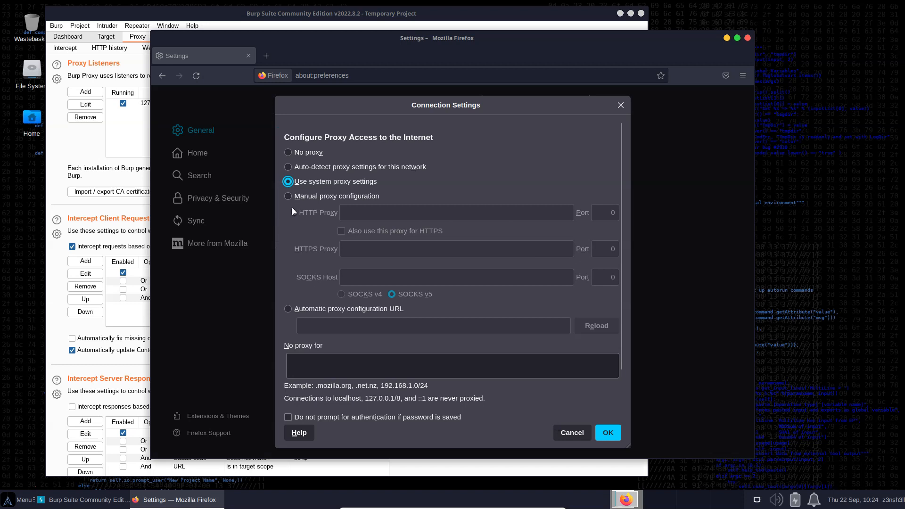
pyautogui.moveTo(293, 208)
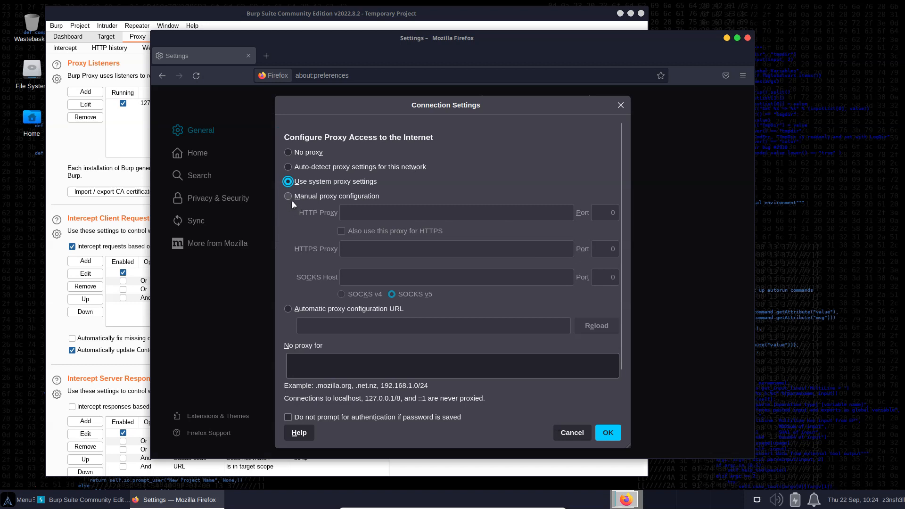
pyautogui.click(288, 196)
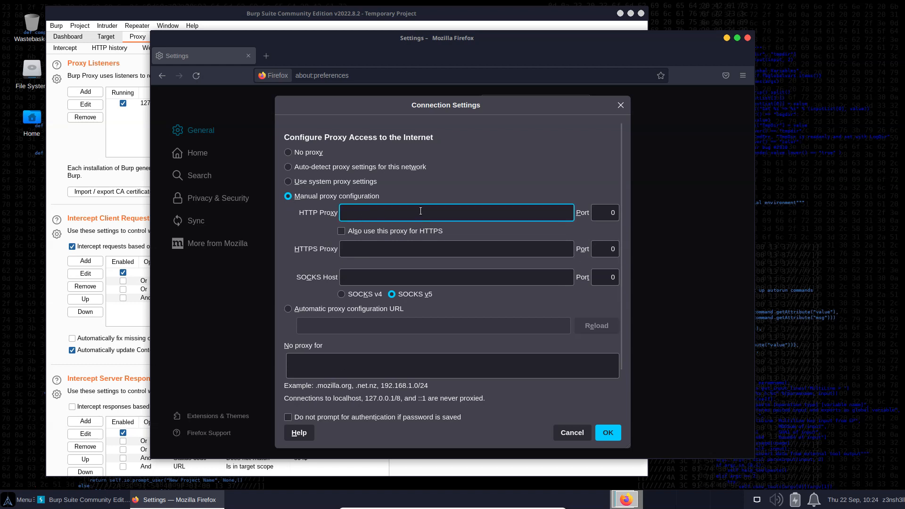
pyautogui.write('127.0.0.1')
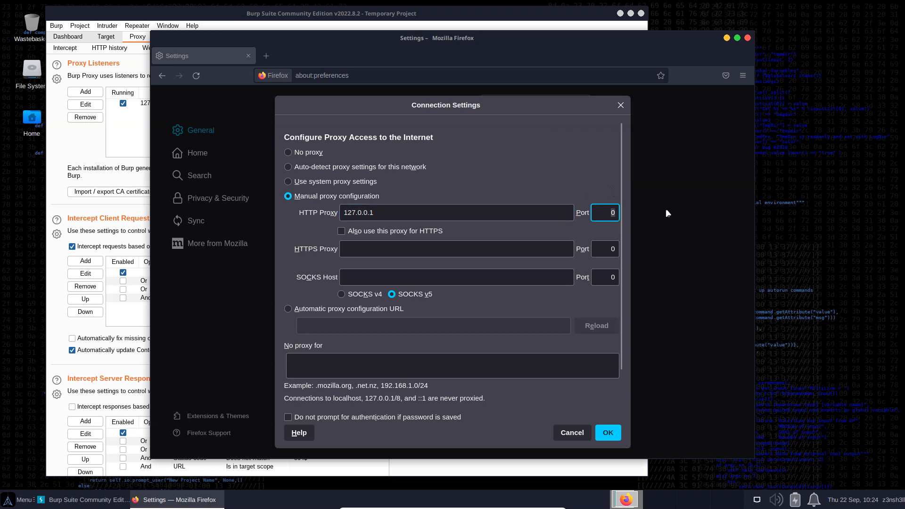
pyautogui.write('8080')
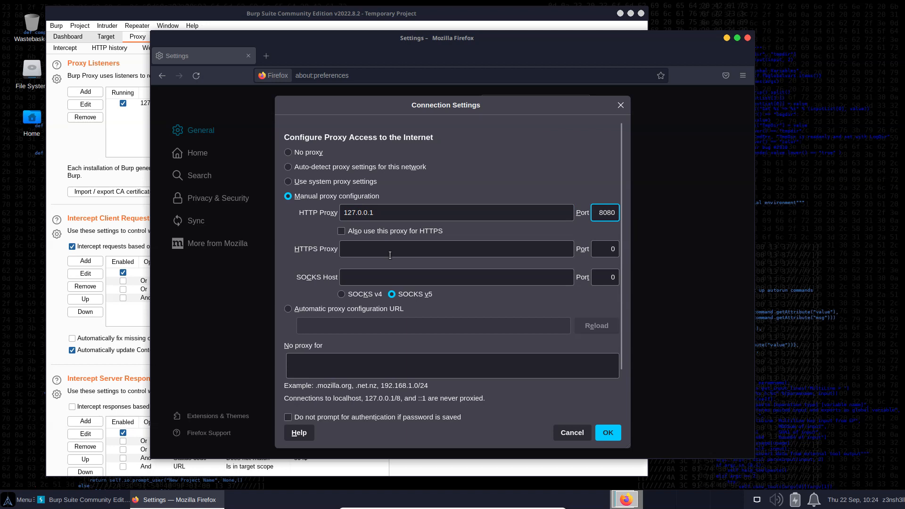
pyautogui.moveTo(404, 244)
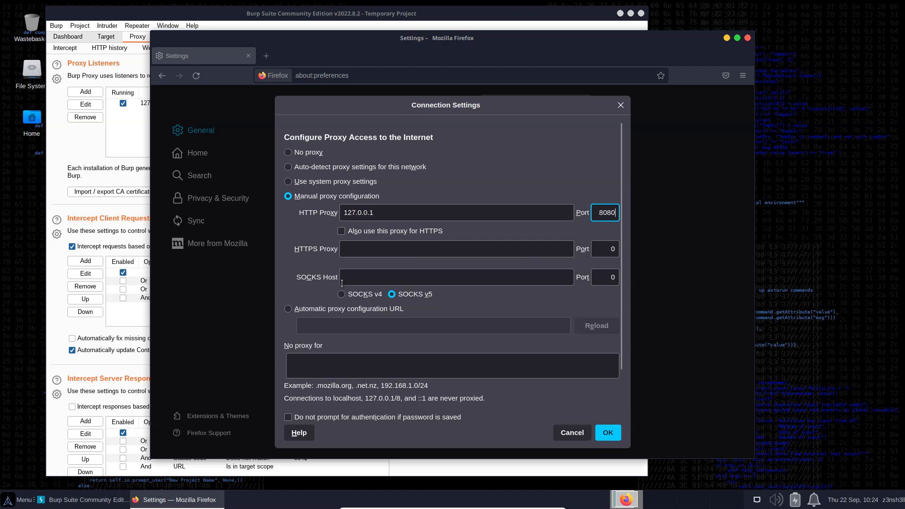
pyautogui.moveTo(451, 262)
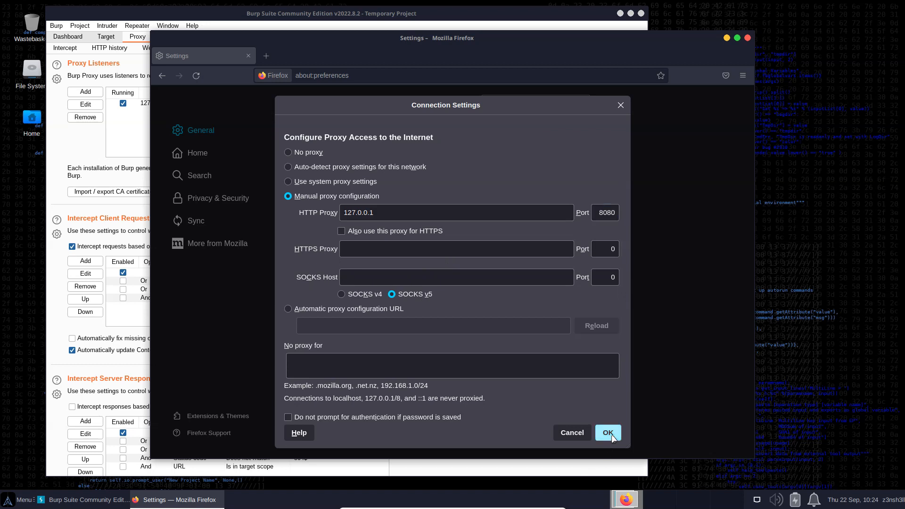
pyautogui.click(608, 433)
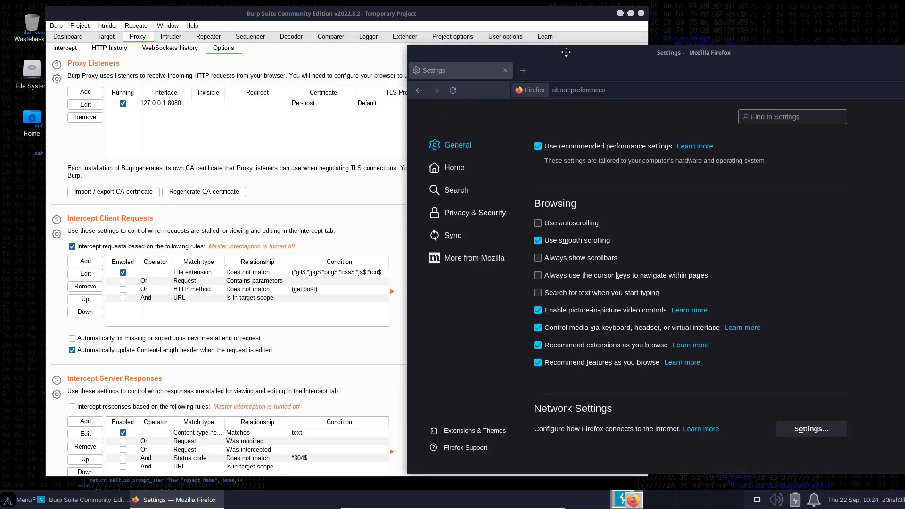
pyautogui.click(65, 48)
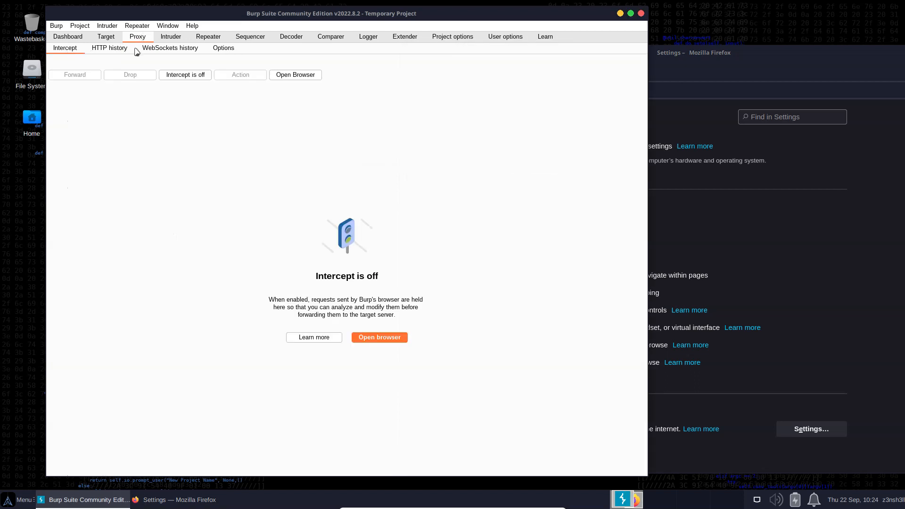
pyautogui.moveTo(295, 287)
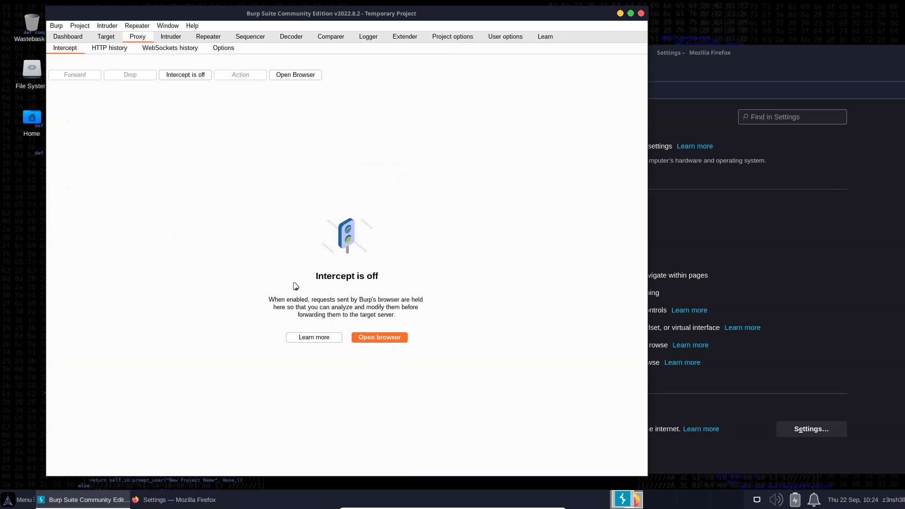
pyautogui.moveTo(354, 397)
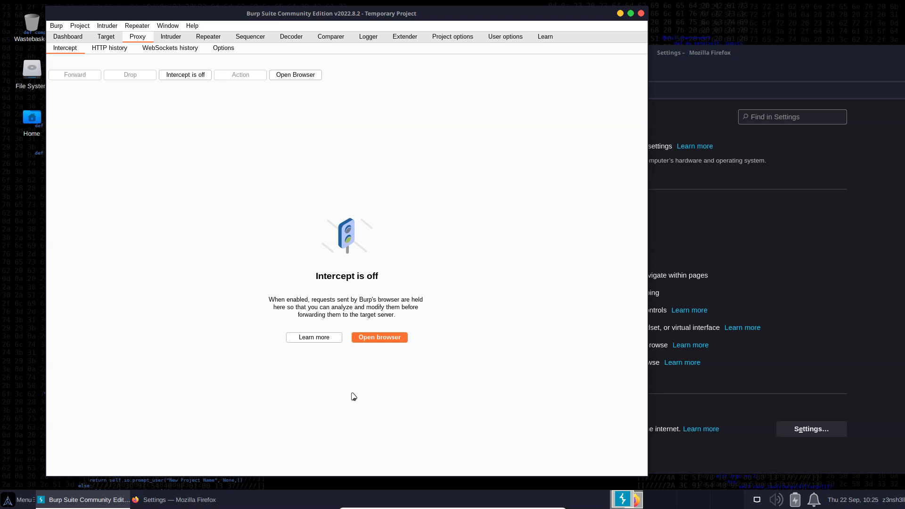
pyautogui.moveTo(182, 69)
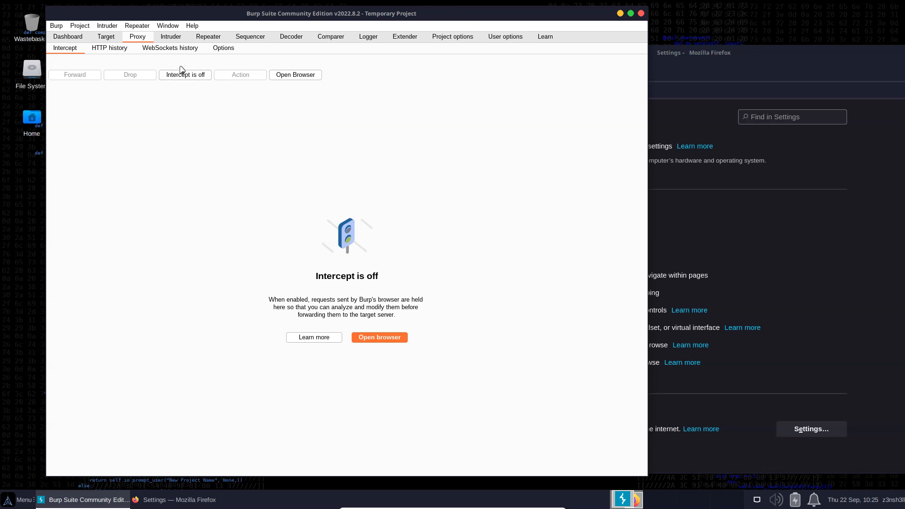
# Step: Turn interception on, load zenshell.ninja, and forward the OCSP and zenshell.ninja requests
pyautogui.click(185, 74)
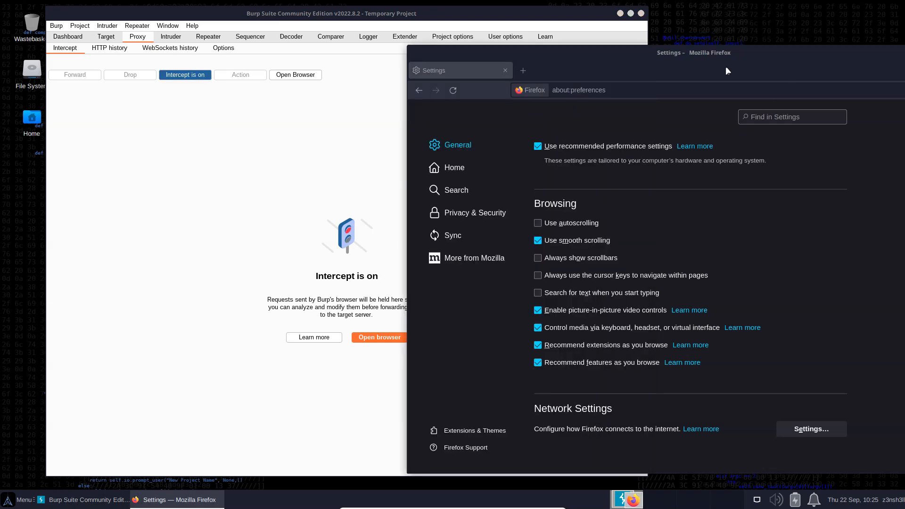
pyautogui.click(522, 70)
pyautogui.write('http://www.zen')
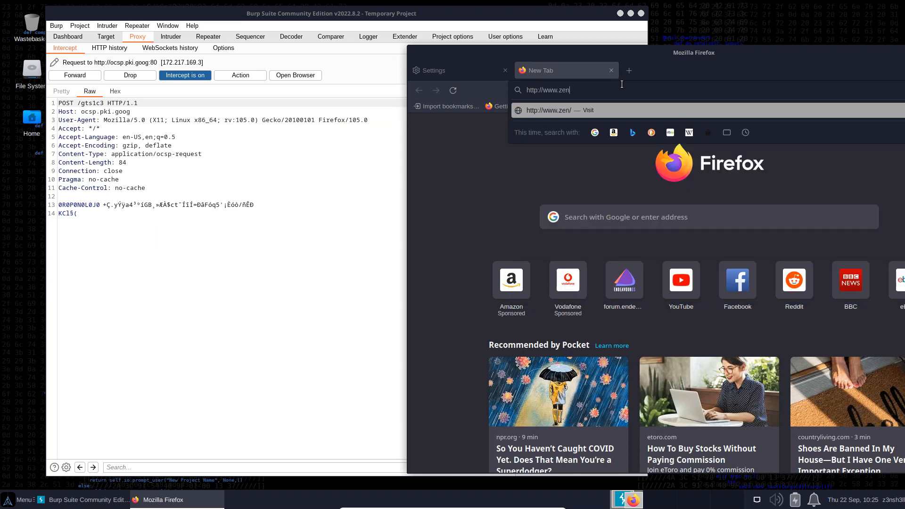
pyautogui.write('shell.ninja')
pyautogui.press('Return')
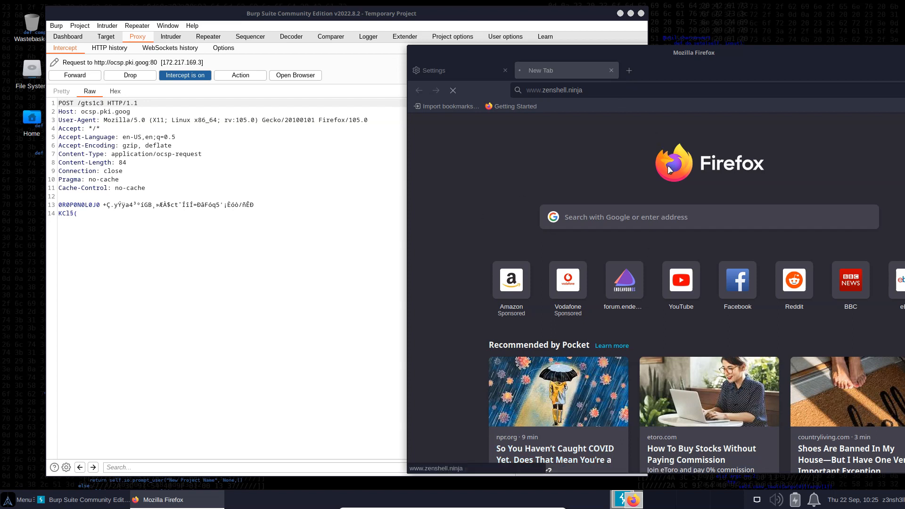
pyautogui.moveTo(677, 217)
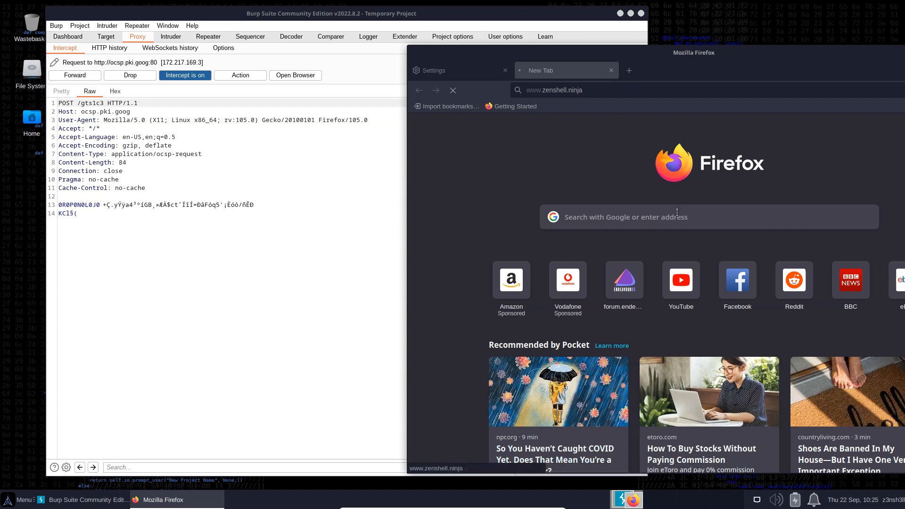
pyautogui.moveTo(270, 180)
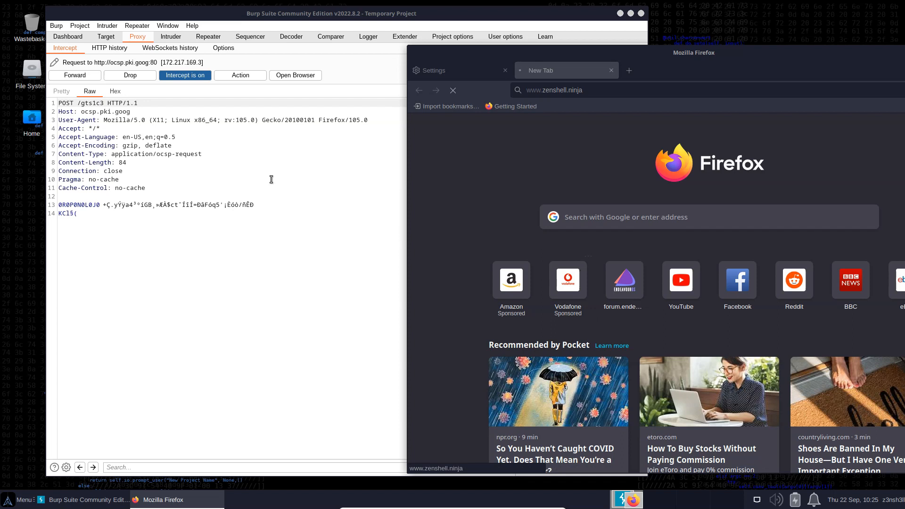
pyautogui.moveTo(173, 342)
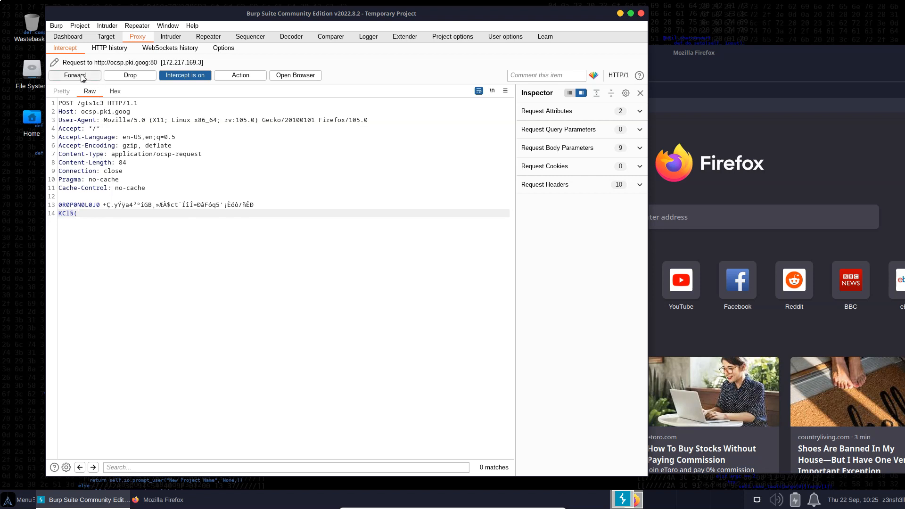
pyautogui.click(75, 75)
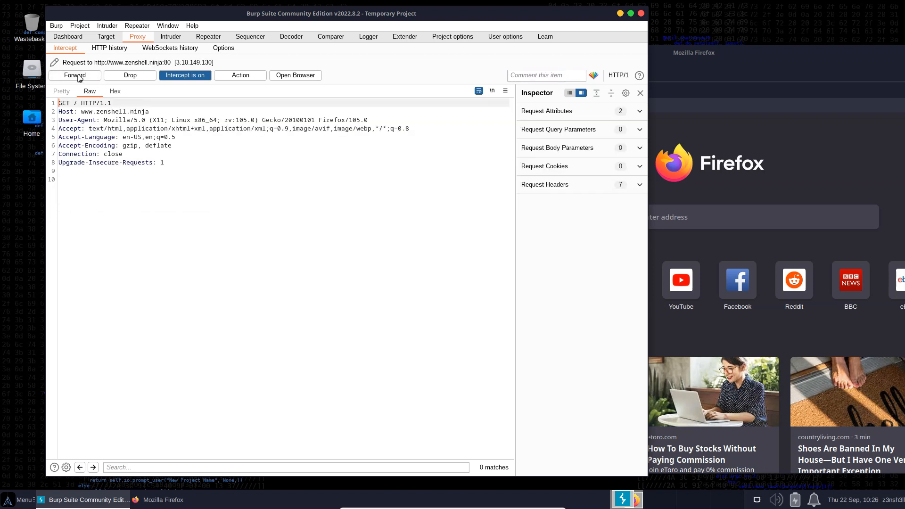
pyautogui.moveTo(184, 181)
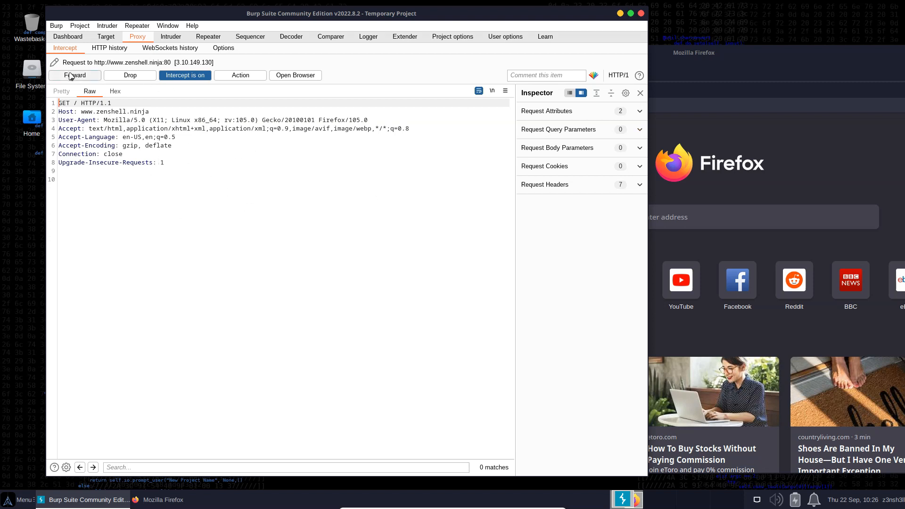
pyautogui.click(75, 75)
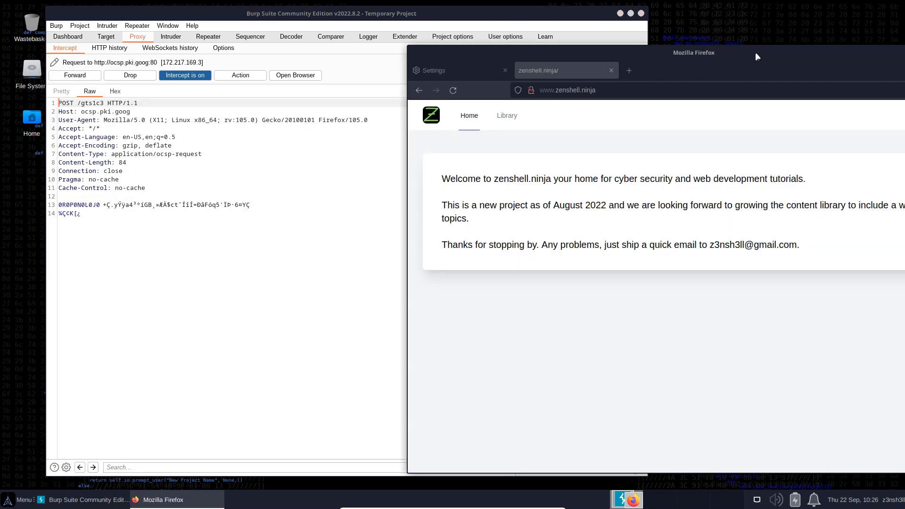
pyautogui.moveTo(380, 237)
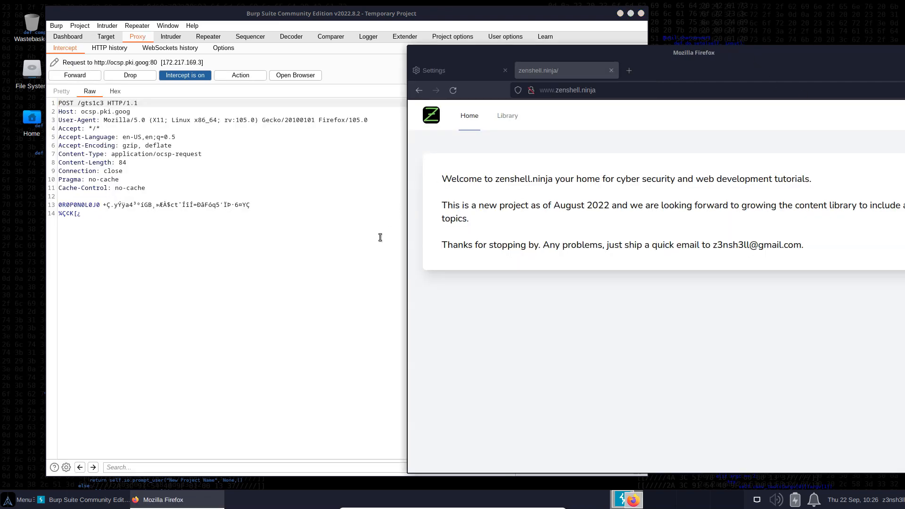
pyautogui.moveTo(269, 239)
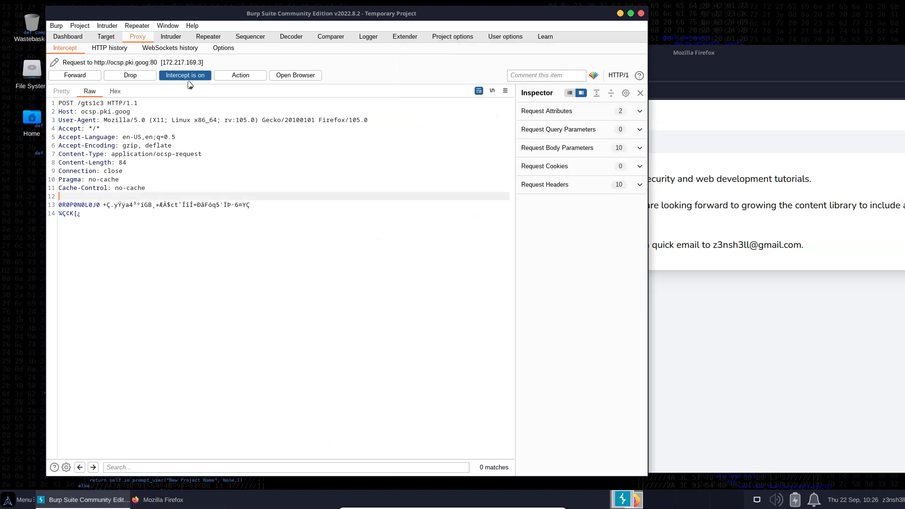
# Step: Turn interception off and view the zenshell.ninja root request and its response in the site map
pyautogui.click(185, 75)
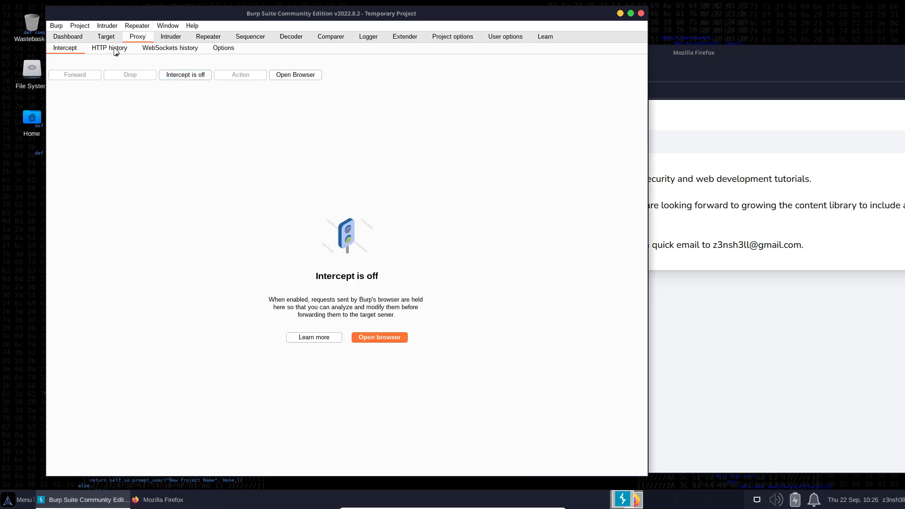
pyautogui.click(106, 36)
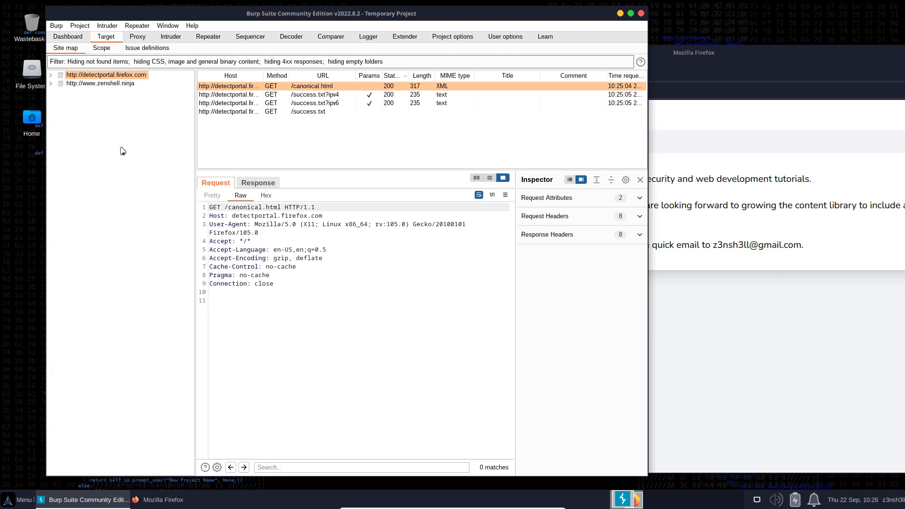
pyautogui.click(51, 83)
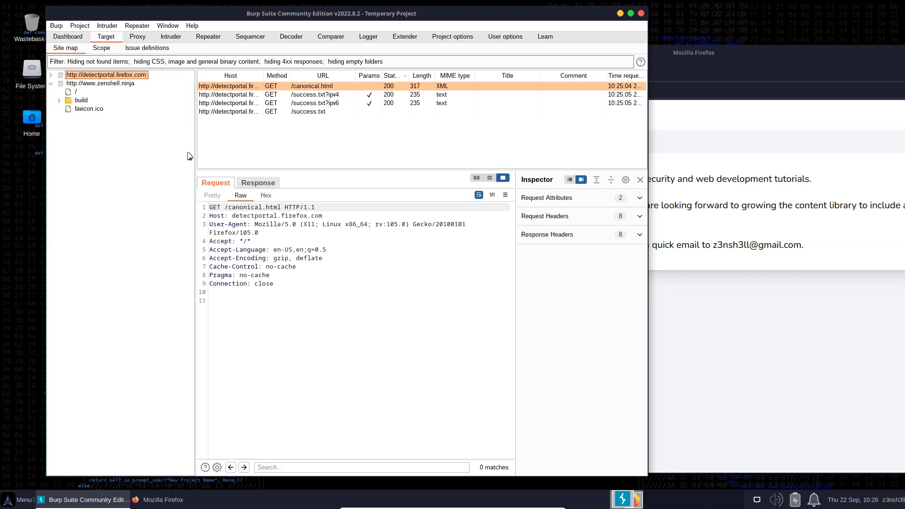
pyautogui.moveTo(706, 64)
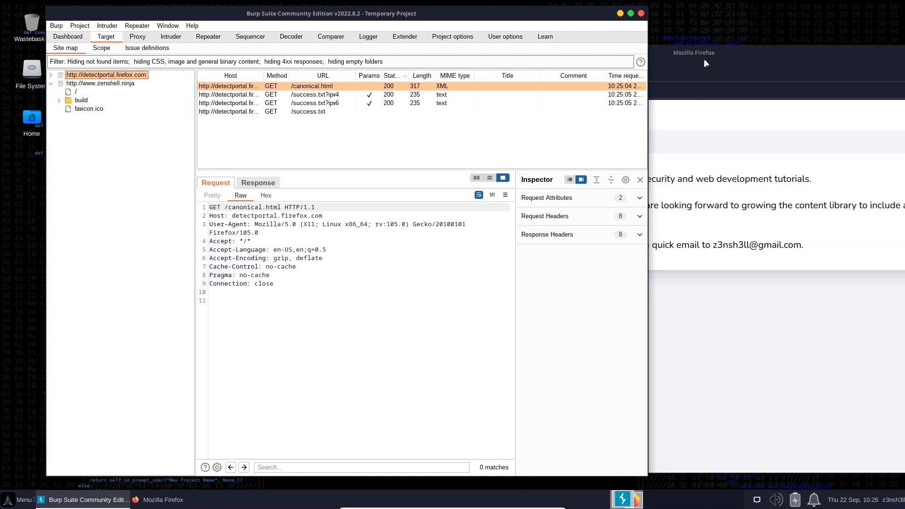
pyautogui.click(163, 500)
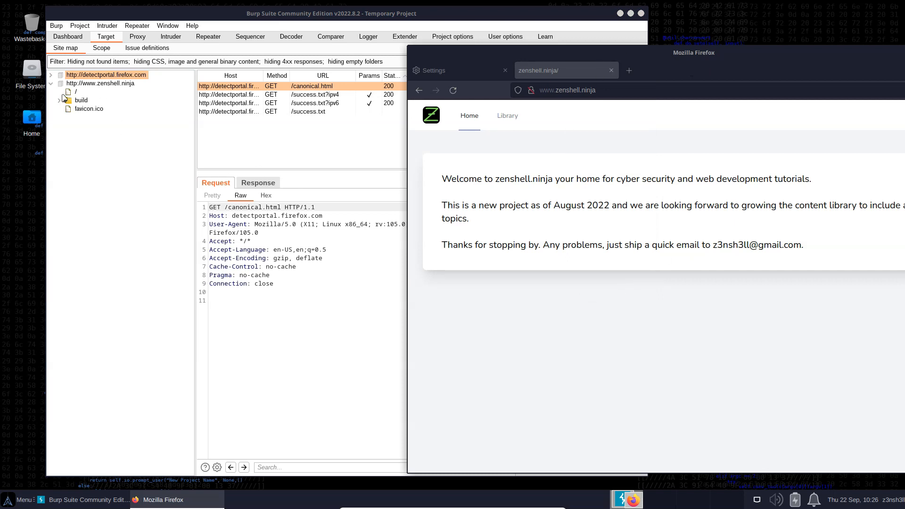
pyautogui.click(75, 93)
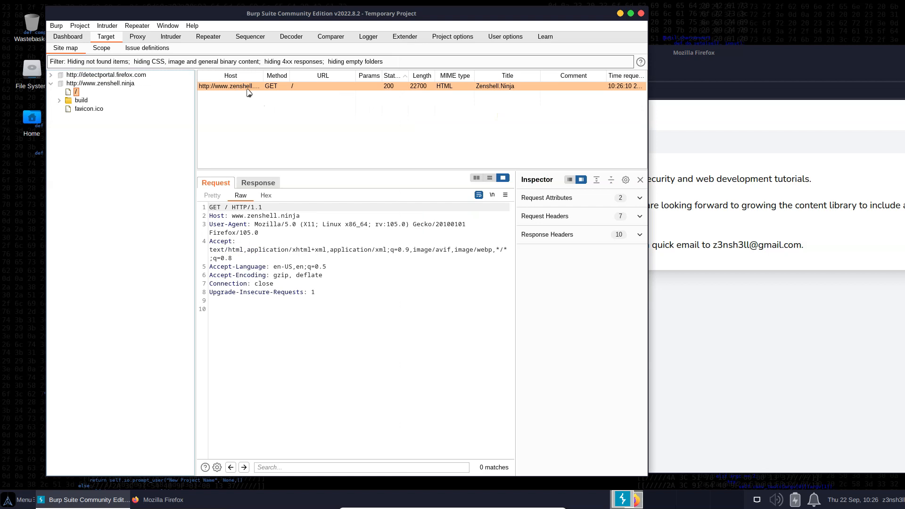
pyautogui.moveTo(287, 98)
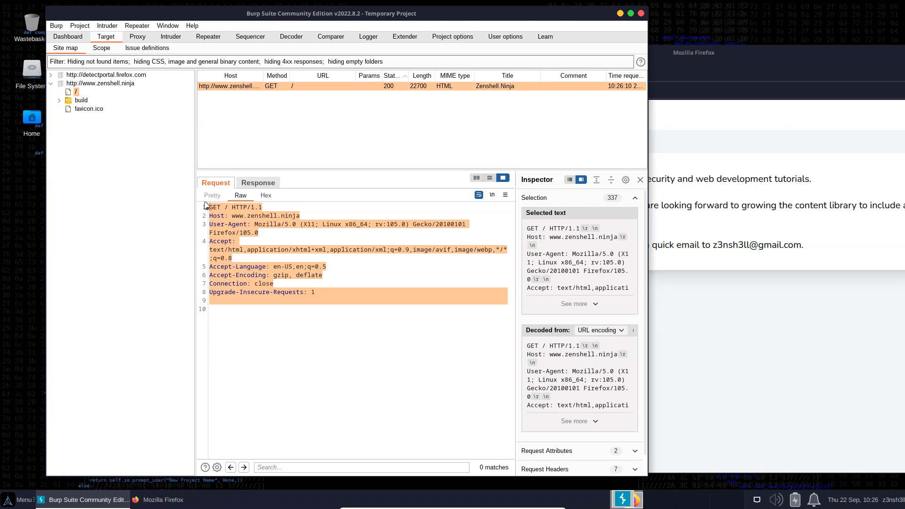
pyautogui.click(258, 183)
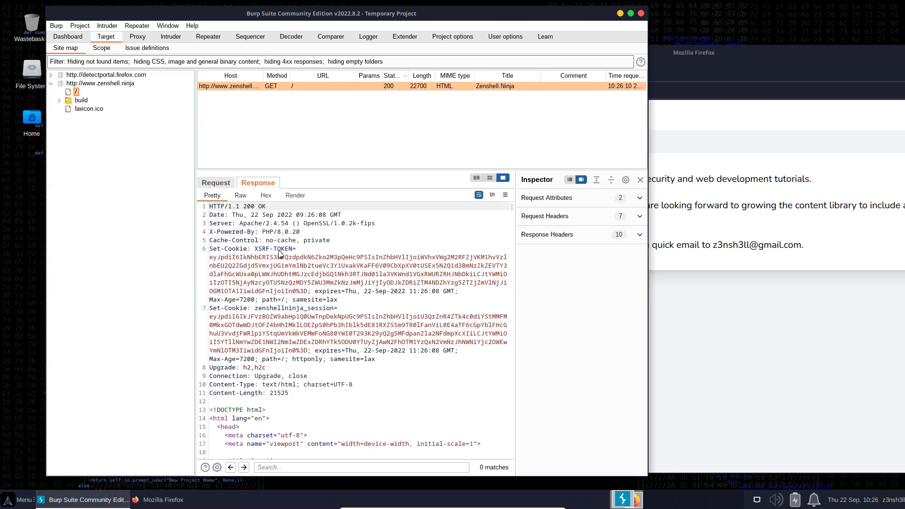
pyautogui.moveTo(299, 368)
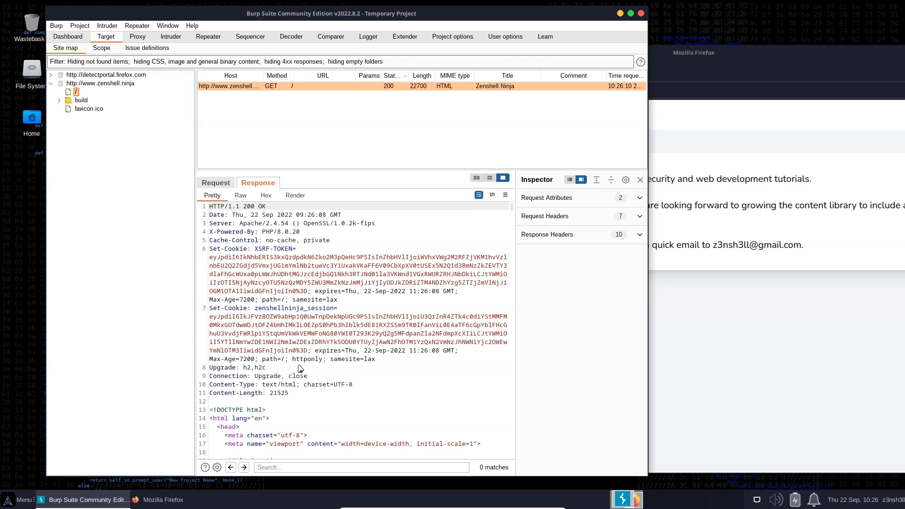
pyautogui.moveTo(346, 281)
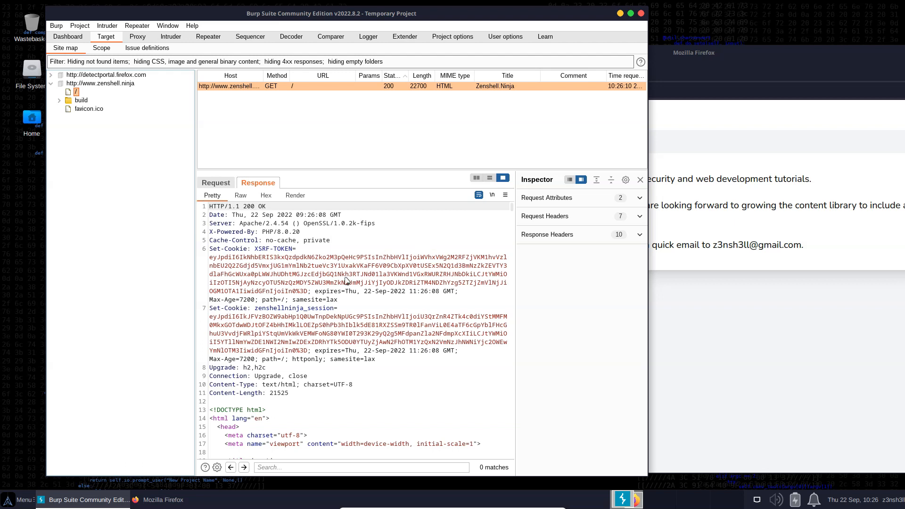
pyautogui.moveTo(647, 26)
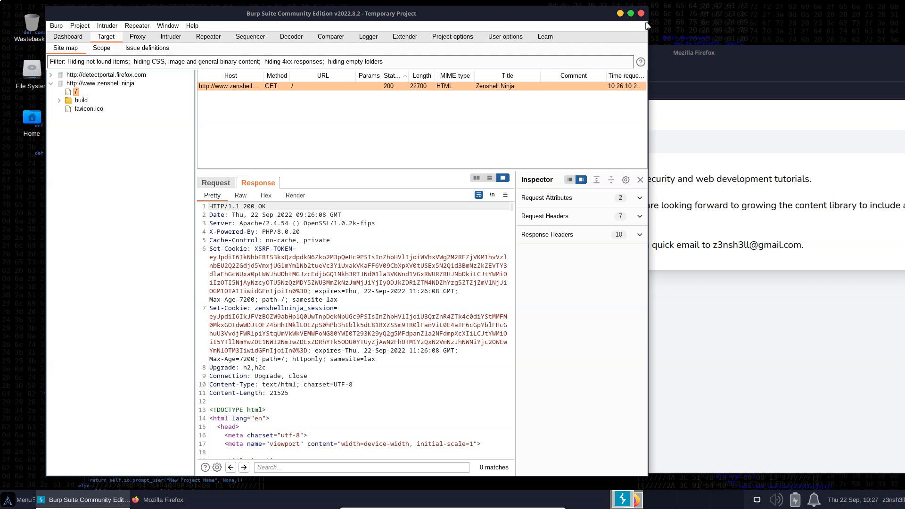
# Step: Quit Burp Suite and reload zenshell.ninja, getting the proxy-refusing-connections error
pyautogui.click(640, 13)
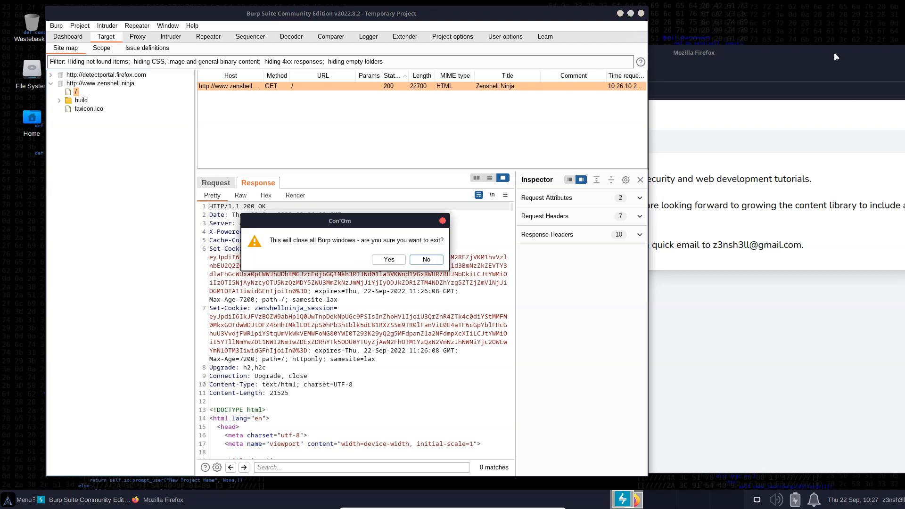
pyautogui.moveTo(283, 204)
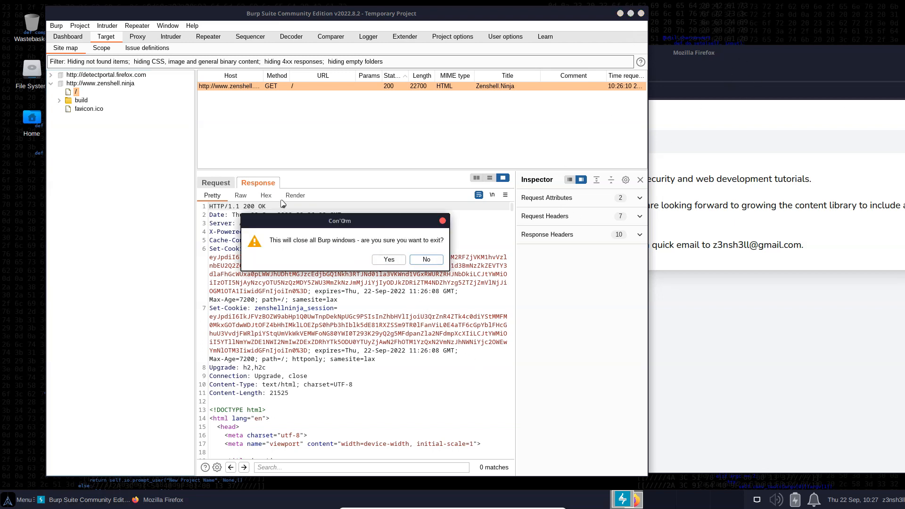
pyautogui.click(388, 259)
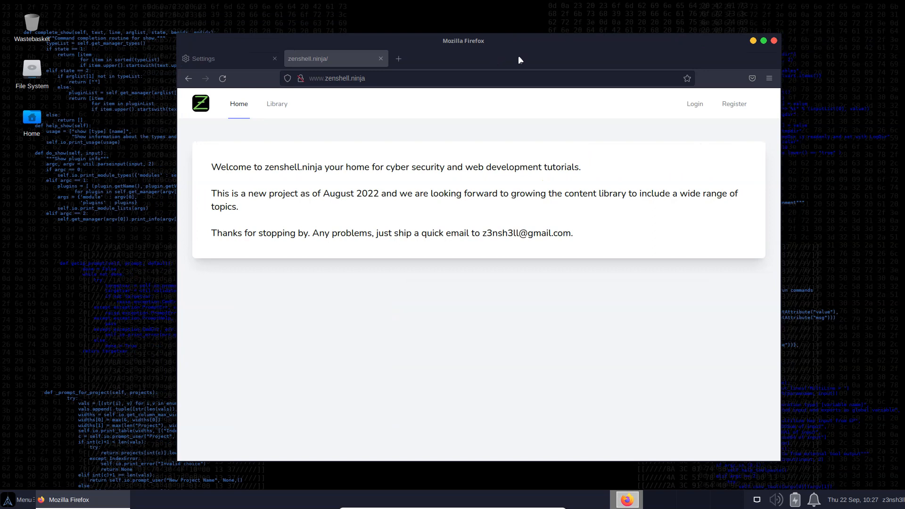
pyautogui.moveTo(371, 72)
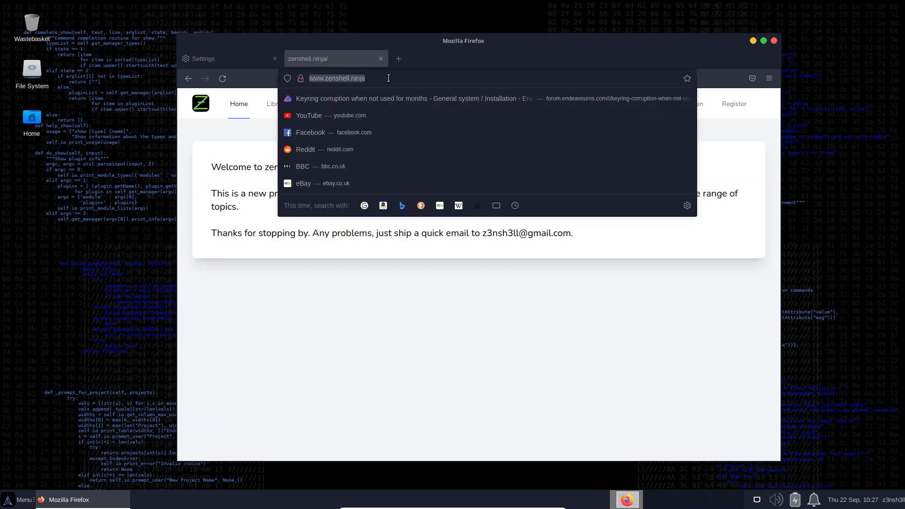
pyautogui.press('Return')
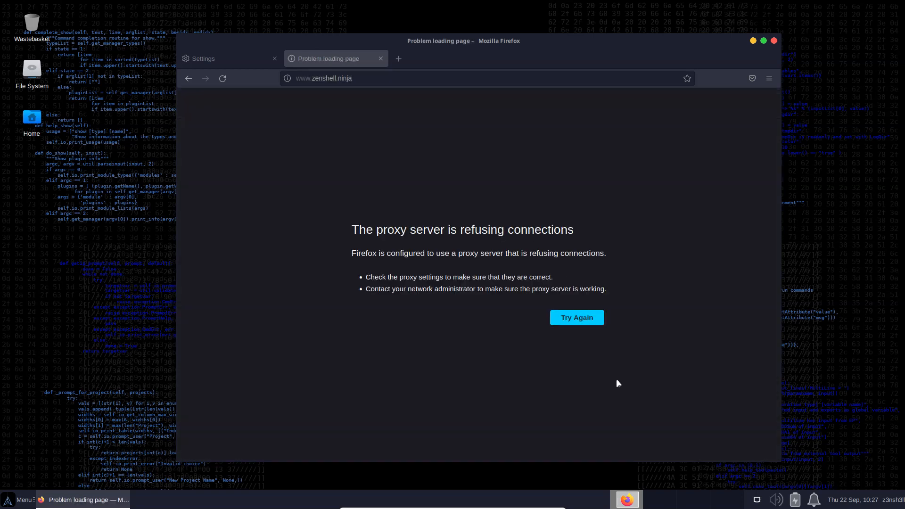
pyautogui.moveTo(396, 244)
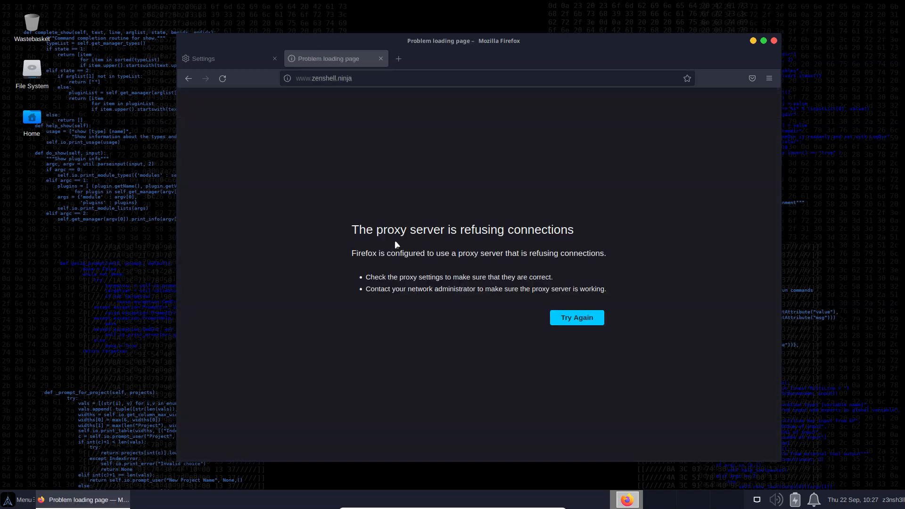
pyautogui.moveTo(483, 265)
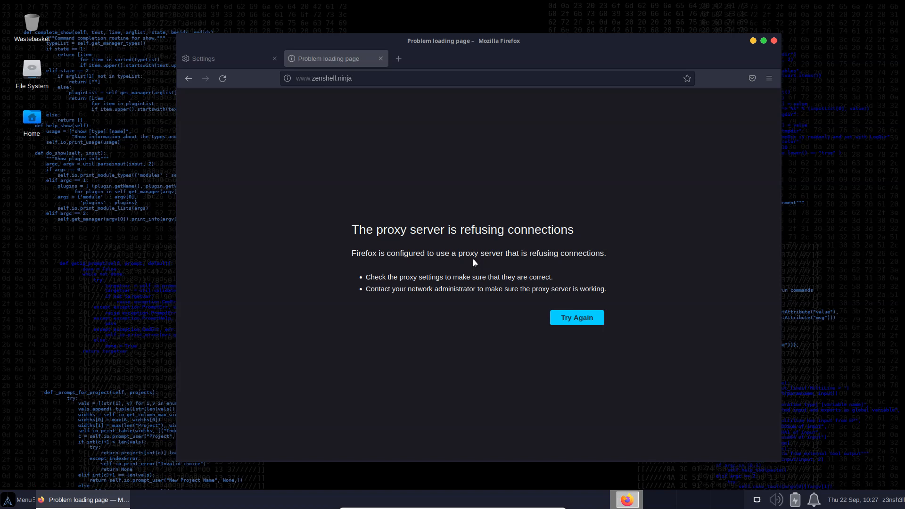
pyautogui.moveTo(770, 78)
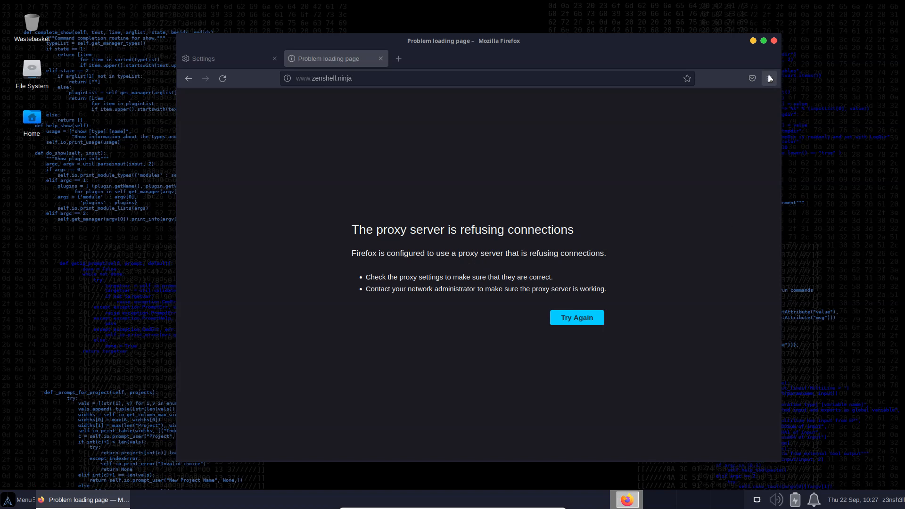
# Step: Review the 127.0.0.1:8080 proxy settings via the Firefox menu, then maximize the window
pyautogui.click(226, 59)
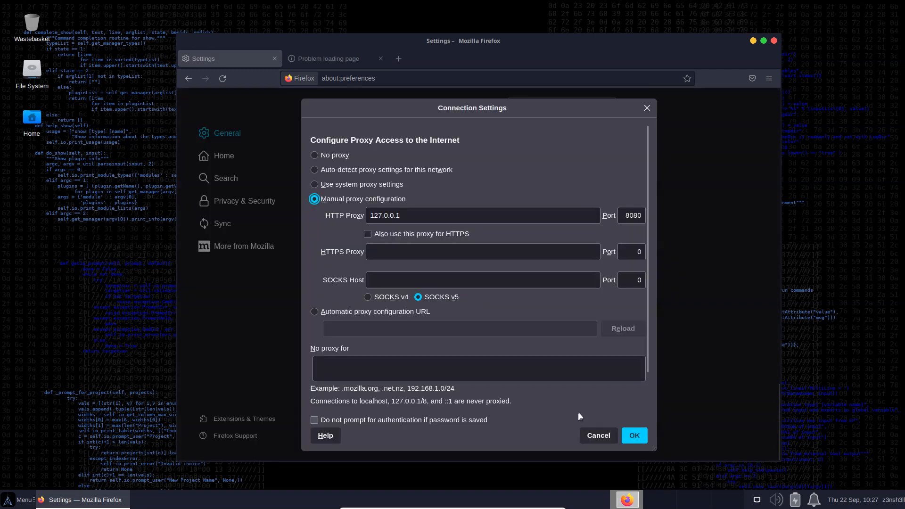
pyautogui.moveTo(661, 111)
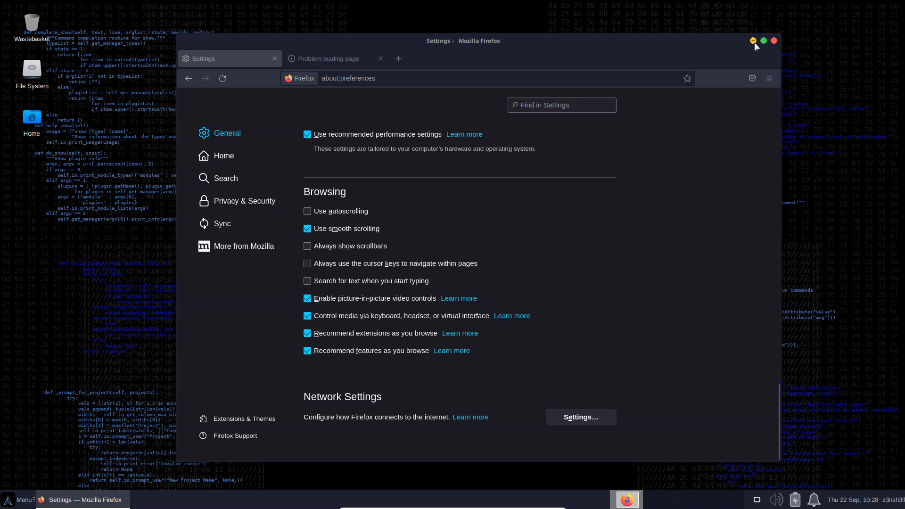
pyautogui.click(769, 78)
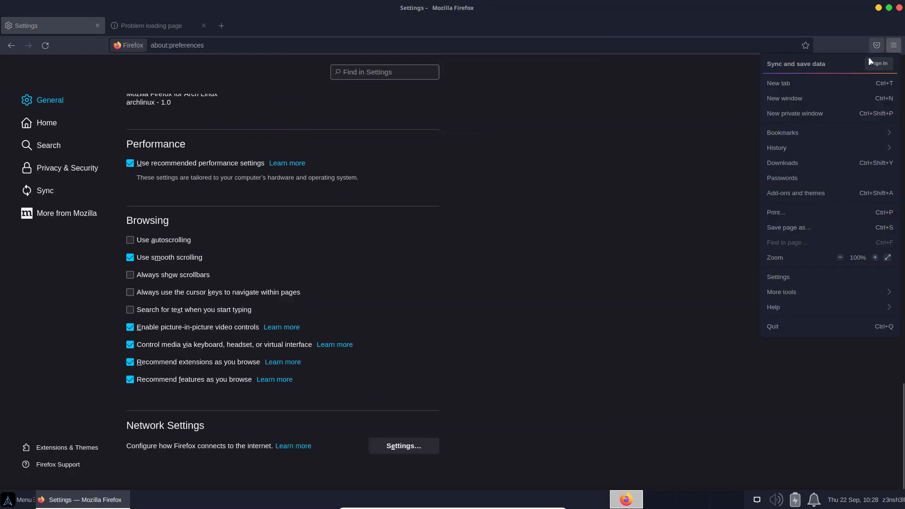
# Step: Search the developer add-ons for 'foxy' to find FoxyProxy
pyautogui.click(781, 291)
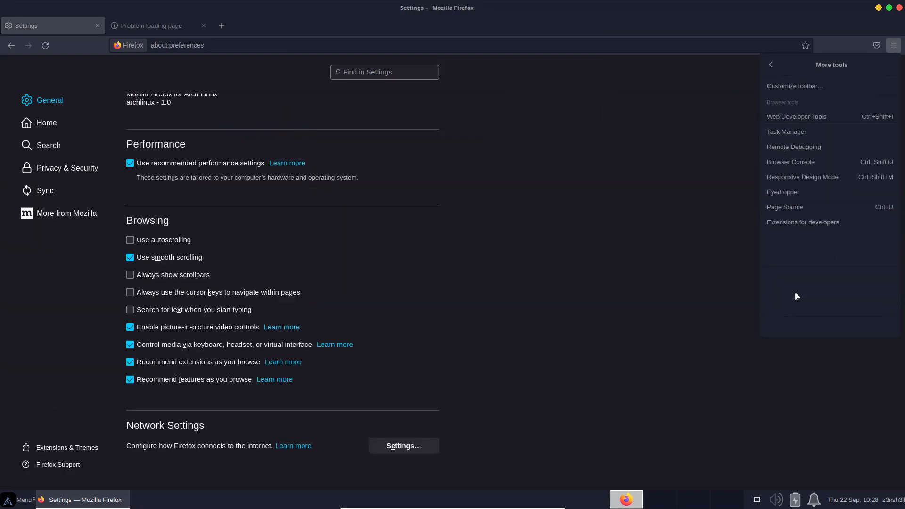
pyautogui.click(802, 222)
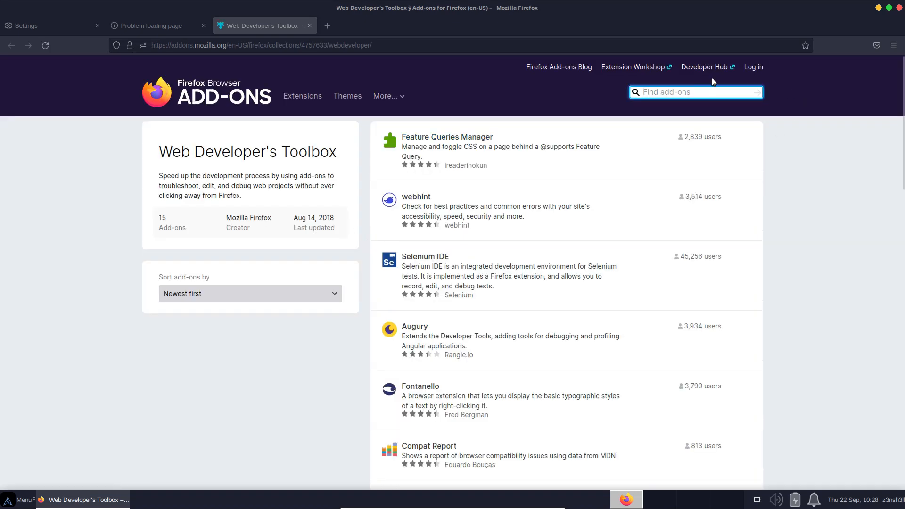
pyautogui.write('foxy')
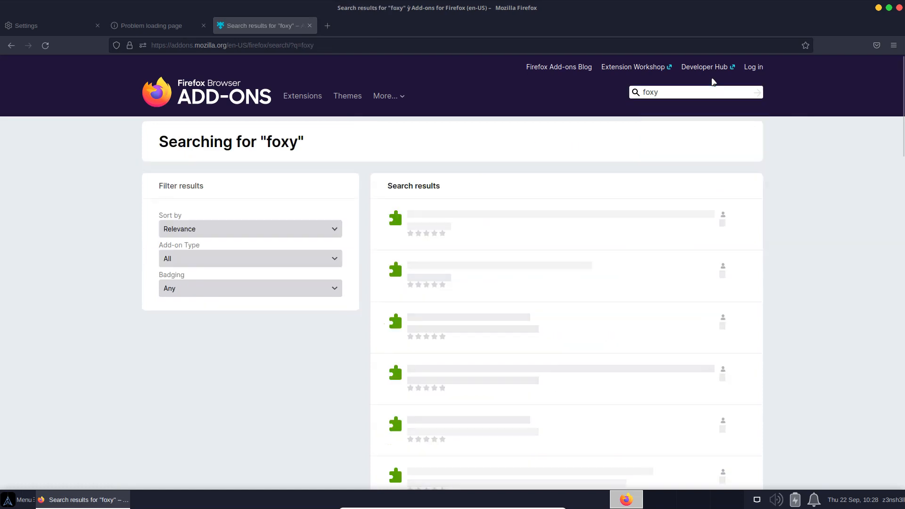
pyautogui.scroll(-3)
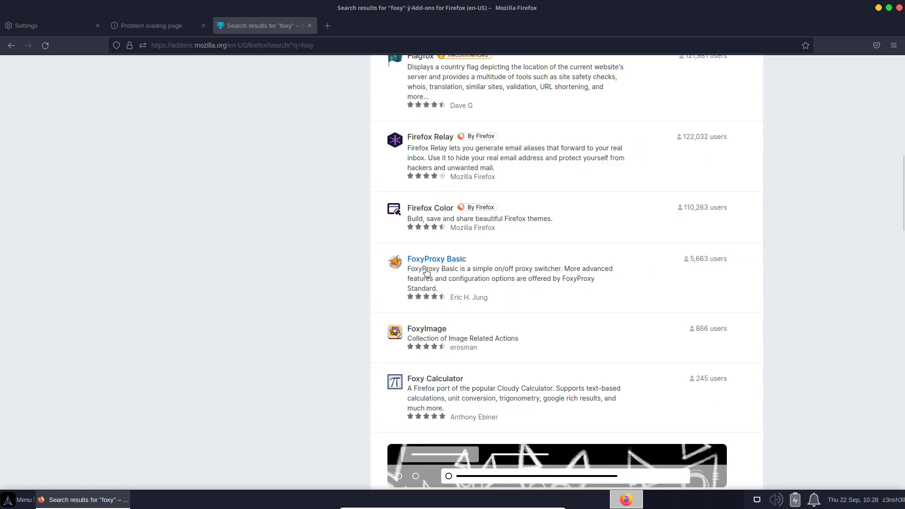
pyautogui.moveTo(404, 271)
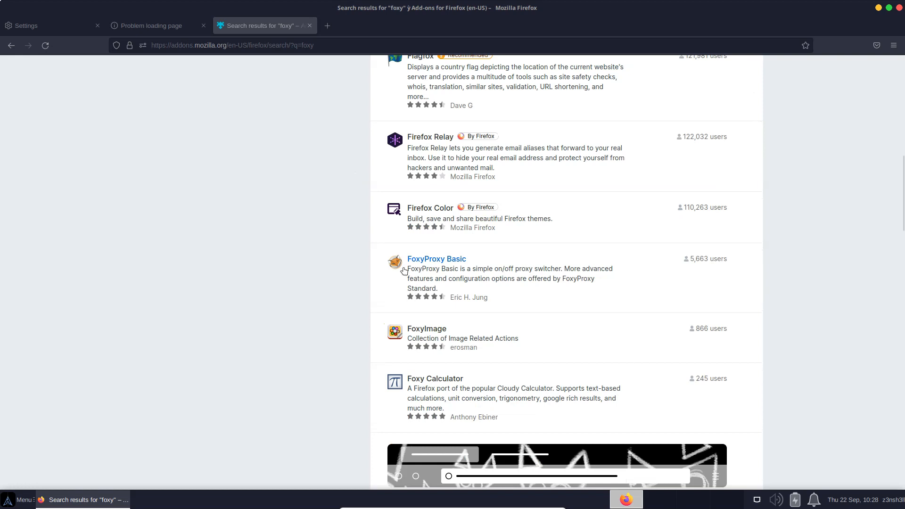
pyautogui.moveTo(478, 291)
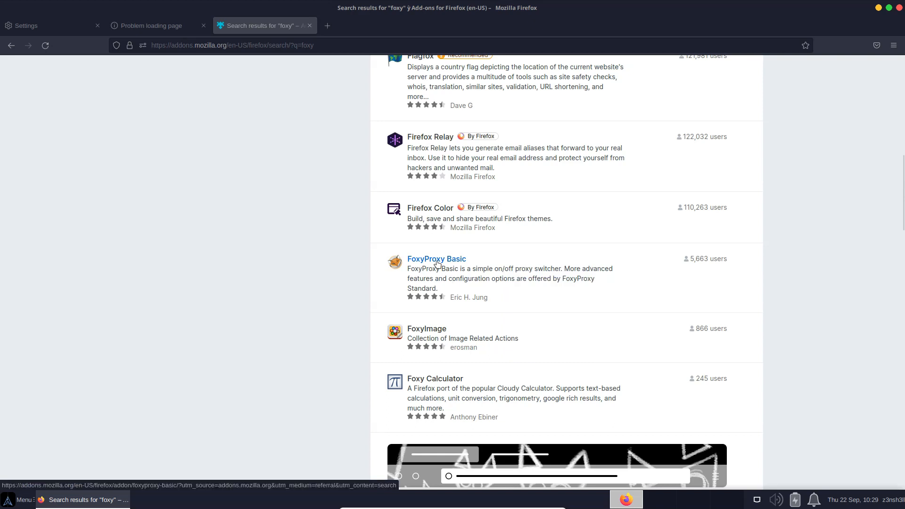
# Step: Install FoxyProxy Standard, granting its permissions, and open its toolbar menu
pyautogui.click(436, 259)
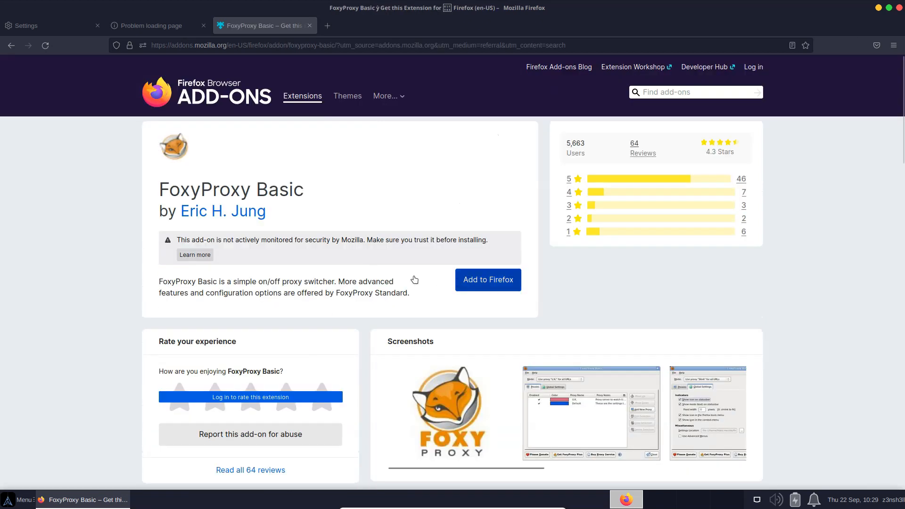
pyautogui.click(487, 279)
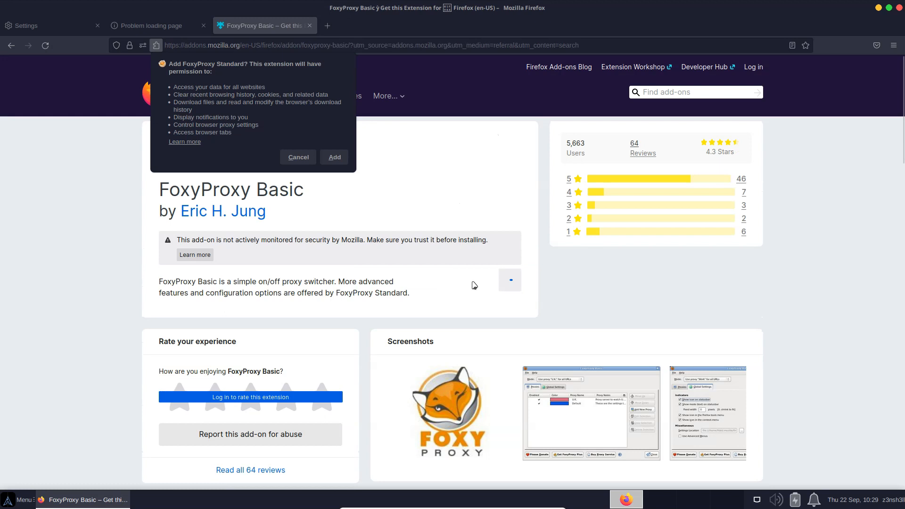
pyautogui.click(334, 157)
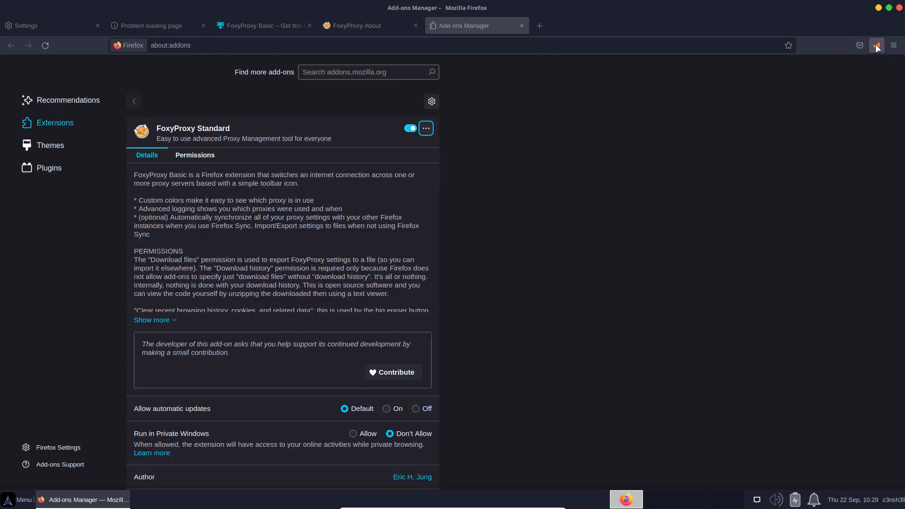
pyautogui.click(876, 45)
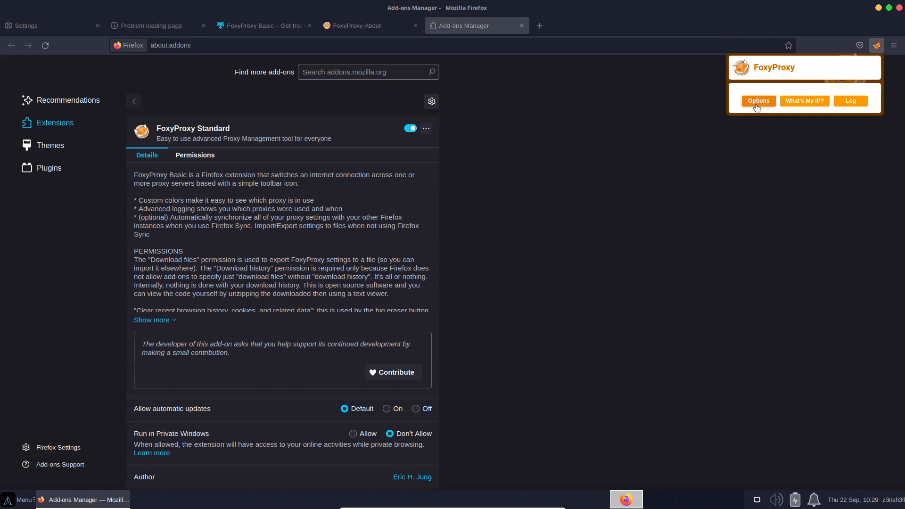
# Step: Create and save a FoxyProxy entry titled 'Burp Suite' using 127.0.0.1 and port 8080
pyautogui.click(758, 101)
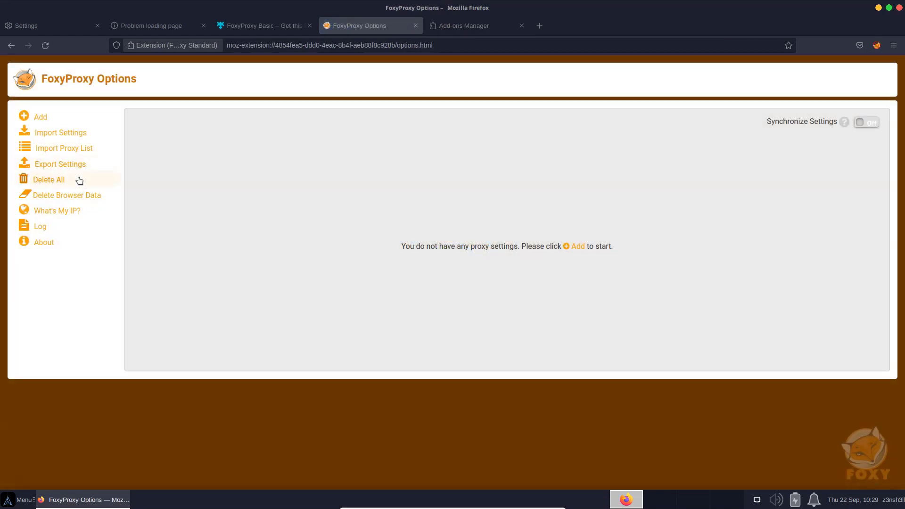
pyautogui.click(40, 117)
pyautogui.write('Bur')
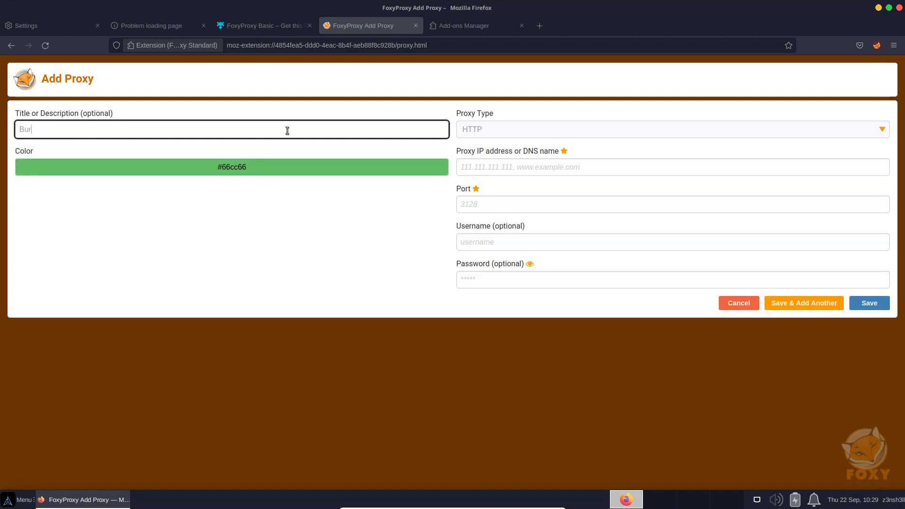
pyautogui.write('p Suite')
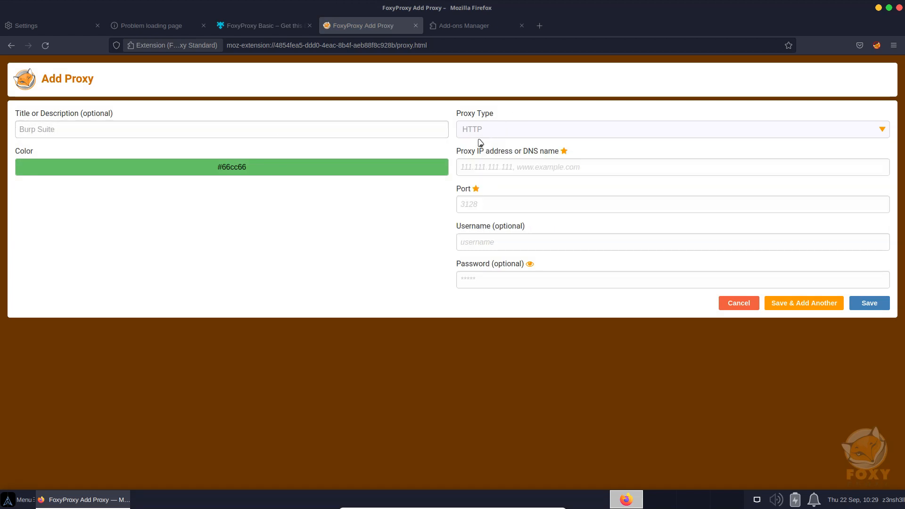
pyautogui.click(635, 167)
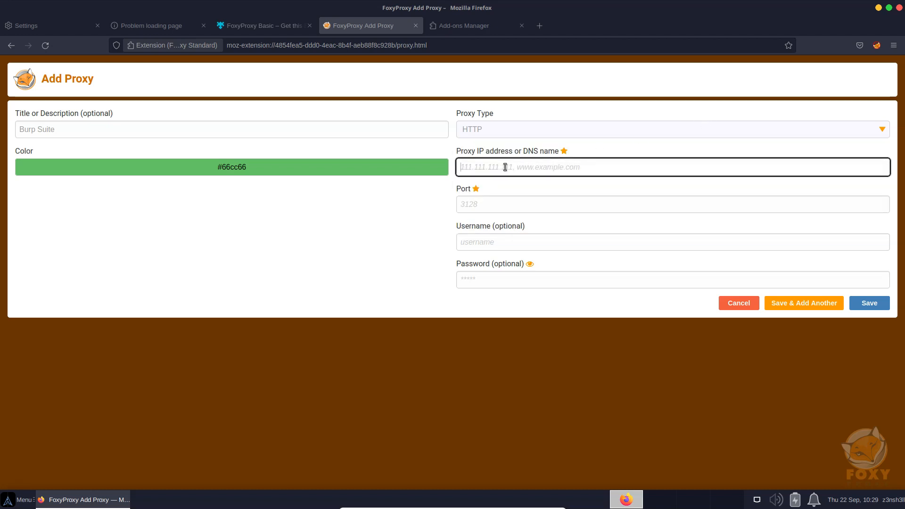
pyautogui.write('127.0.0.')
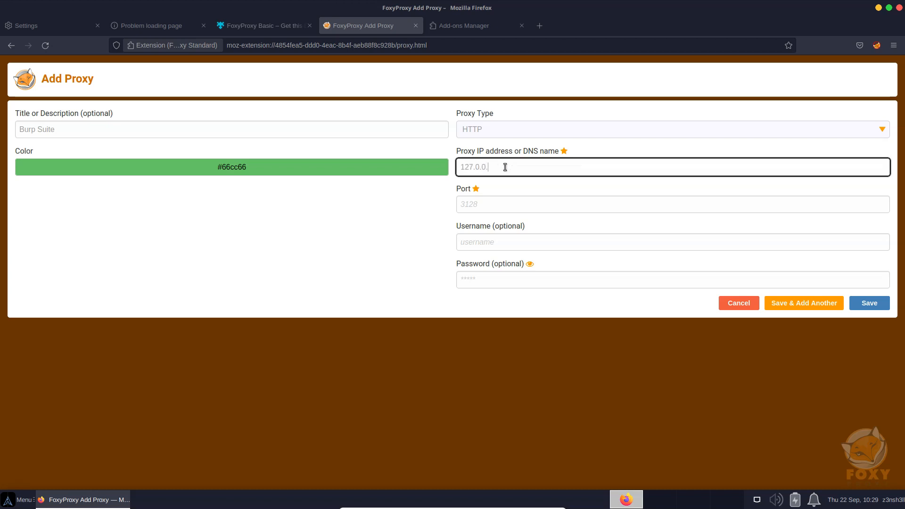
pyautogui.write('1')
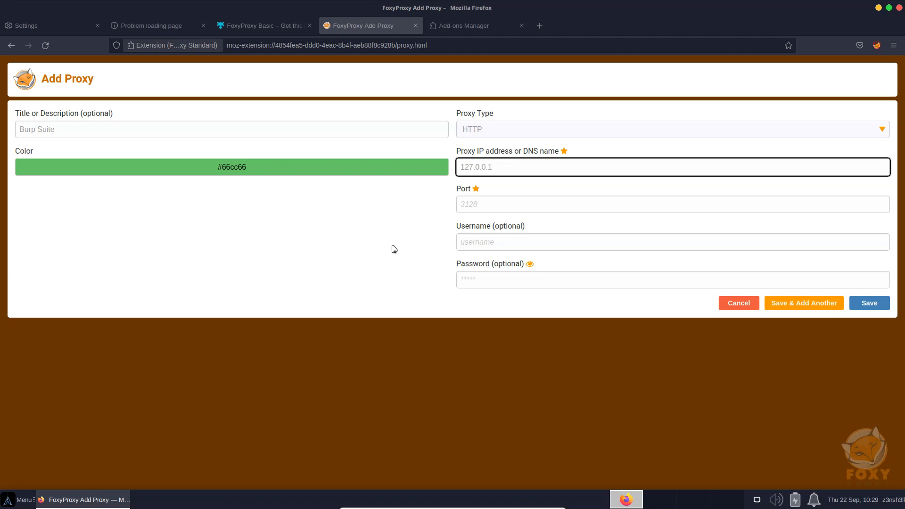
pyautogui.write('8080')
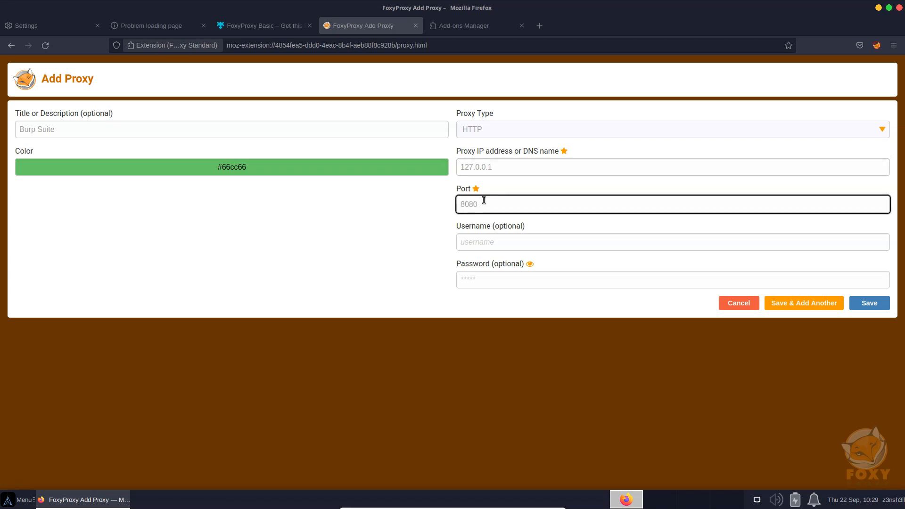
pyautogui.click(869, 303)
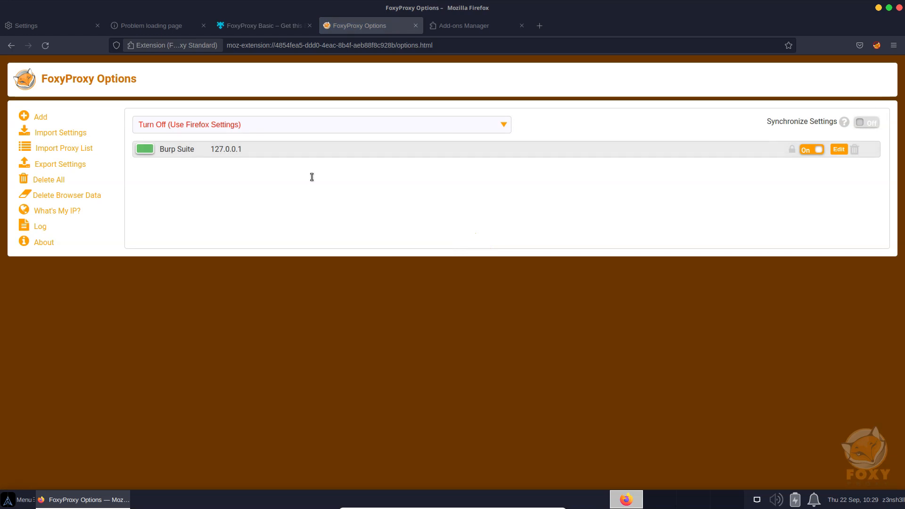
# Step: Open Firefox settings, keep FoxyProxy off from its menu, and return to the zenshell.ninja tab
pyautogui.click(892, 45)
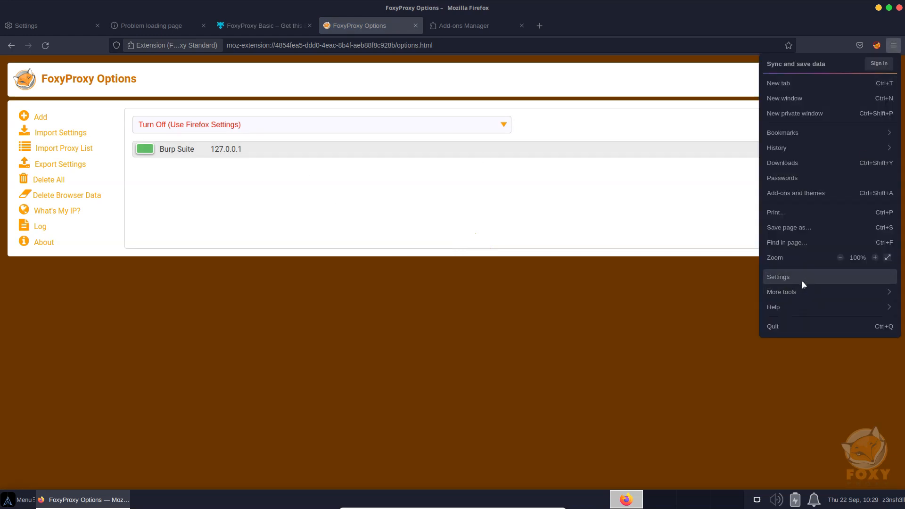
pyautogui.click(777, 277)
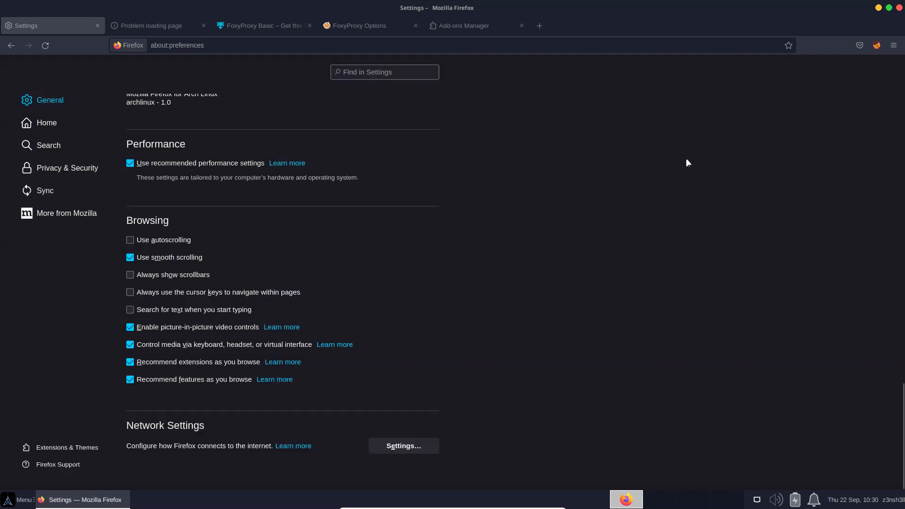
pyautogui.moveTo(880, 57)
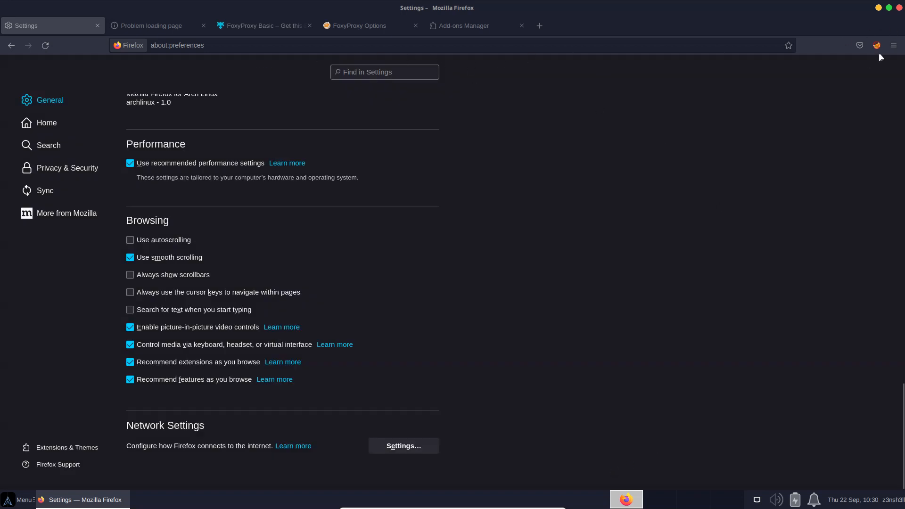
pyautogui.click(877, 45)
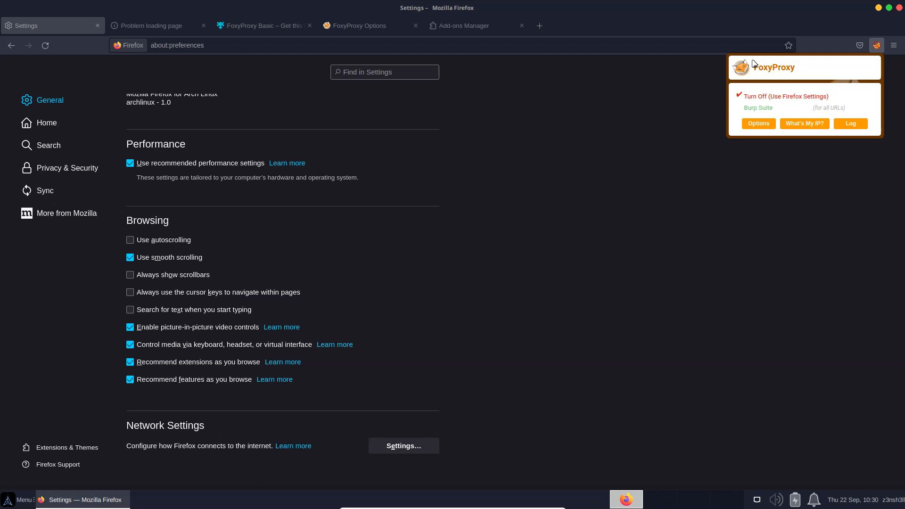
pyautogui.moveTo(712, 108)
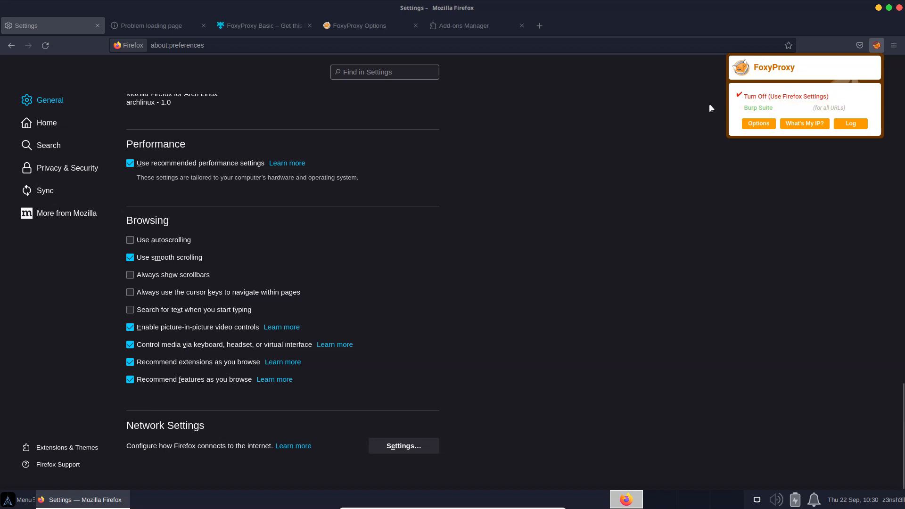
pyautogui.moveTo(686, 128)
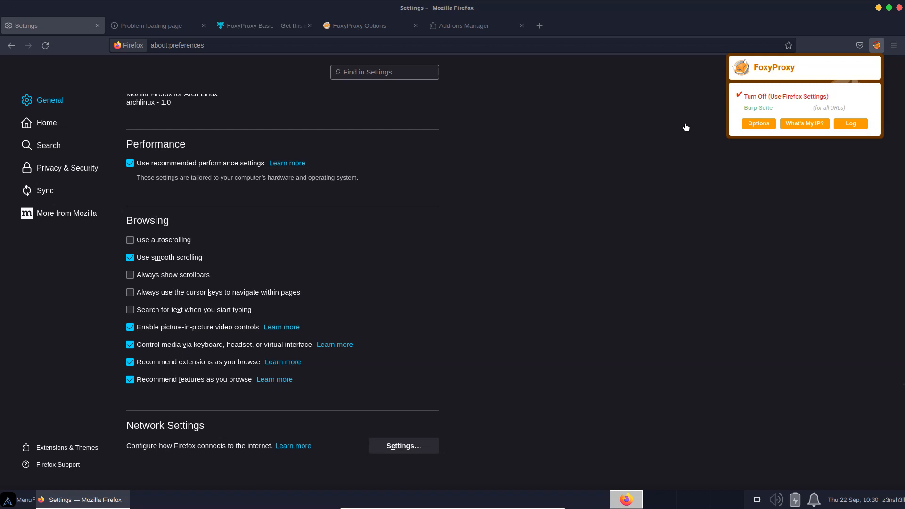
pyautogui.moveTo(678, 126)
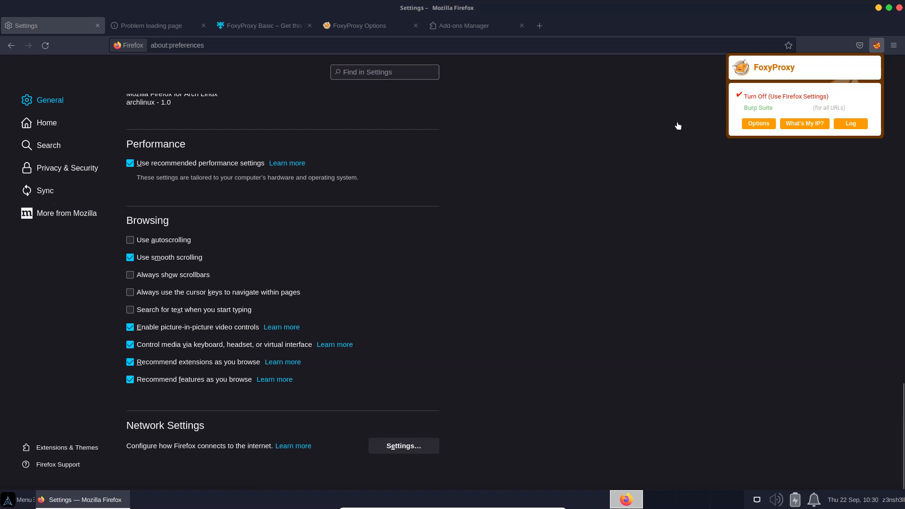
pyautogui.moveTo(734, 98)
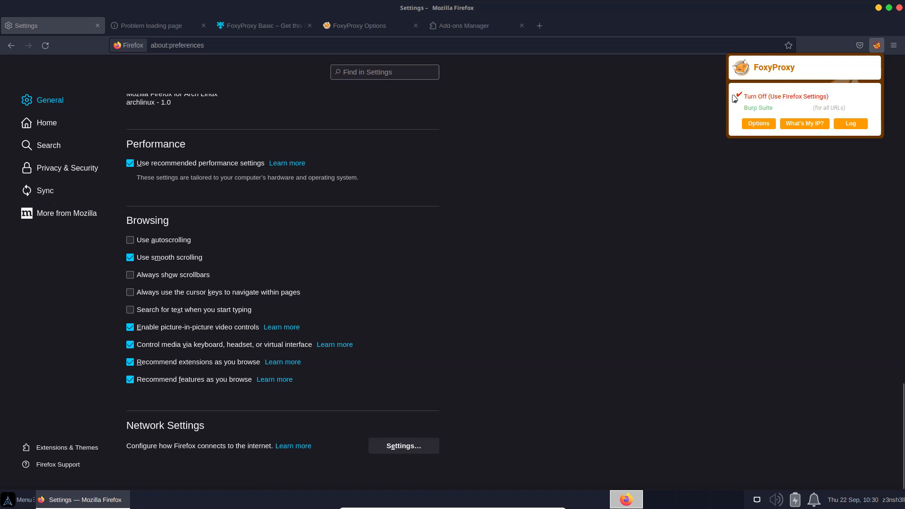
pyautogui.click(151, 26)
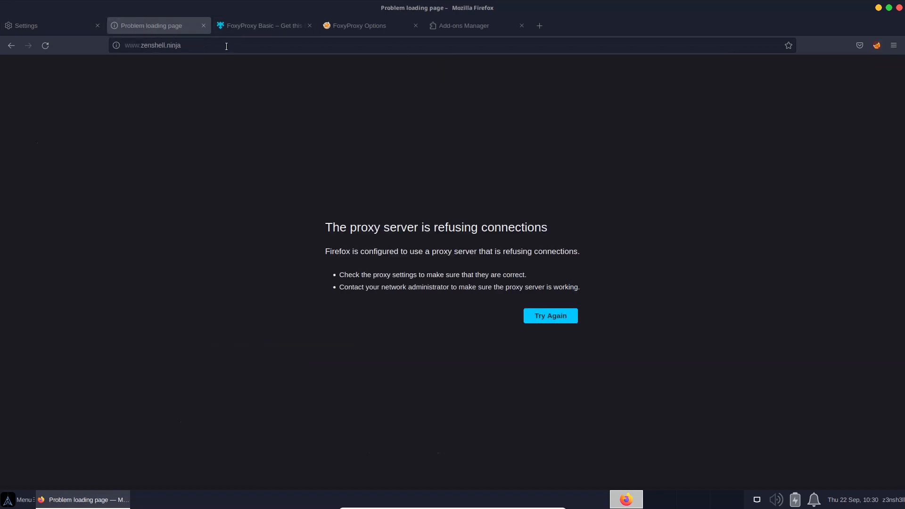
# Step: Reload zenshell.ninja, select the Burp Suite proxy in FoxyProxy, and reload through it
pyautogui.click(549, 315)
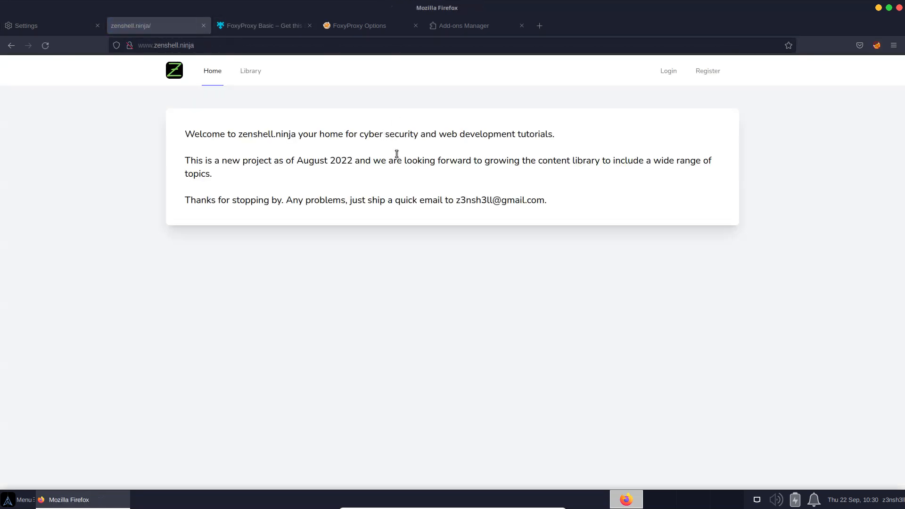
pyautogui.click(876, 45)
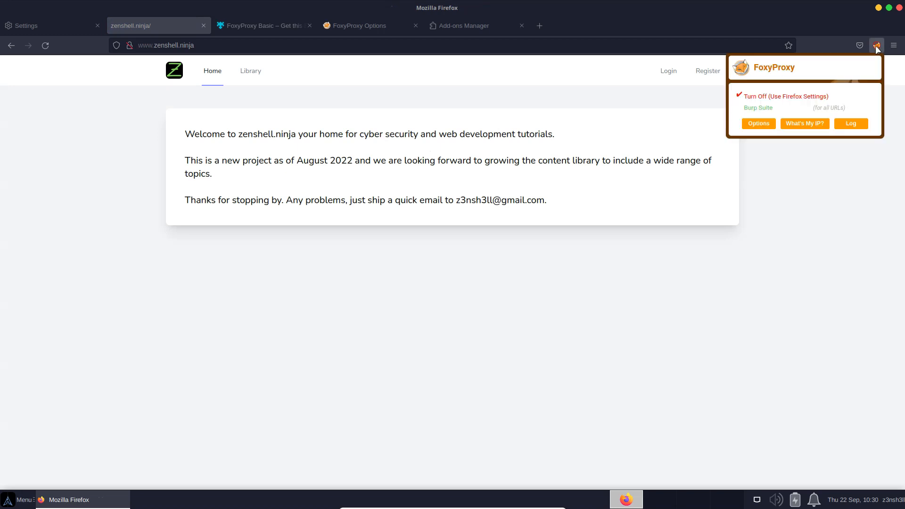
pyautogui.click(758, 108)
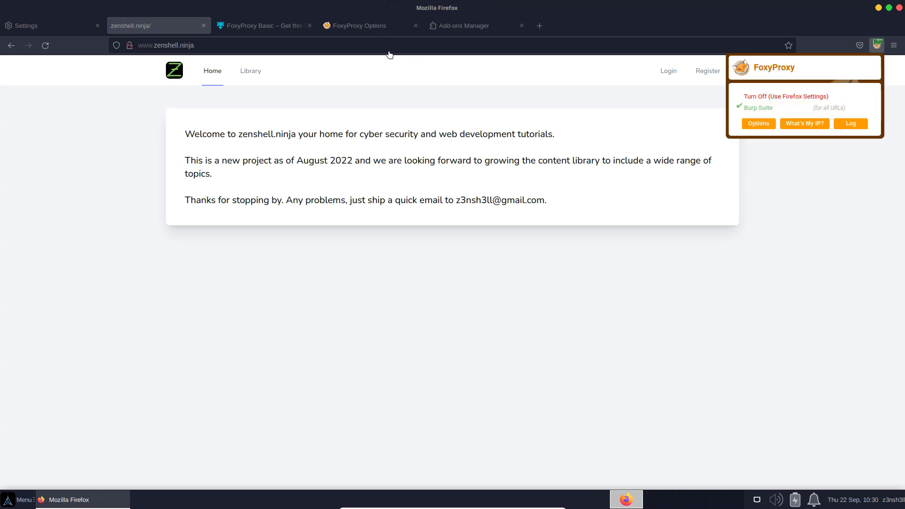
pyautogui.click(758, 108)
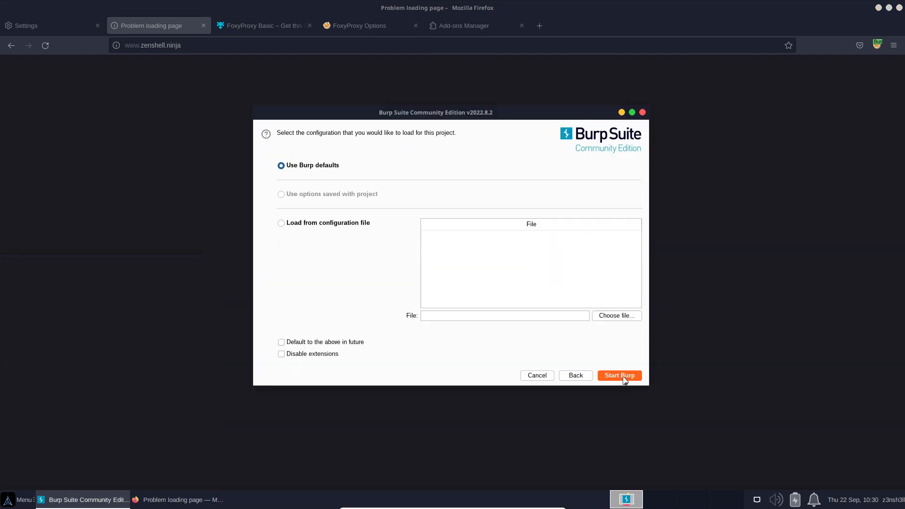
# Step: Start Burp Suite with the 'Use Burp defaults' configuration
pyautogui.click(619, 375)
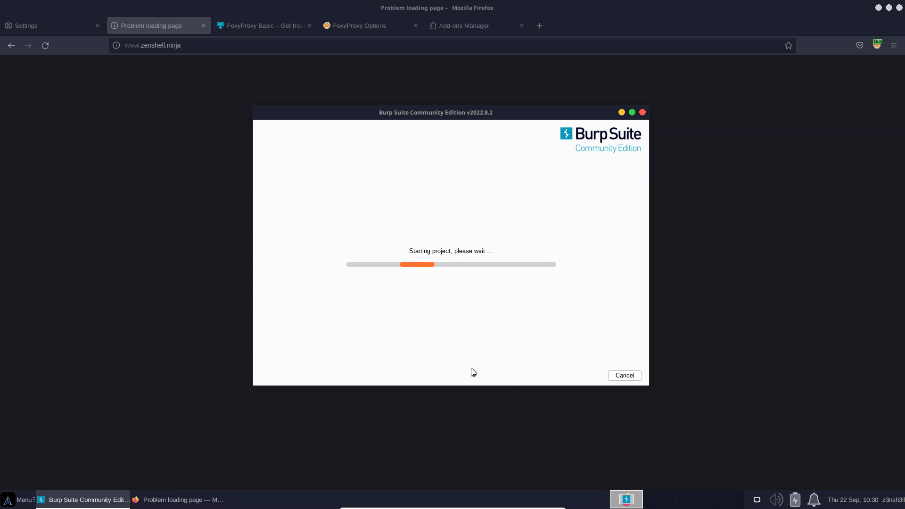
pyautogui.moveTo(485, 337)
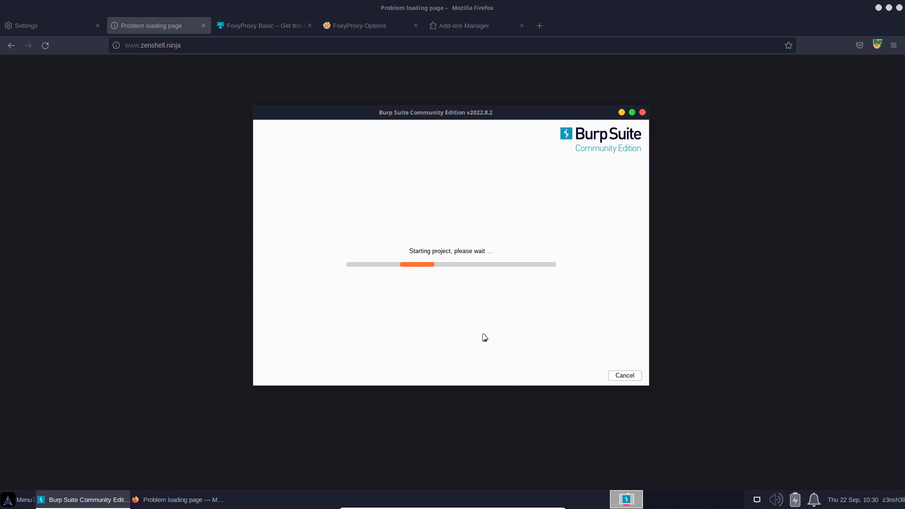
pyautogui.moveTo(454, 289)
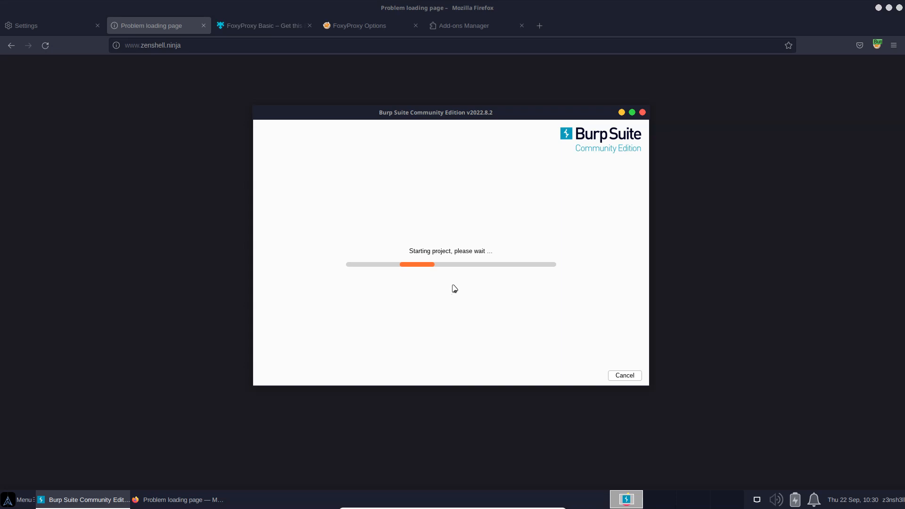
pyautogui.moveTo(259, 184)
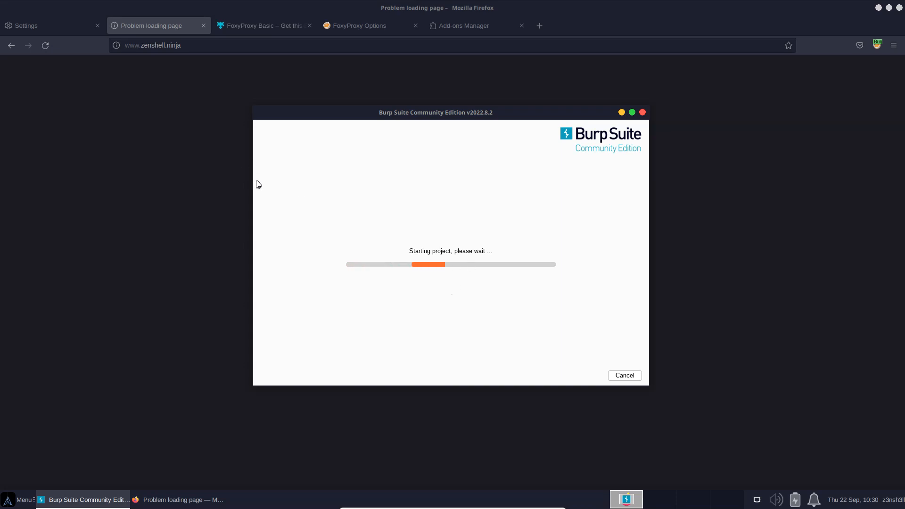
pyautogui.moveTo(272, 211)
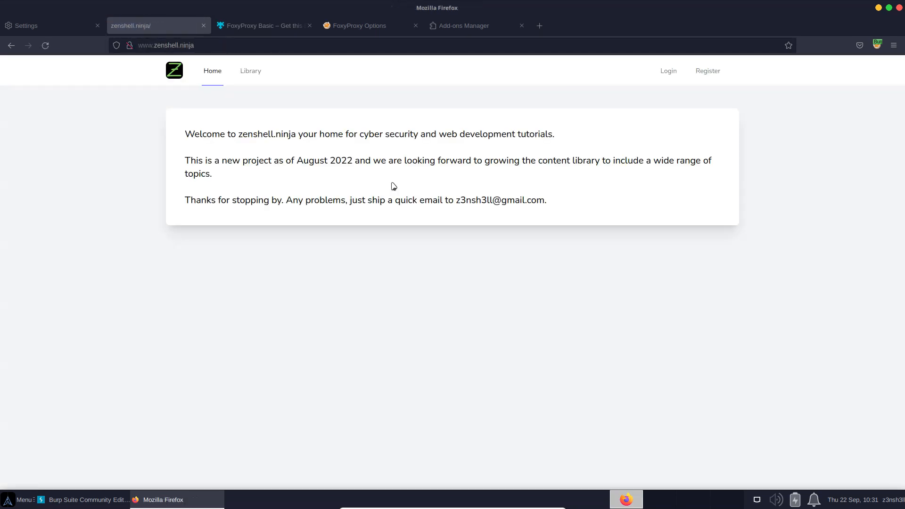
pyautogui.moveTo(342, 268)
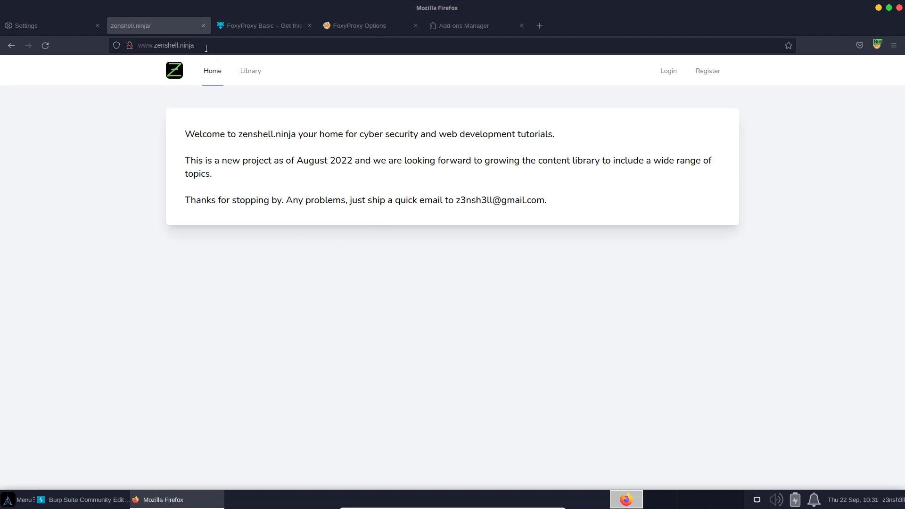
pyautogui.click(166, 45)
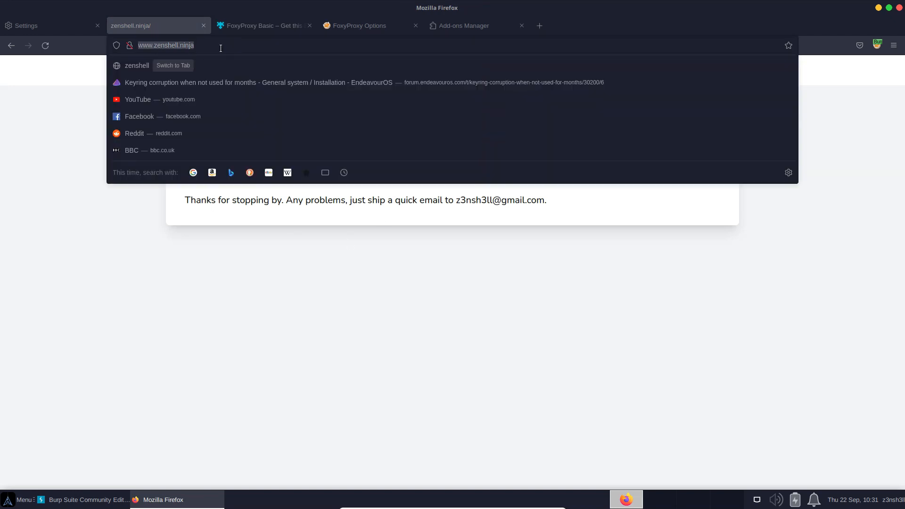
pyautogui.moveTo(175, 47)
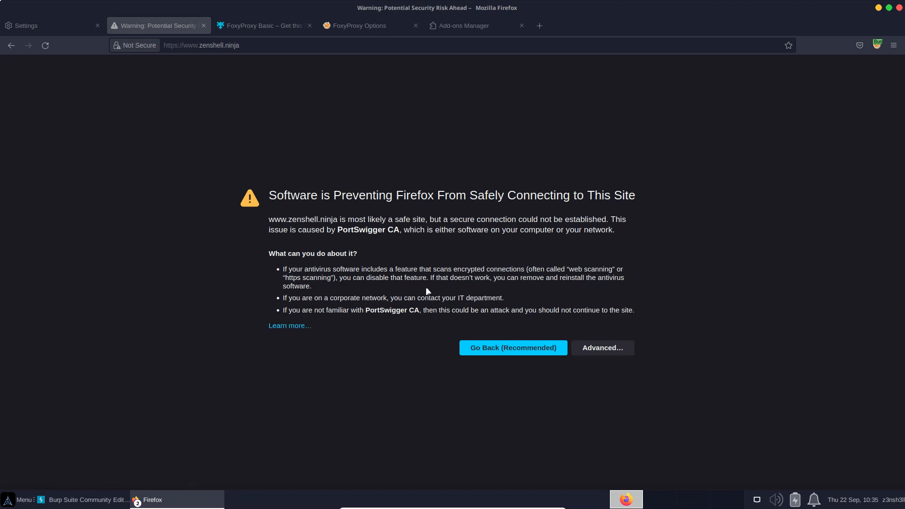
pyautogui.moveTo(390, 354)
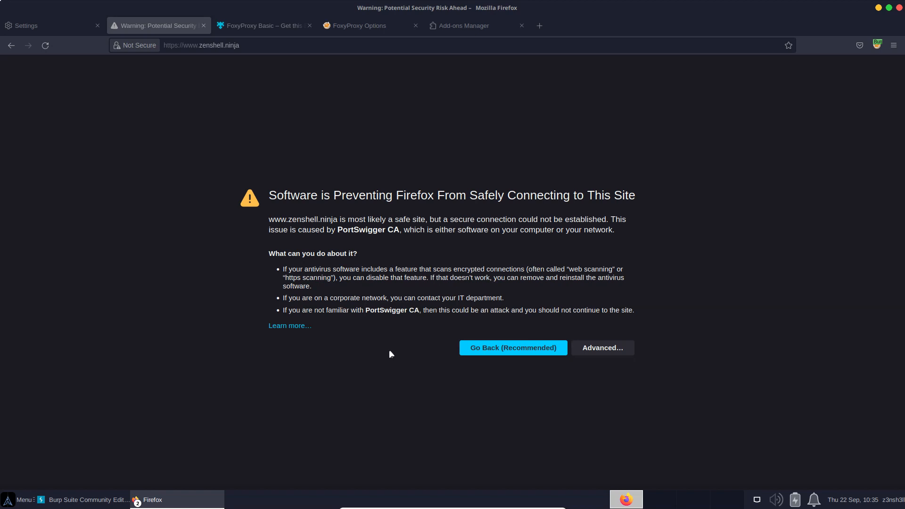
pyautogui.moveTo(440, 357)
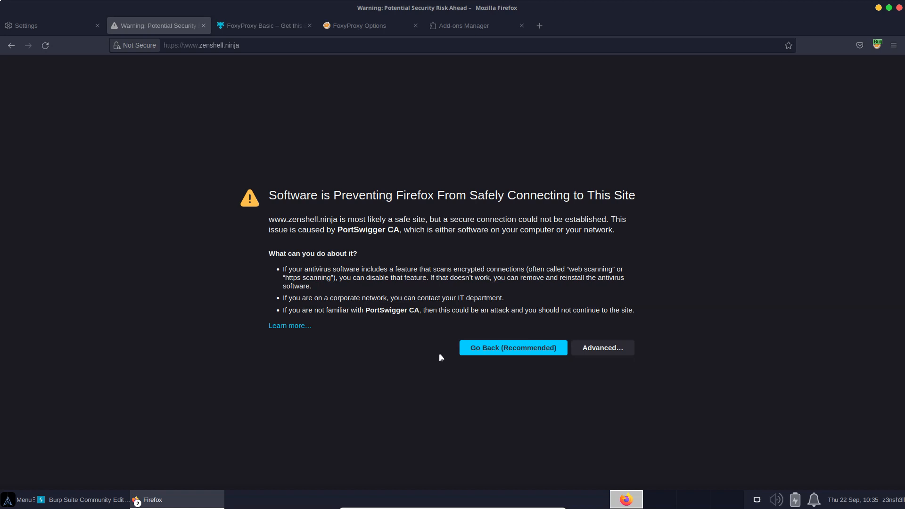
pyautogui.moveTo(414, 277)
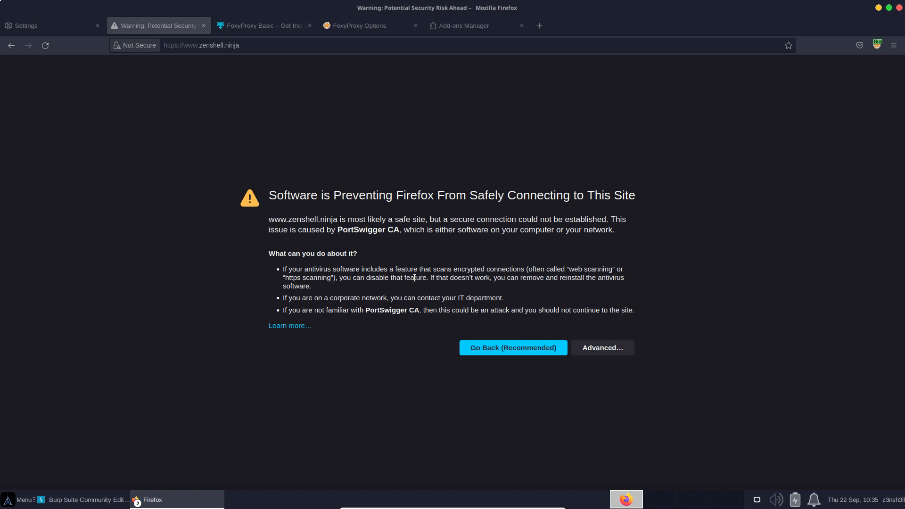
pyautogui.moveTo(225, 71)
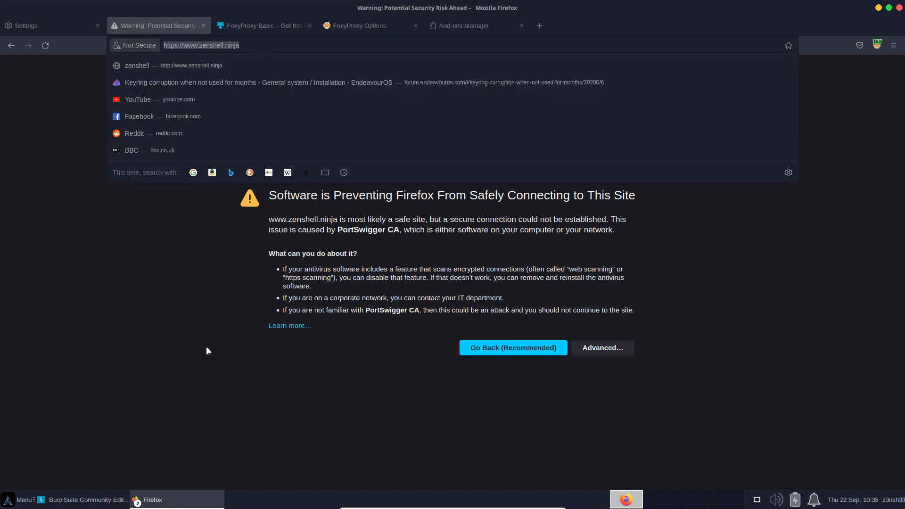
pyautogui.moveTo(263, 59)
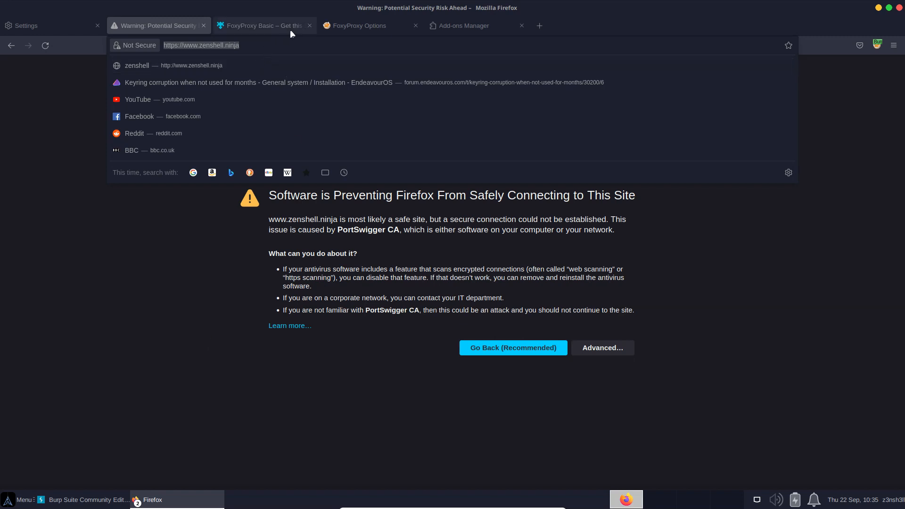
pyautogui.write('htt')
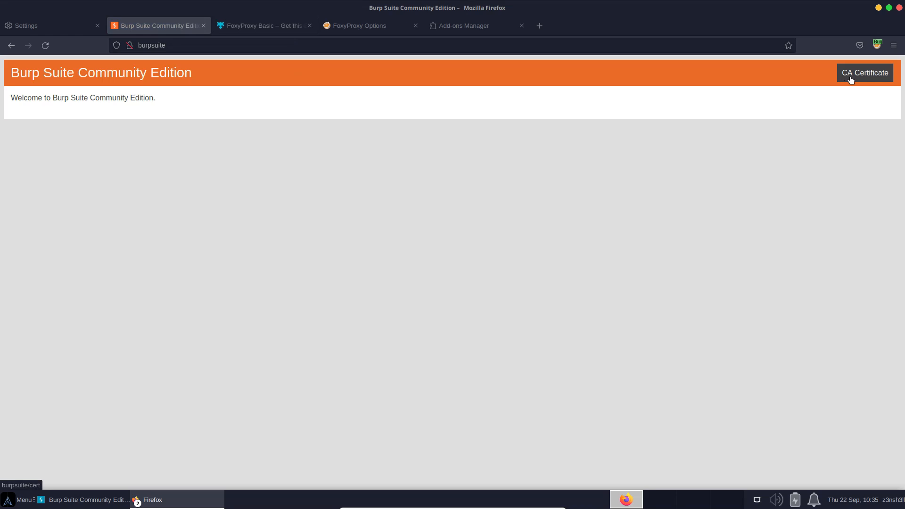
pyautogui.click(864, 72)
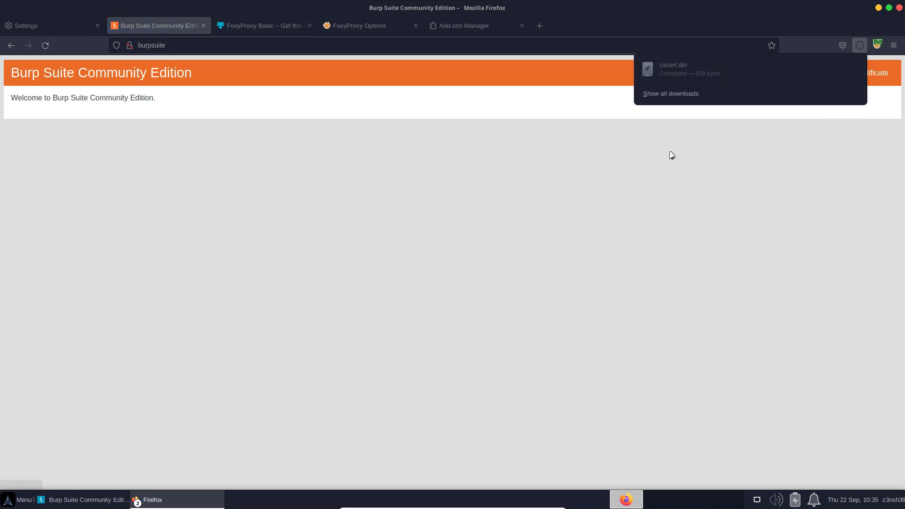
pyautogui.moveTo(672, 72)
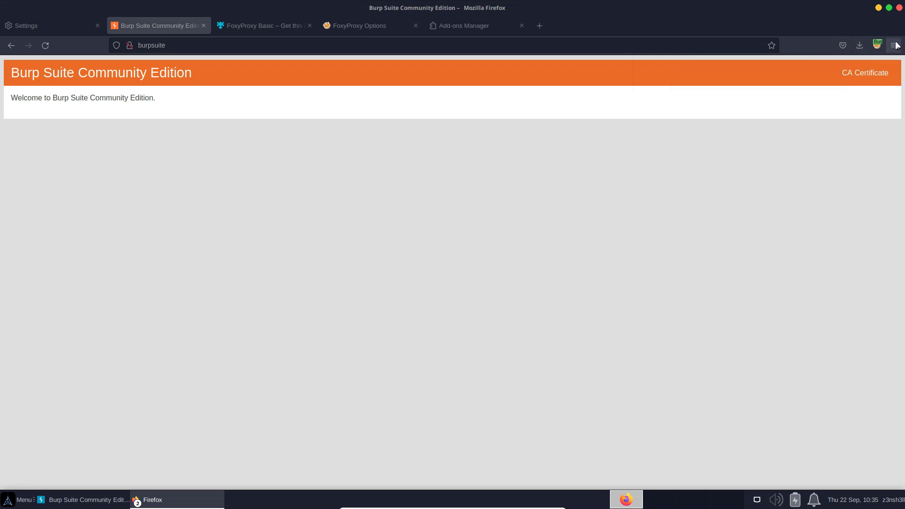
pyautogui.click(894, 45)
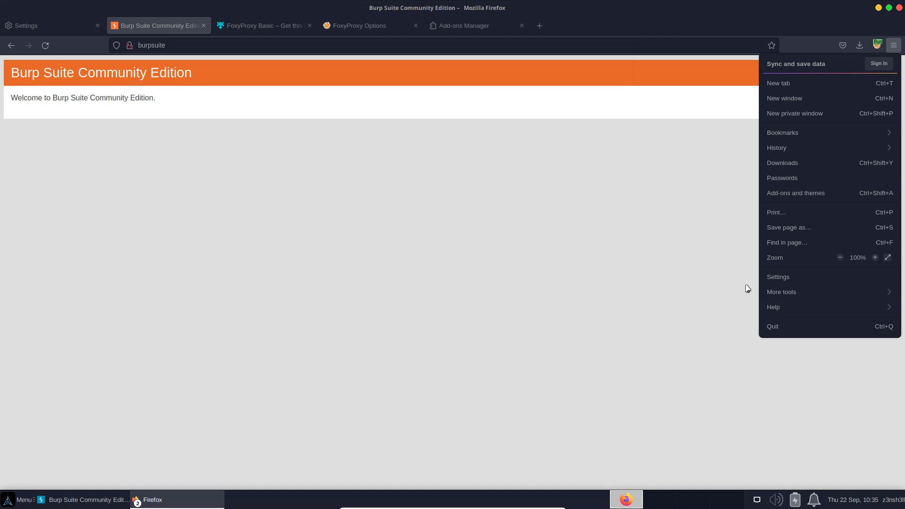
# Step: Open Firefox's Privacy & Security settings and scroll down to the Certificates section
pyautogui.click(777, 277)
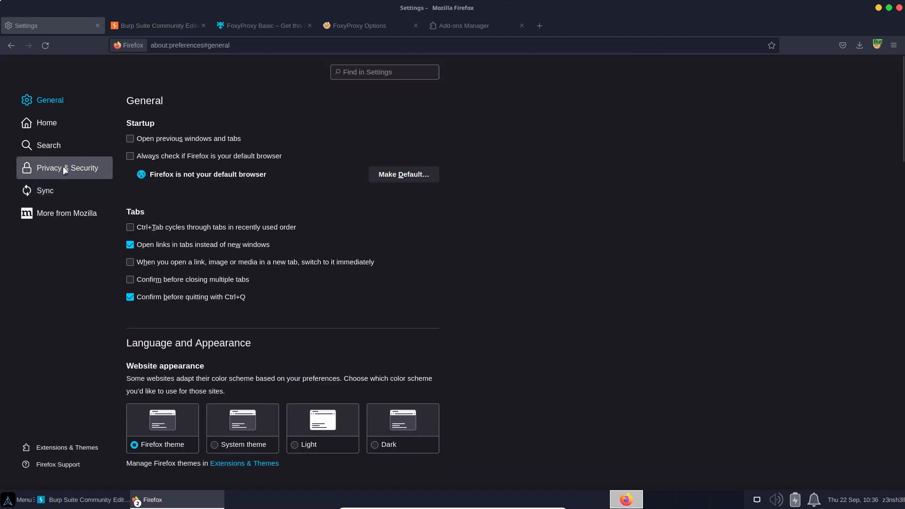
pyautogui.click(67, 168)
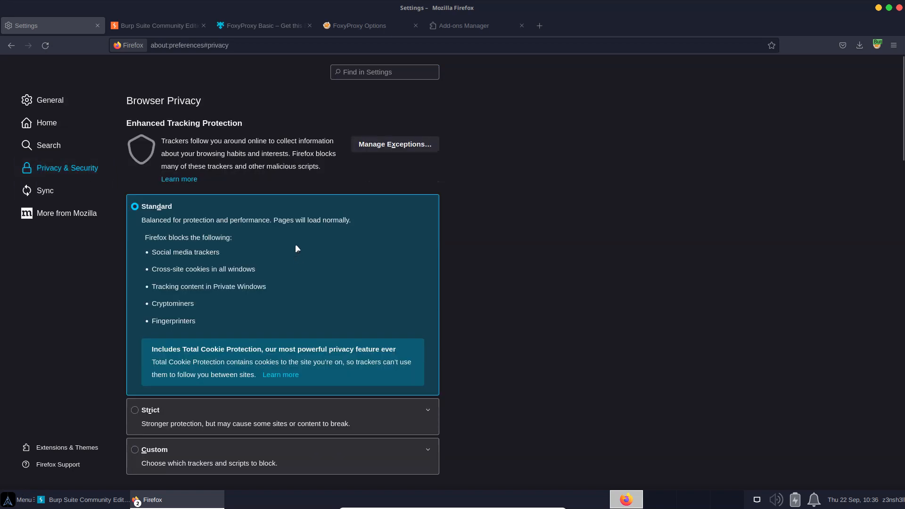
pyautogui.moveTo(349, 213)
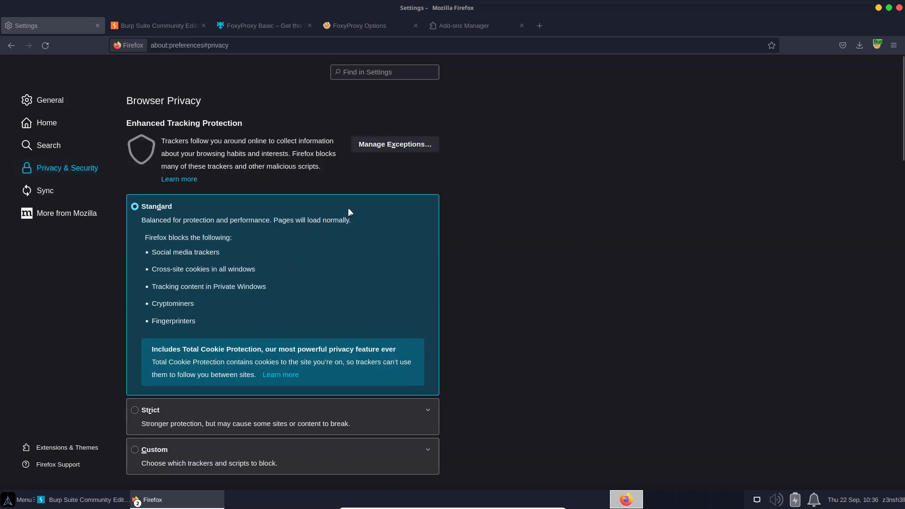
pyautogui.moveTo(352, 250)
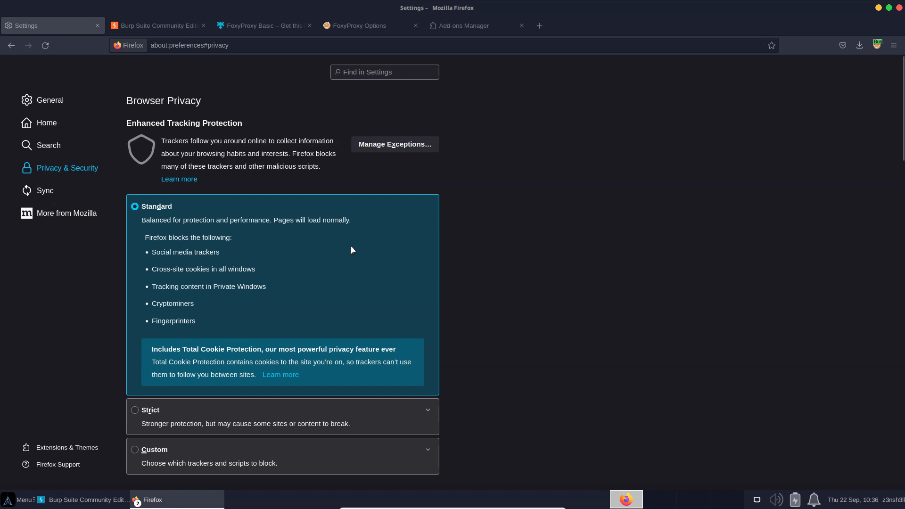
pyautogui.moveTo(337, 257)
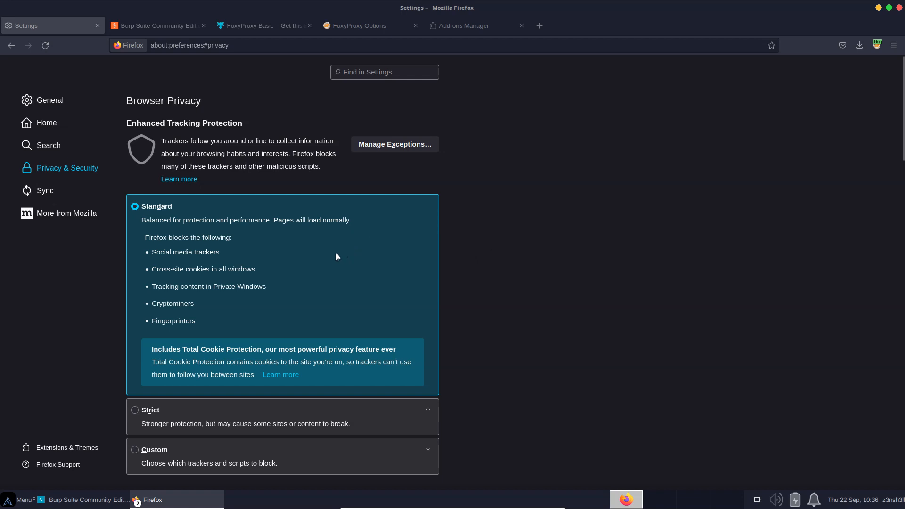
pyautogui.moveTo(331, 193)
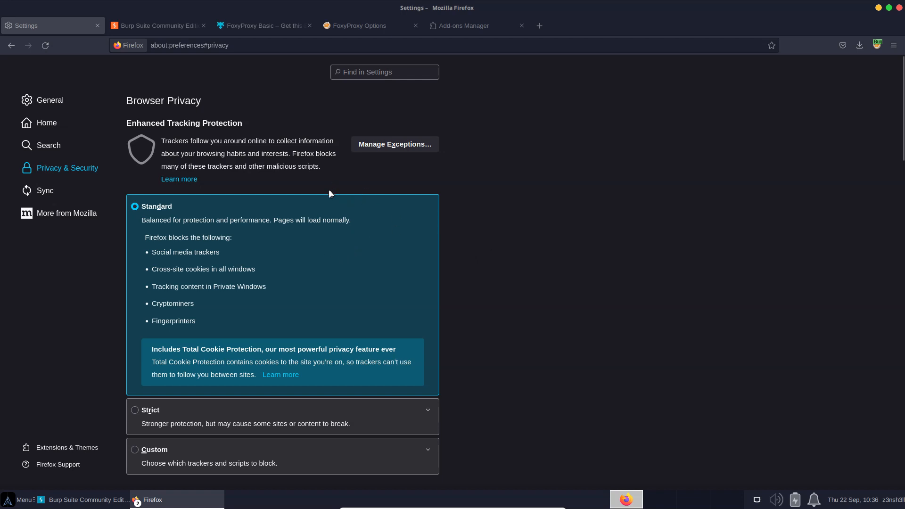
pyautogui.moveTo(316, 214)
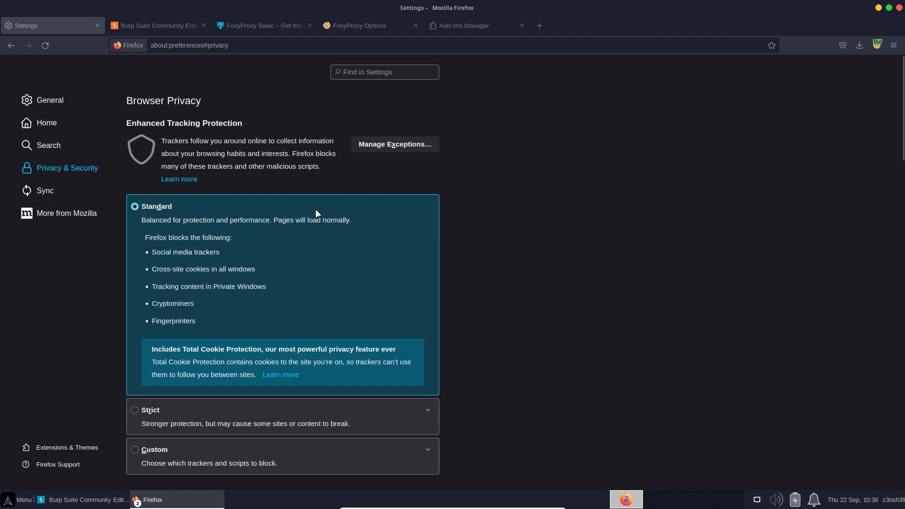
pyautogui.moveTo(306, 215)
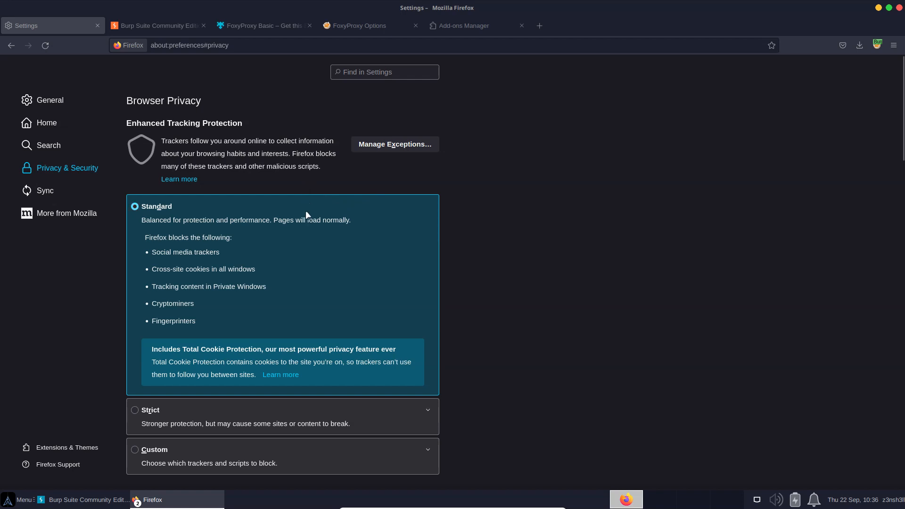
pyautogui.moveTo(330, 214)
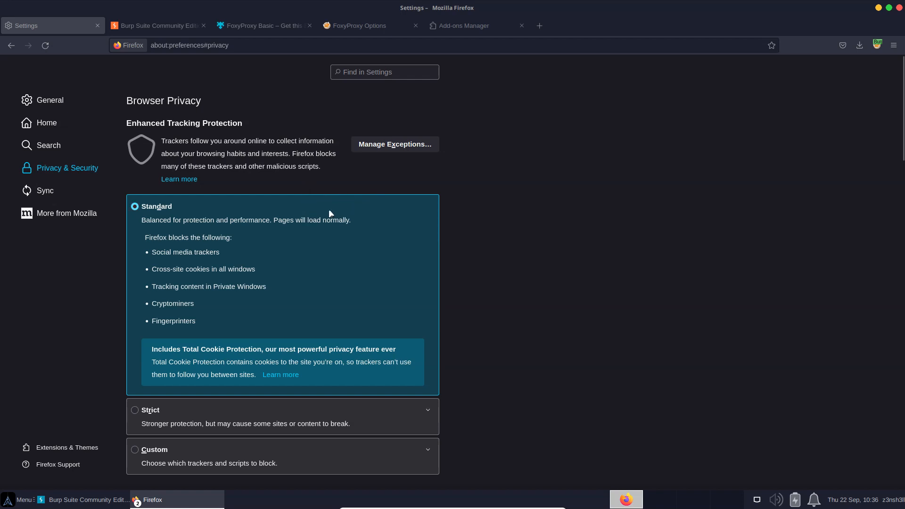
pyautogui.moveTo(352, 217)
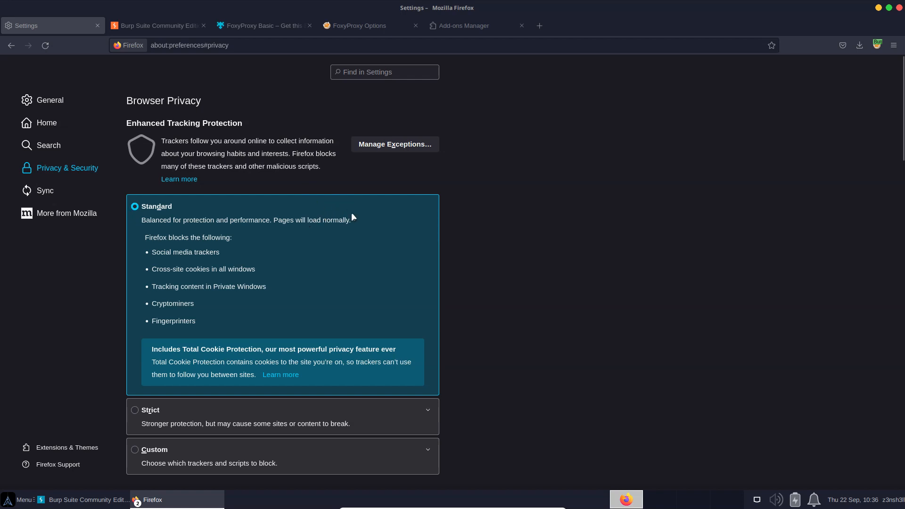
pyautogui.moveTo(67, 182)
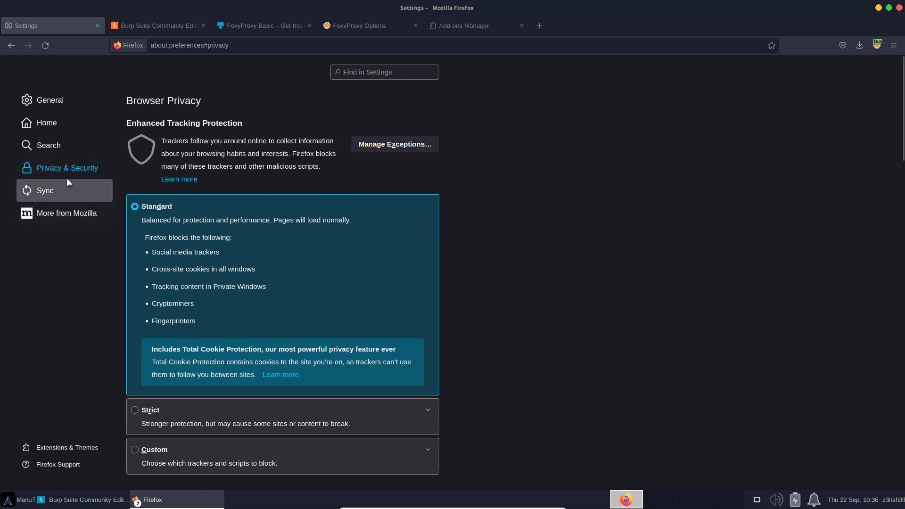
pyautogui.scroll(-3)
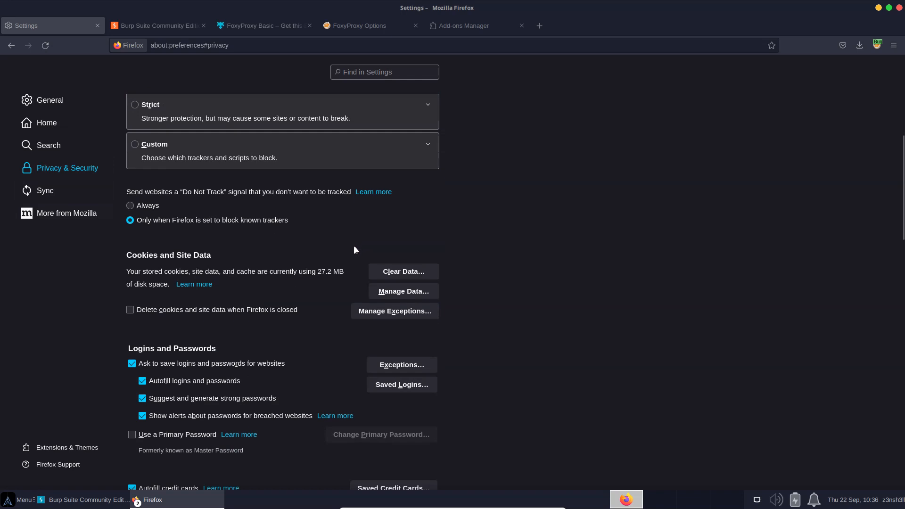
pyautogui.scroll(-3)
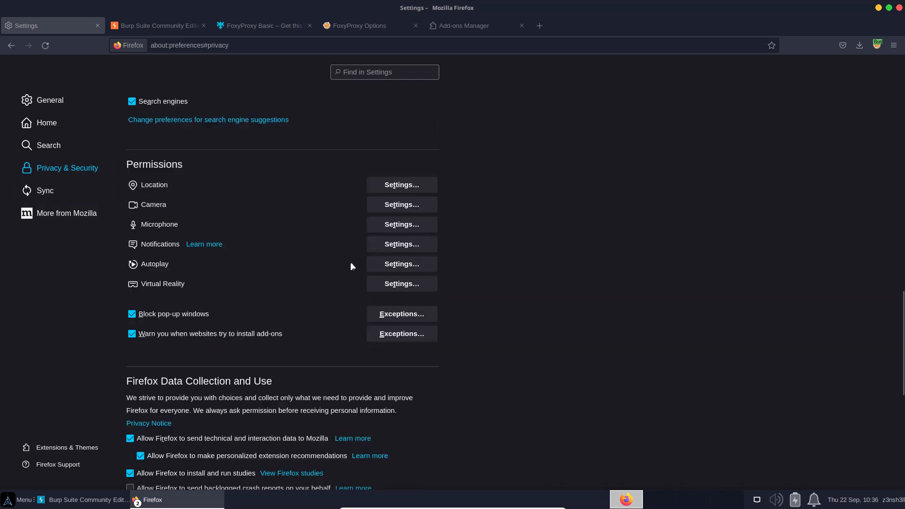
pyautogui.scroll(-3)
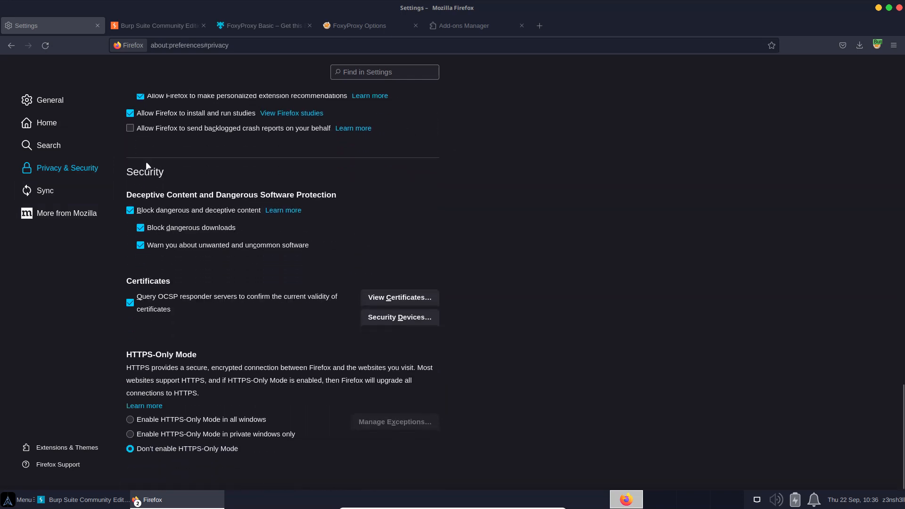
pyautogui.moveTo(151, 283)
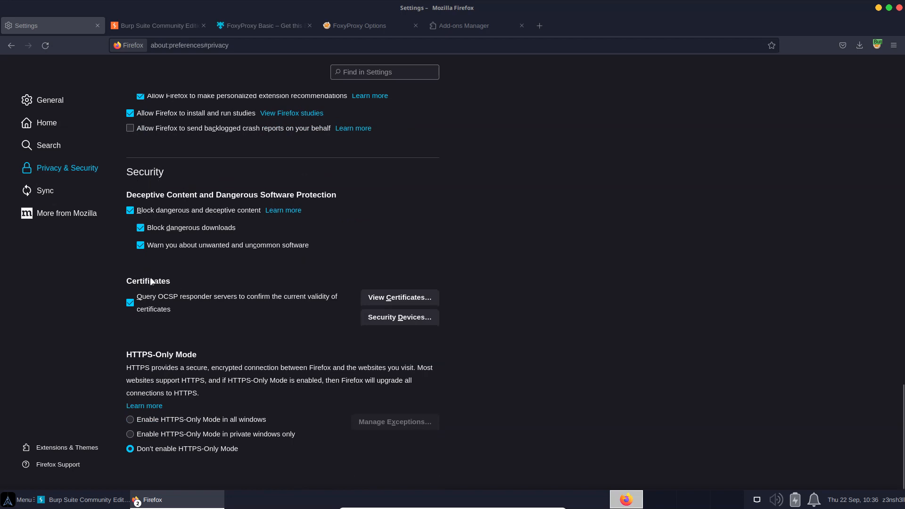
# Step: Open the Certificate Manager's Authorities tab and choose cacert.der from Downloads to import
pyautogui.click(399, 298)
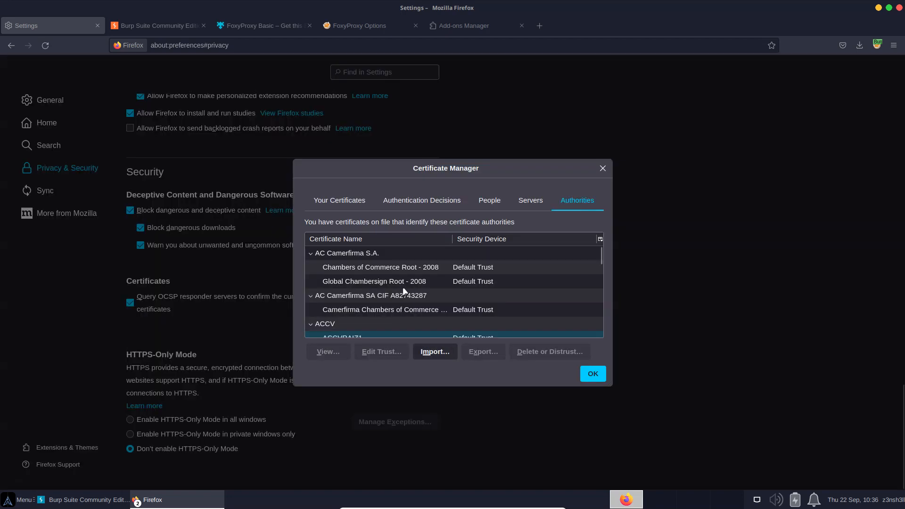
pyautogui.click(371, 295)
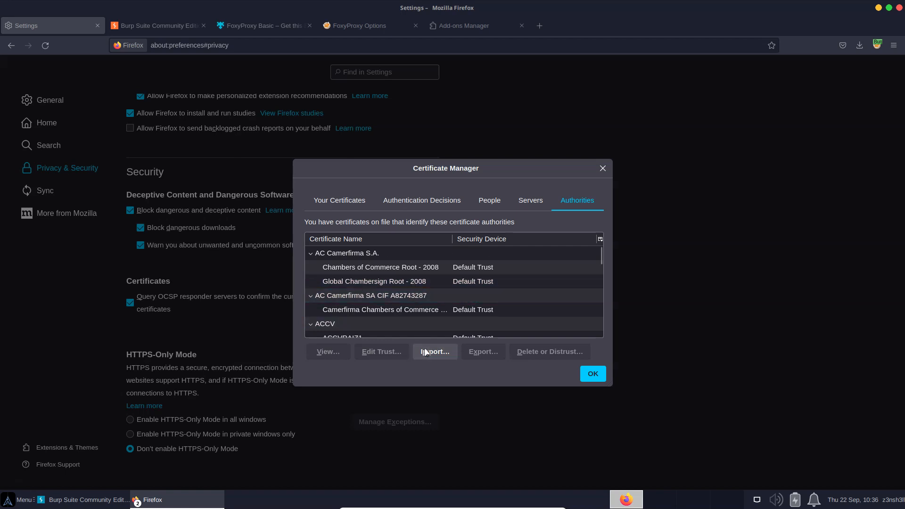
pyautogui.click(435, 351)
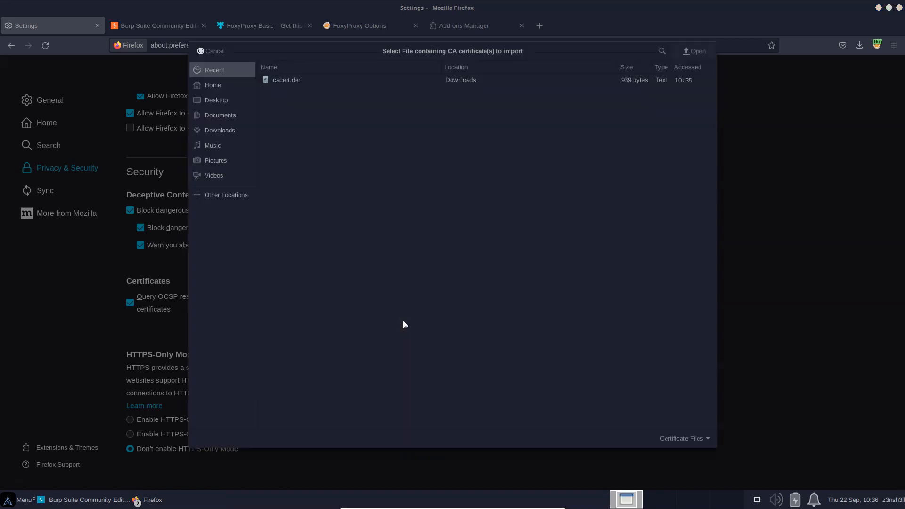
pyautogui.click(219, 130)
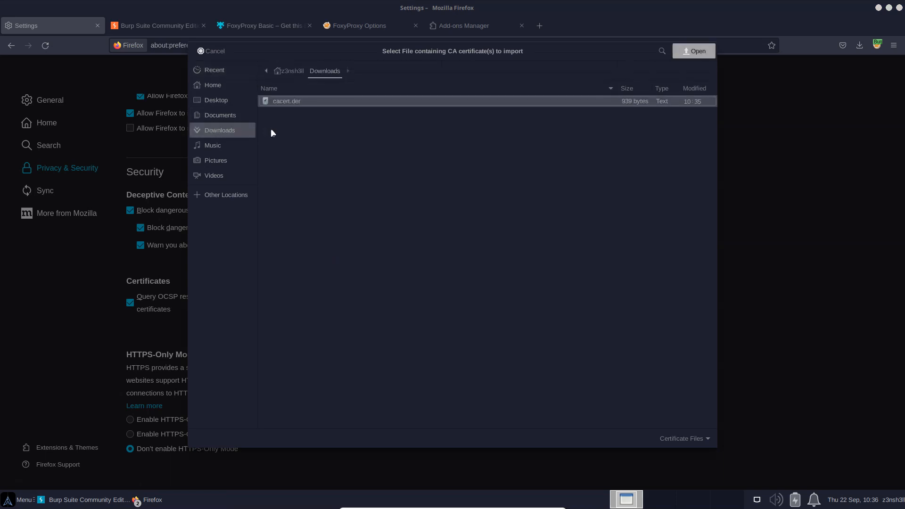
pyautogui.click(694, 51)
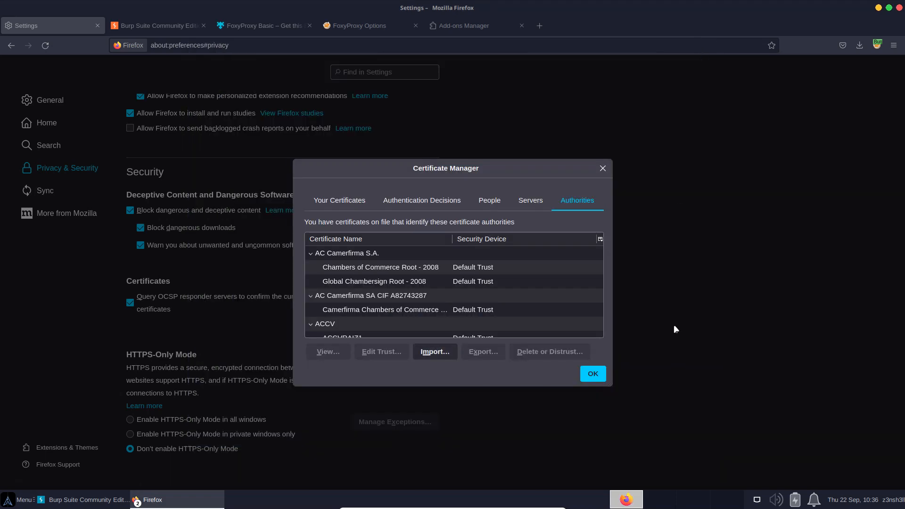
# Step: Trust PortSwigger CA to identify websites and confirm the import with OK
pyautogui.click(435, 351)
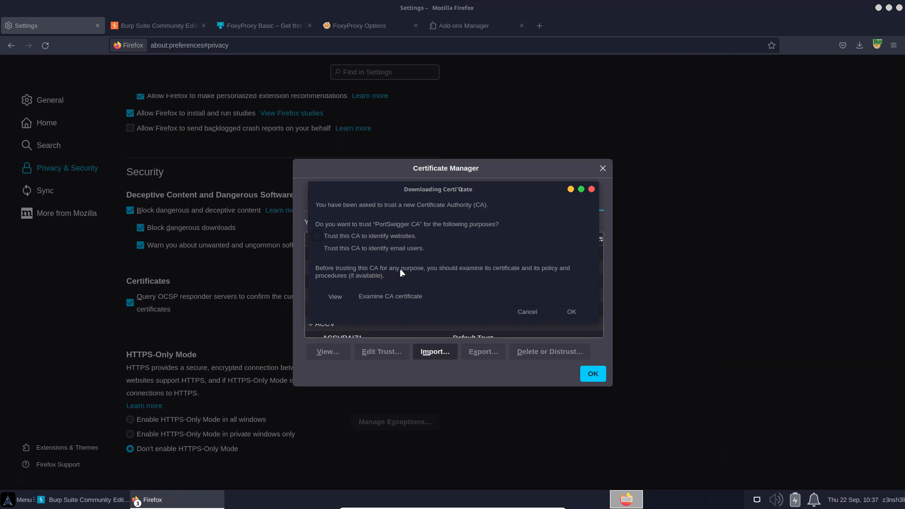
pyautogui.moveTo(398, 288)
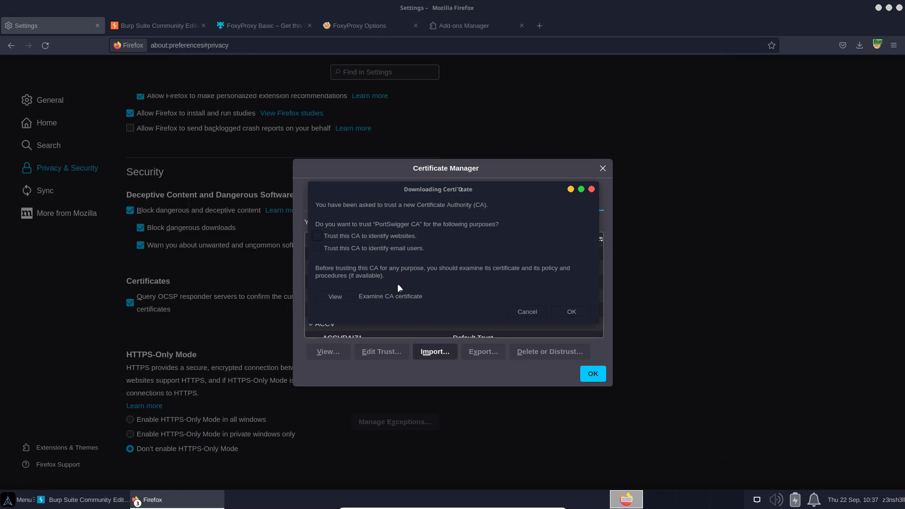
pyautogui.moveTo(348, 251)
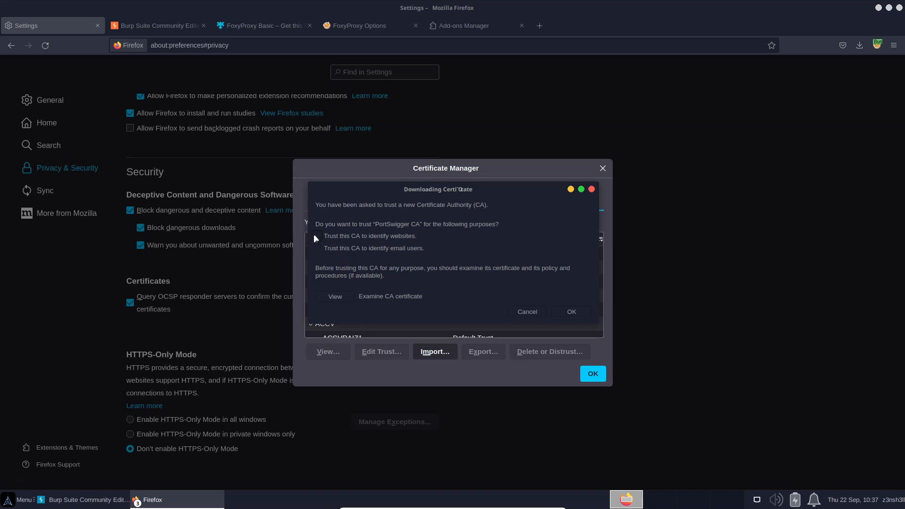
pyautogui.click(317, 236)
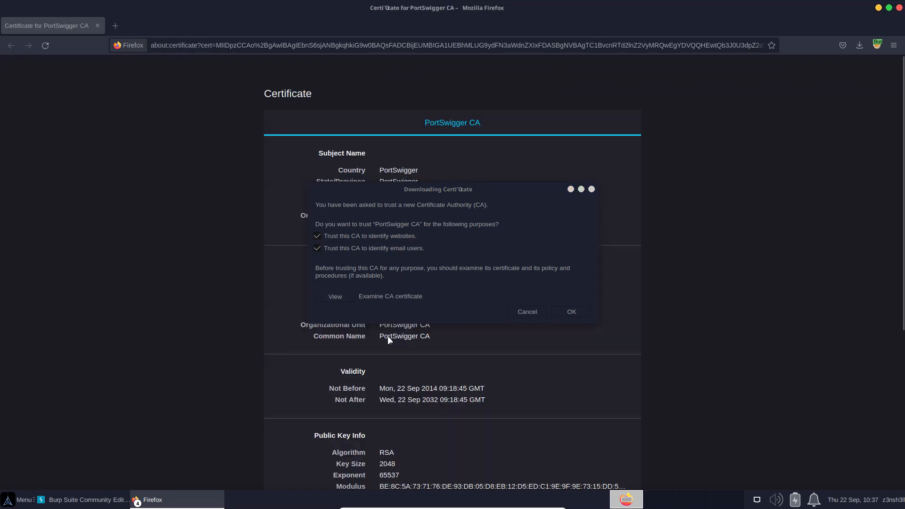
pyautogui.moveTo(203, 227)
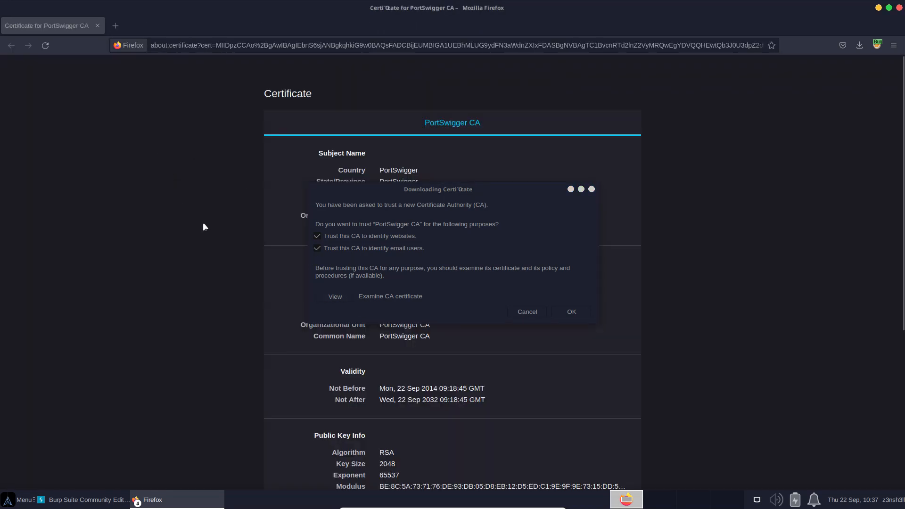
pyautogui.click(570, 311)
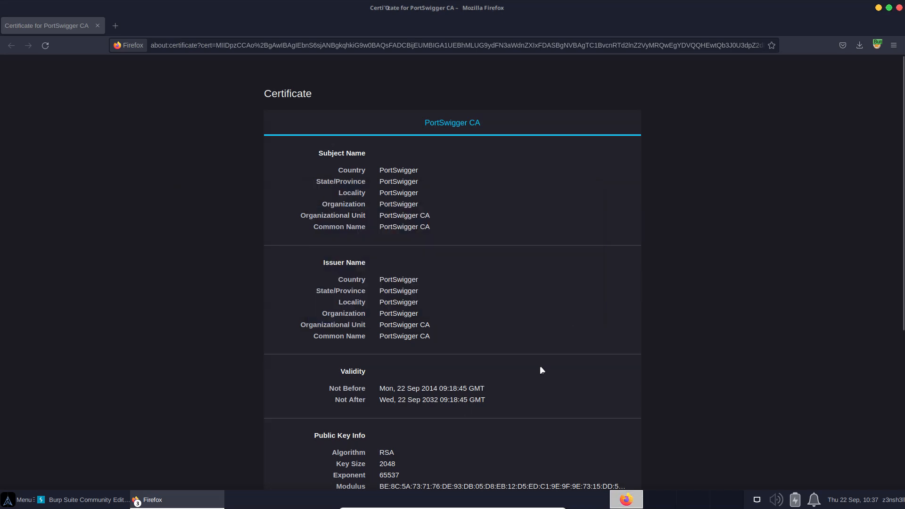
pyautogui.click(156, 26)
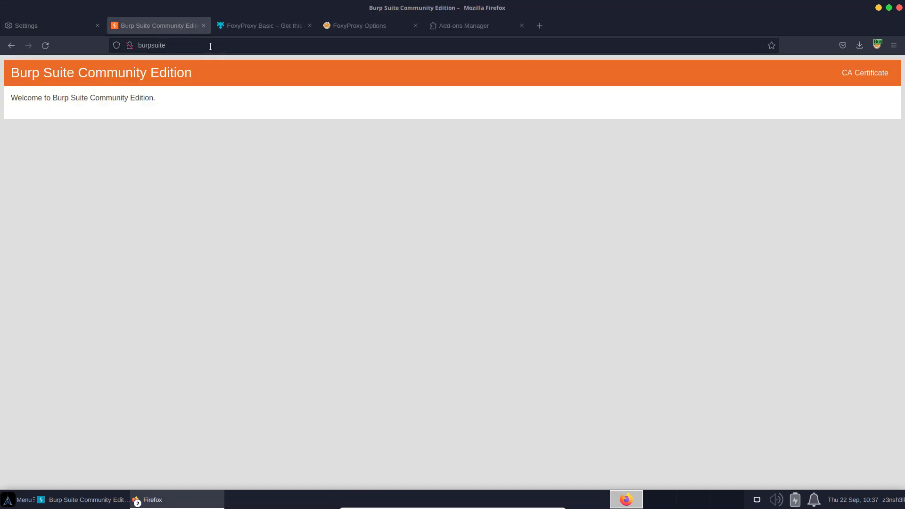
pyautogui.write('https')
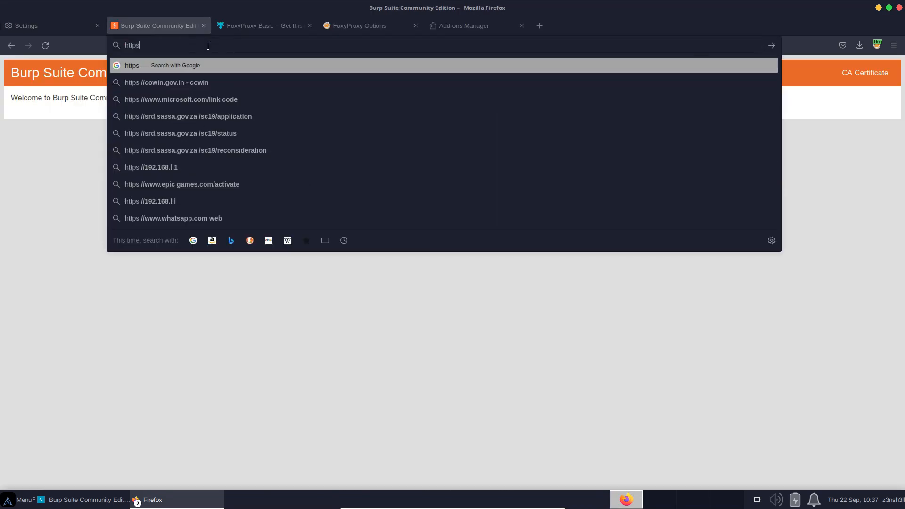
pyautogui.write('://')
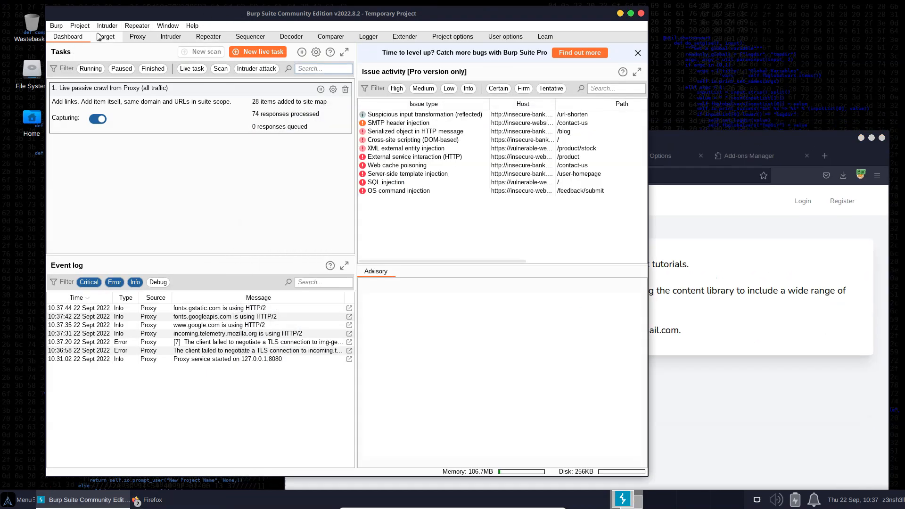
pyautogui.click(106, 36)
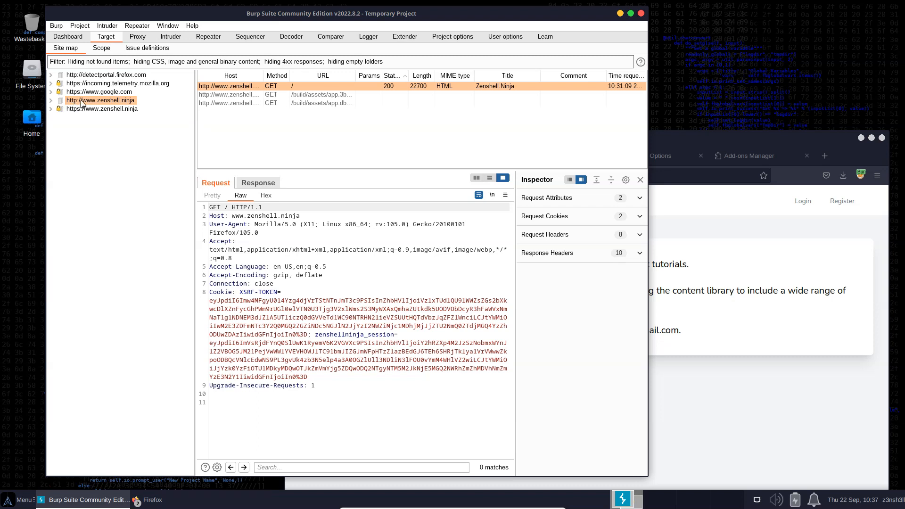
pyautogui.click(51, 109)
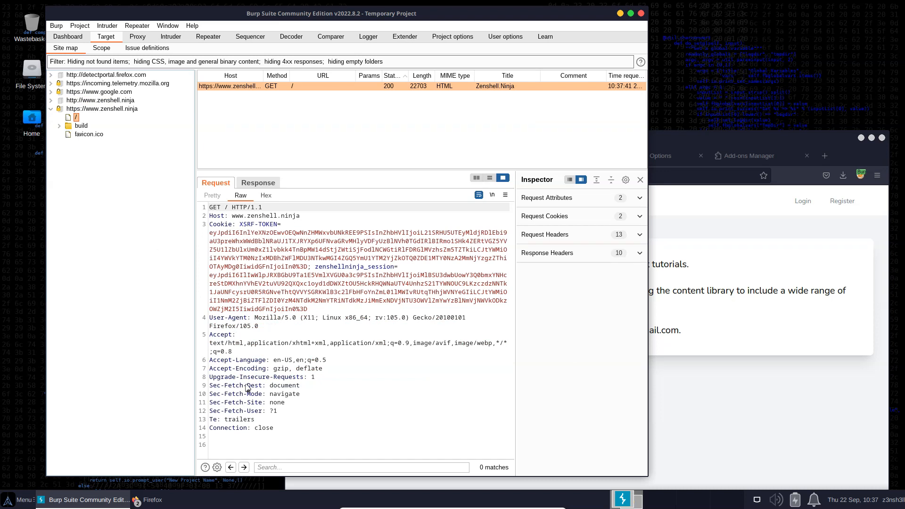
pyautogui.click(257, 183)
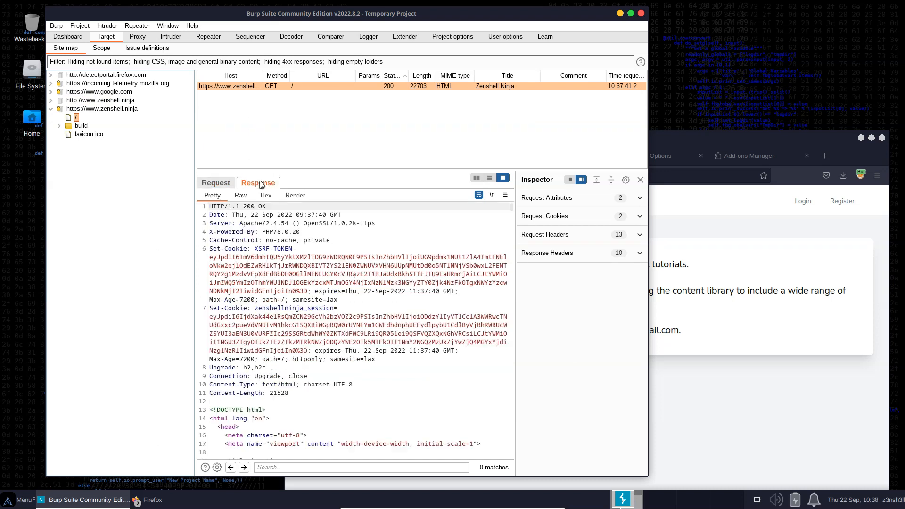
pyautogui.click(148, 500)
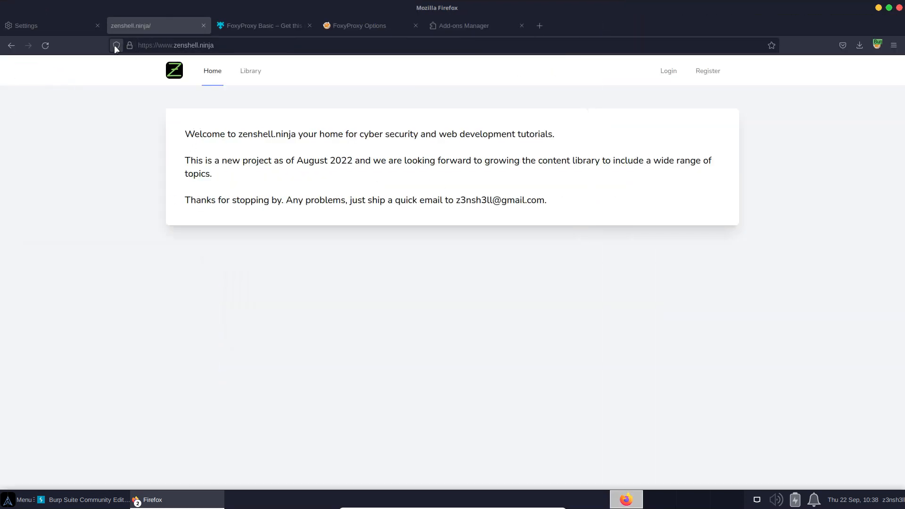
# Step: Check the zenshell.ninja padlock details showing the connection verified by PortSwigger
pyautogui.click(116, 46)
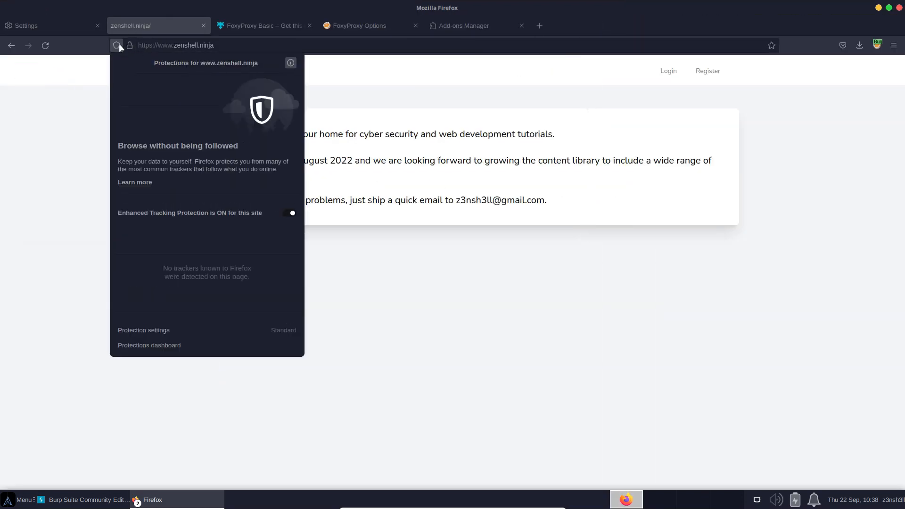
pyautogui.moveTo(117, 46)
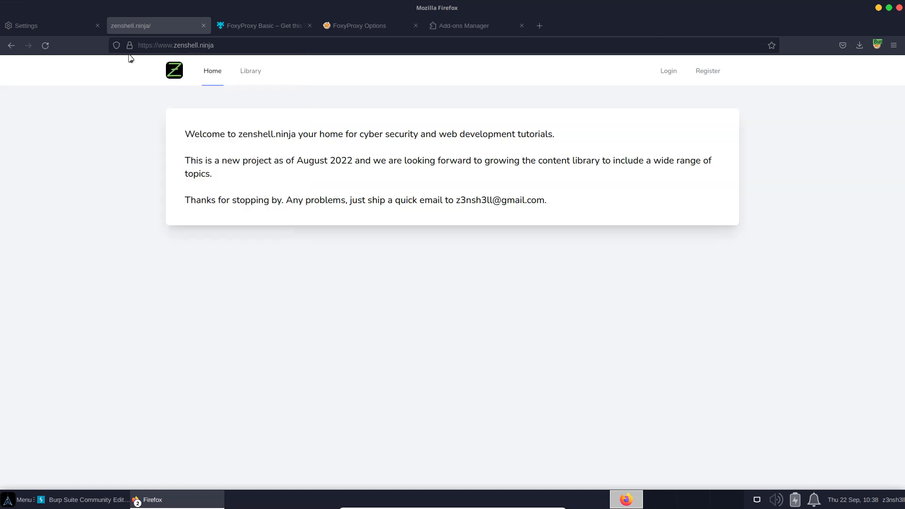
pyautogui.click(129, 45)
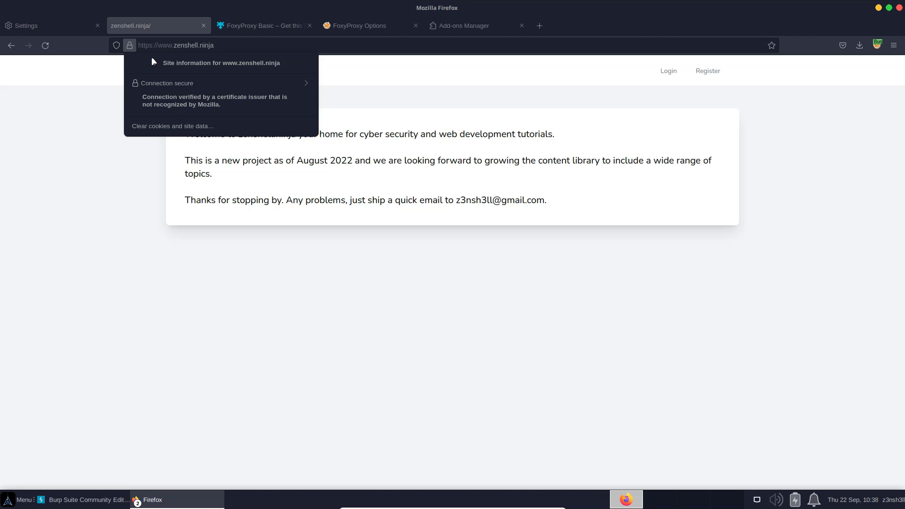
pyautogui.moveTo(162, 83)
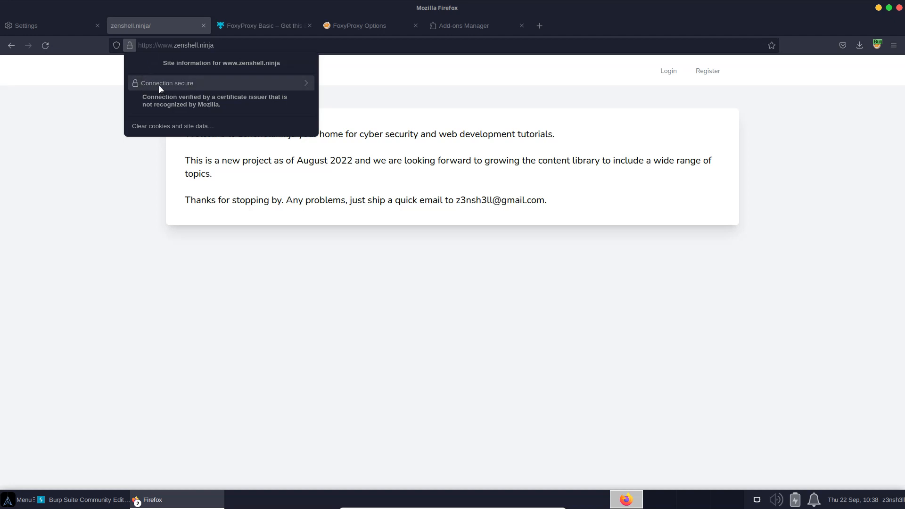
pyautogui.click(221, 83)
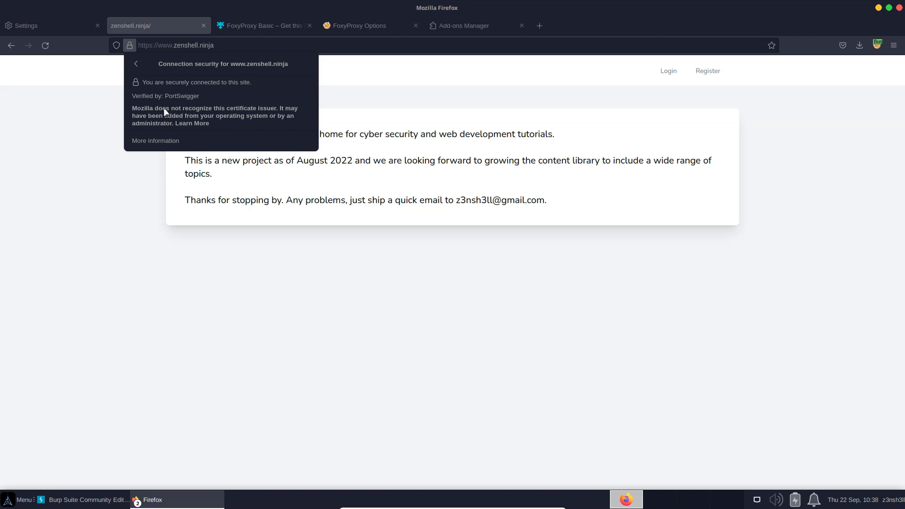
pyautogui.moveTo(163, 110)
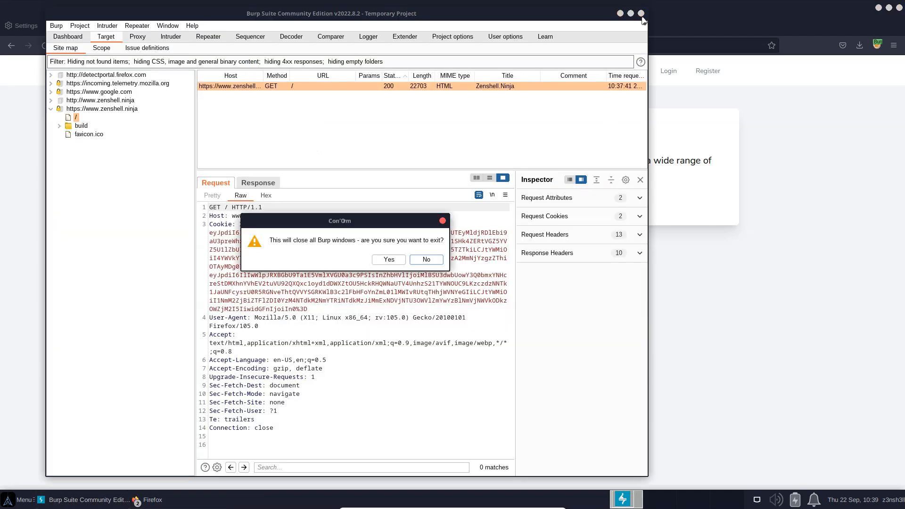
# Step: Confirm closing all Burp Suite windows
pyautogui.click(388, 259)
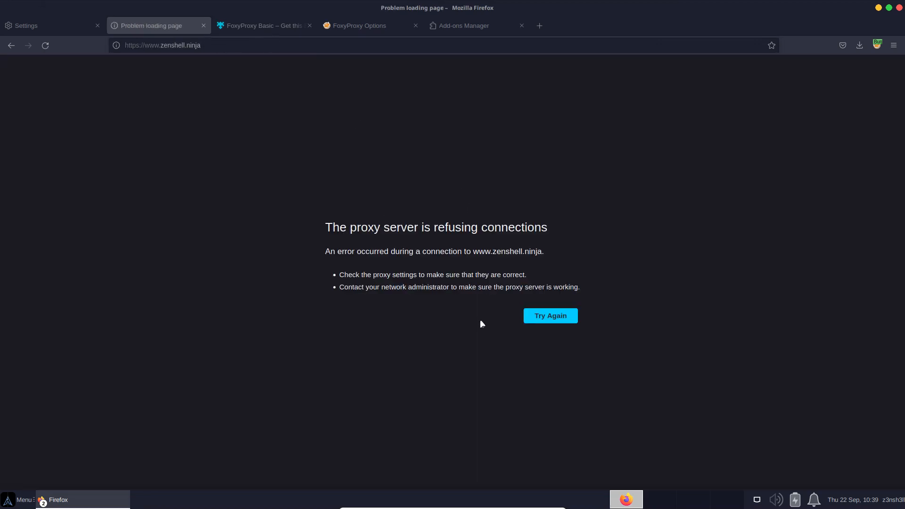
pyautogui.moveTo(878, 46)
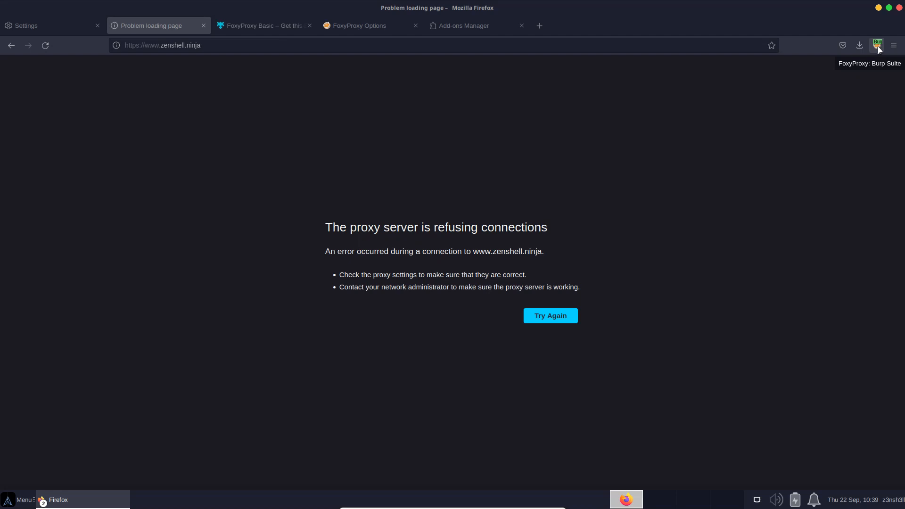
# Step: Set FoxyProxy to Turn Off (Use Firefox Settings)
pyautogui.click(877, 46)
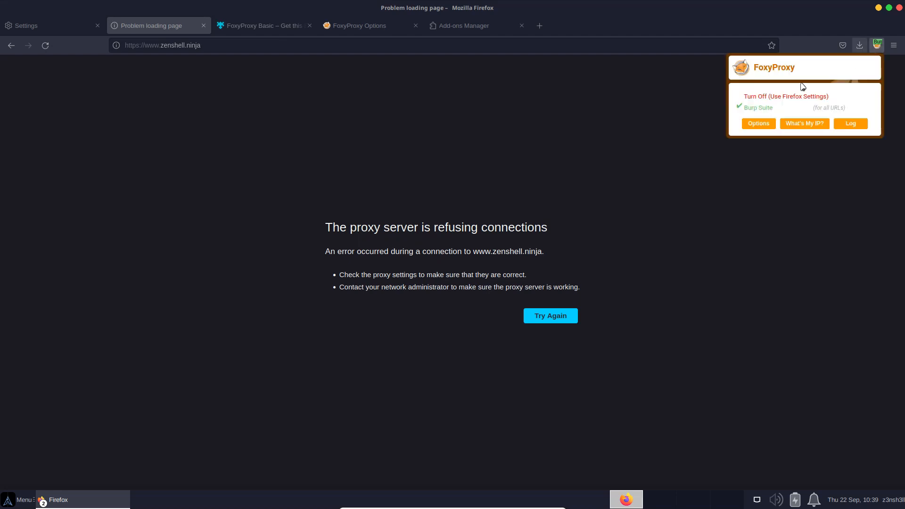
pyautogui.click(786, 96)
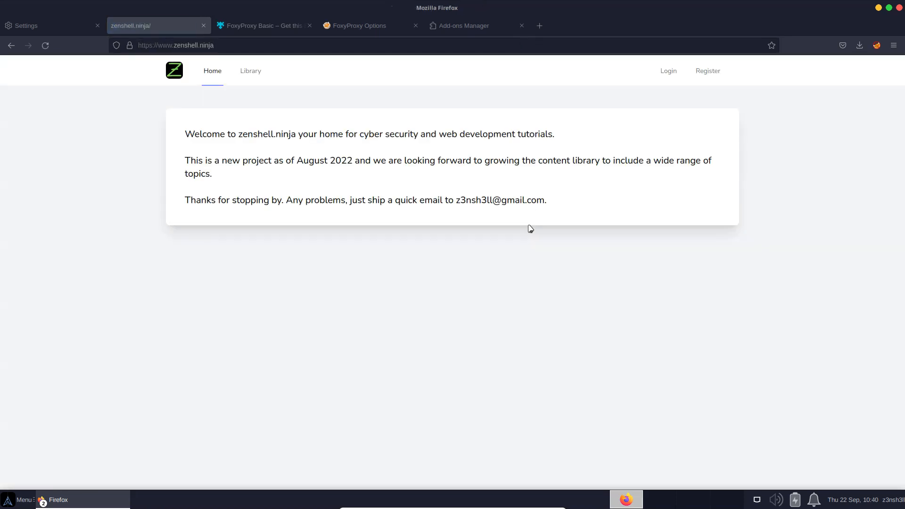
pyautogui.moveTo(296, 384)
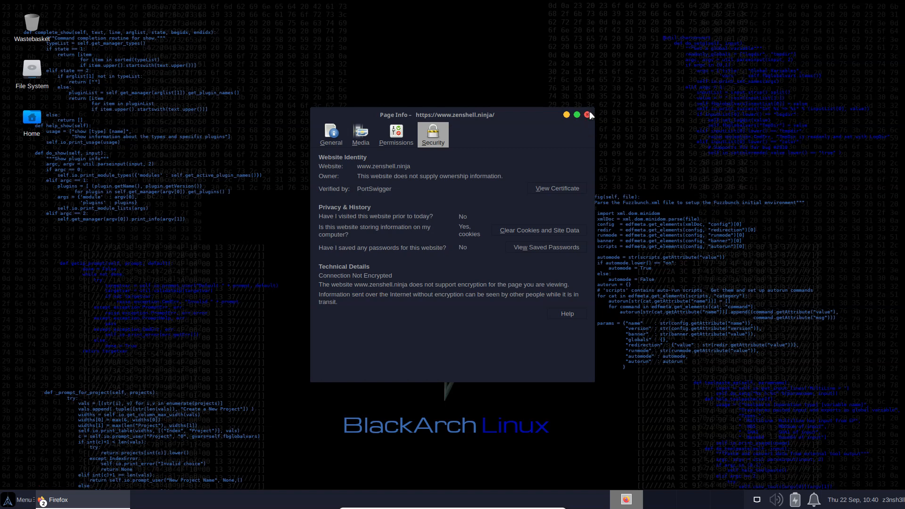
pyautogui.click(589, 115)
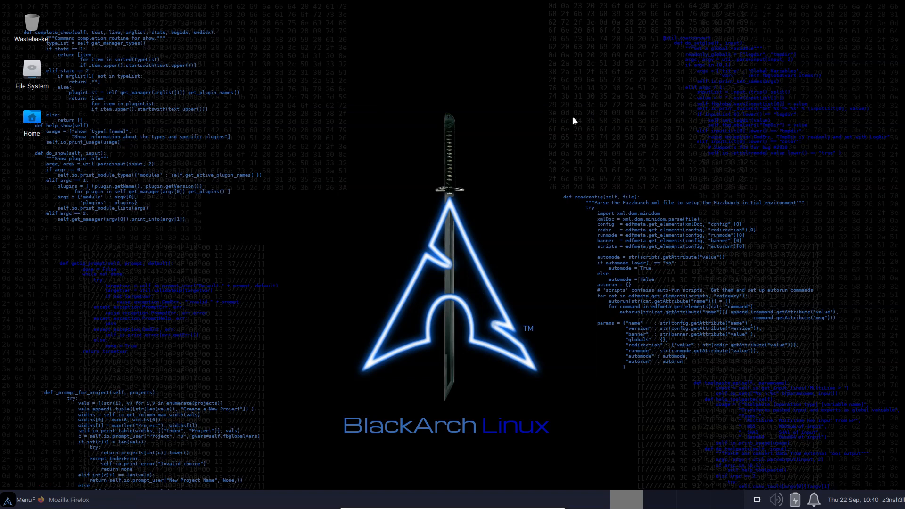
pyautogui.moveTo(556, 94)
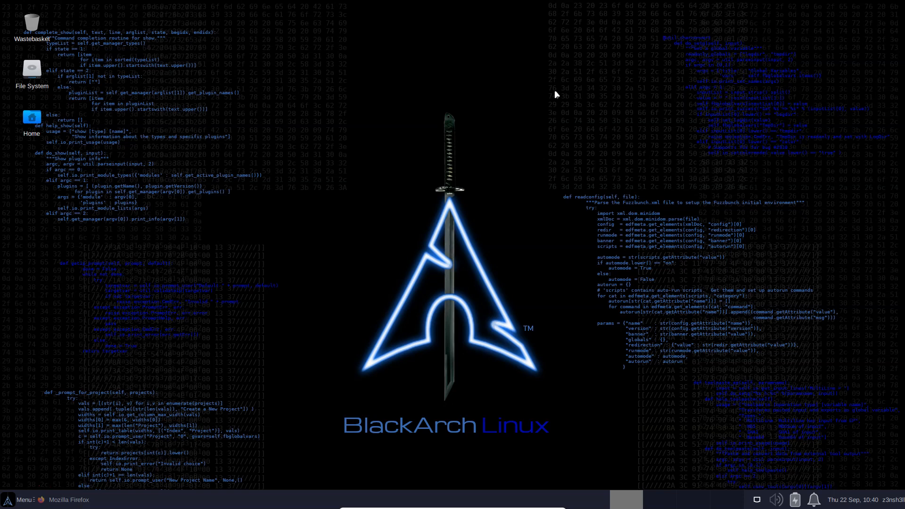